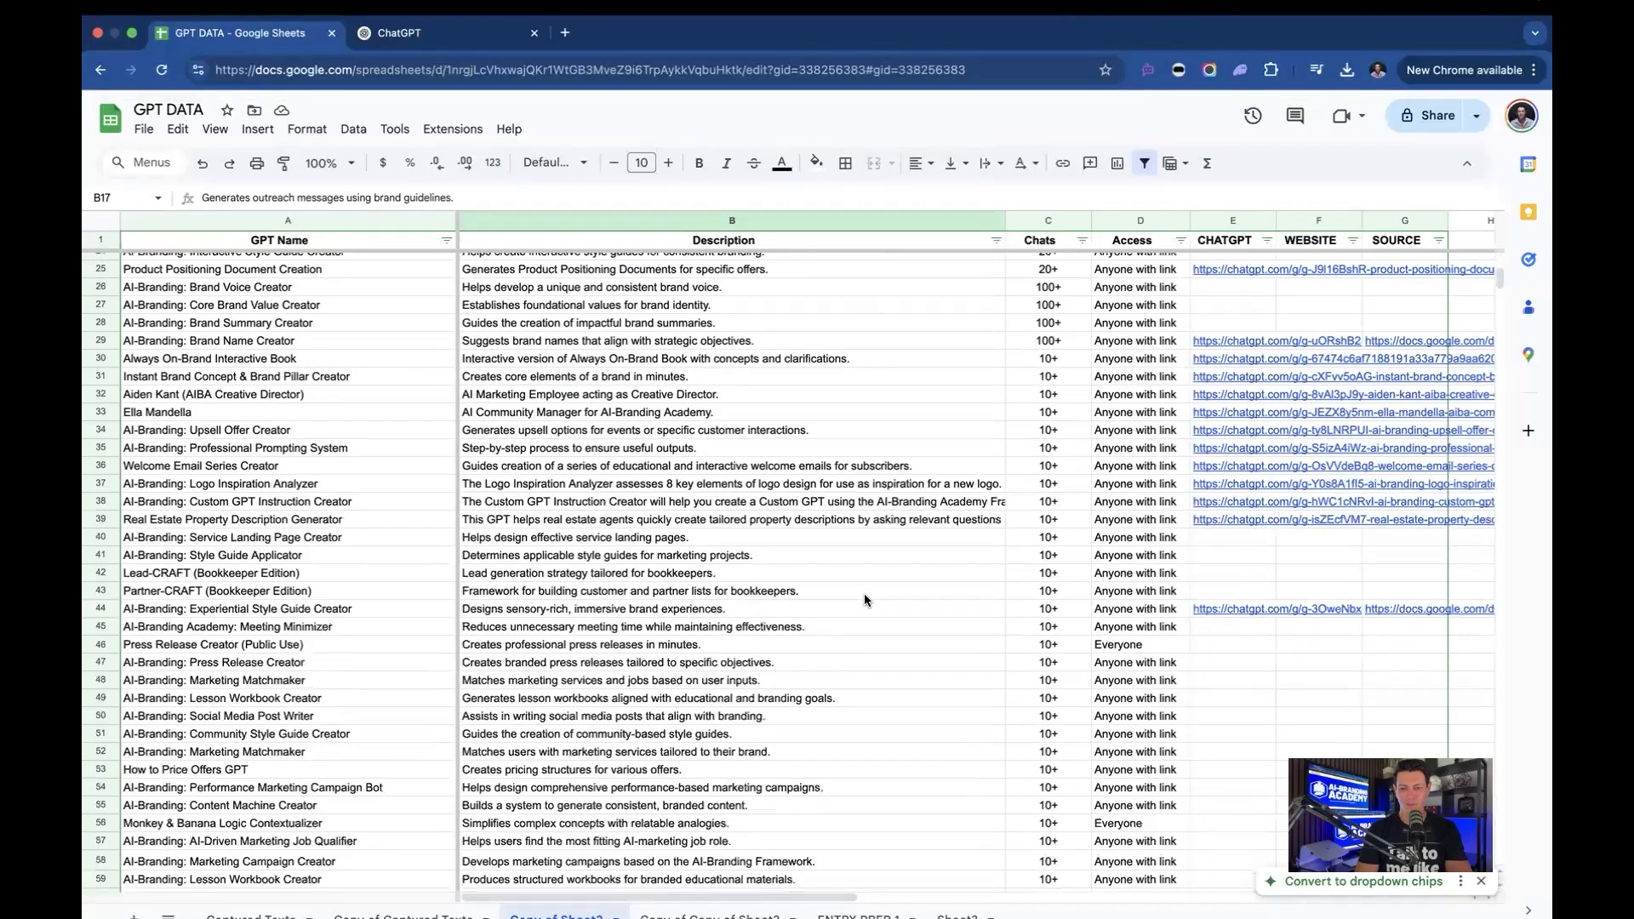
Step: Begin selecting the Chats column from the first 'Only me' entry in row 2
scroll("down", 3)
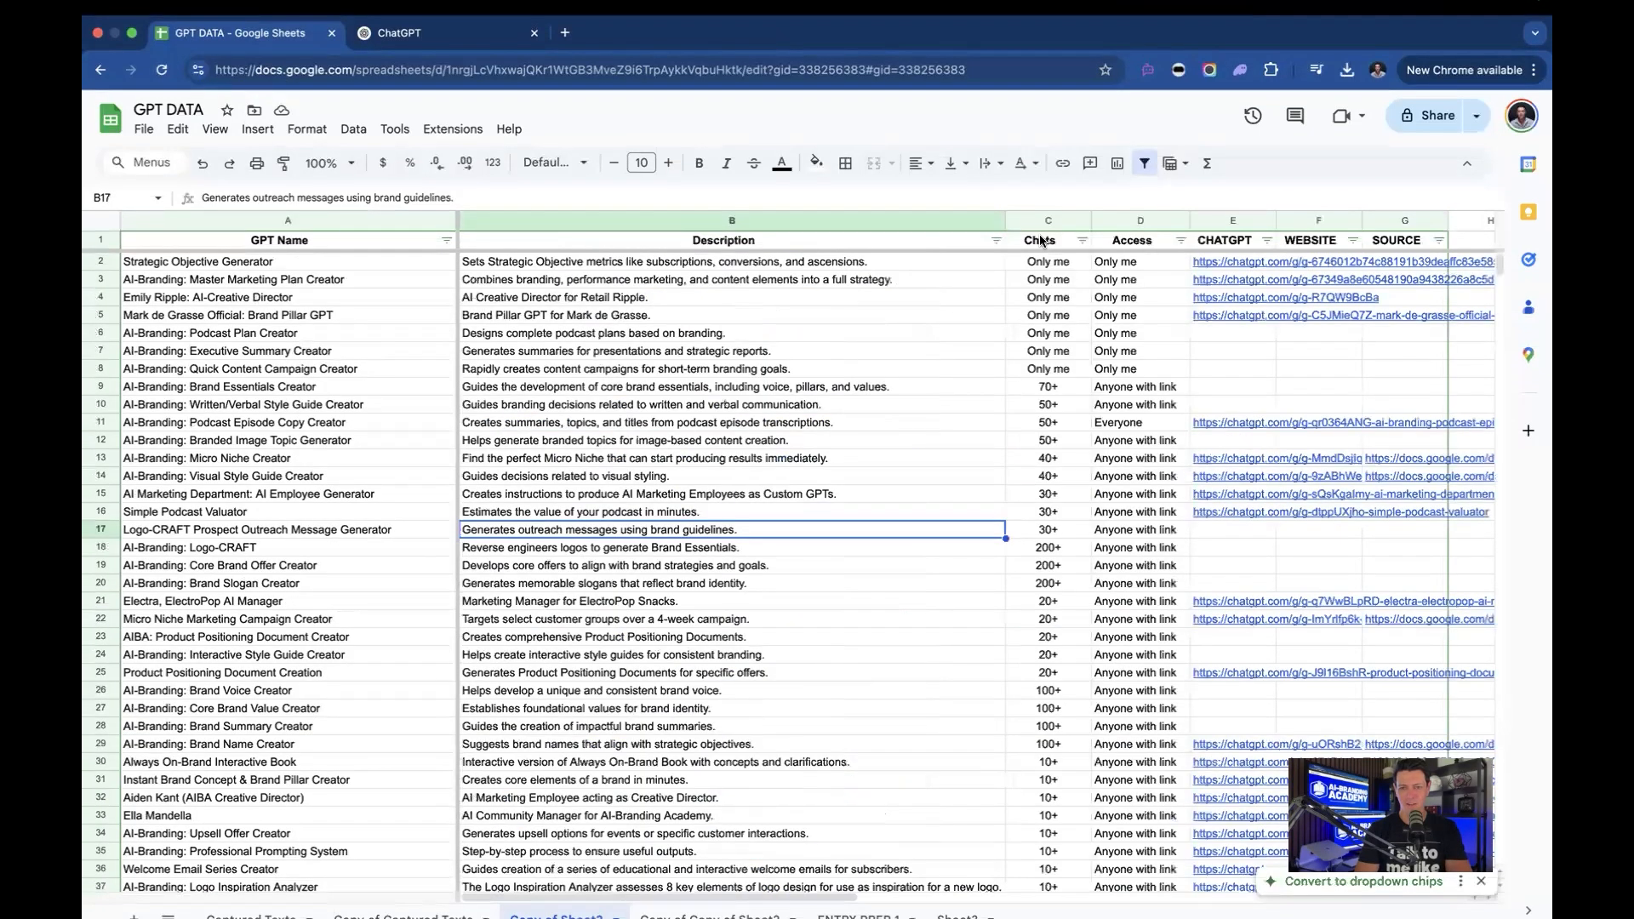
left_click(1042, 239)
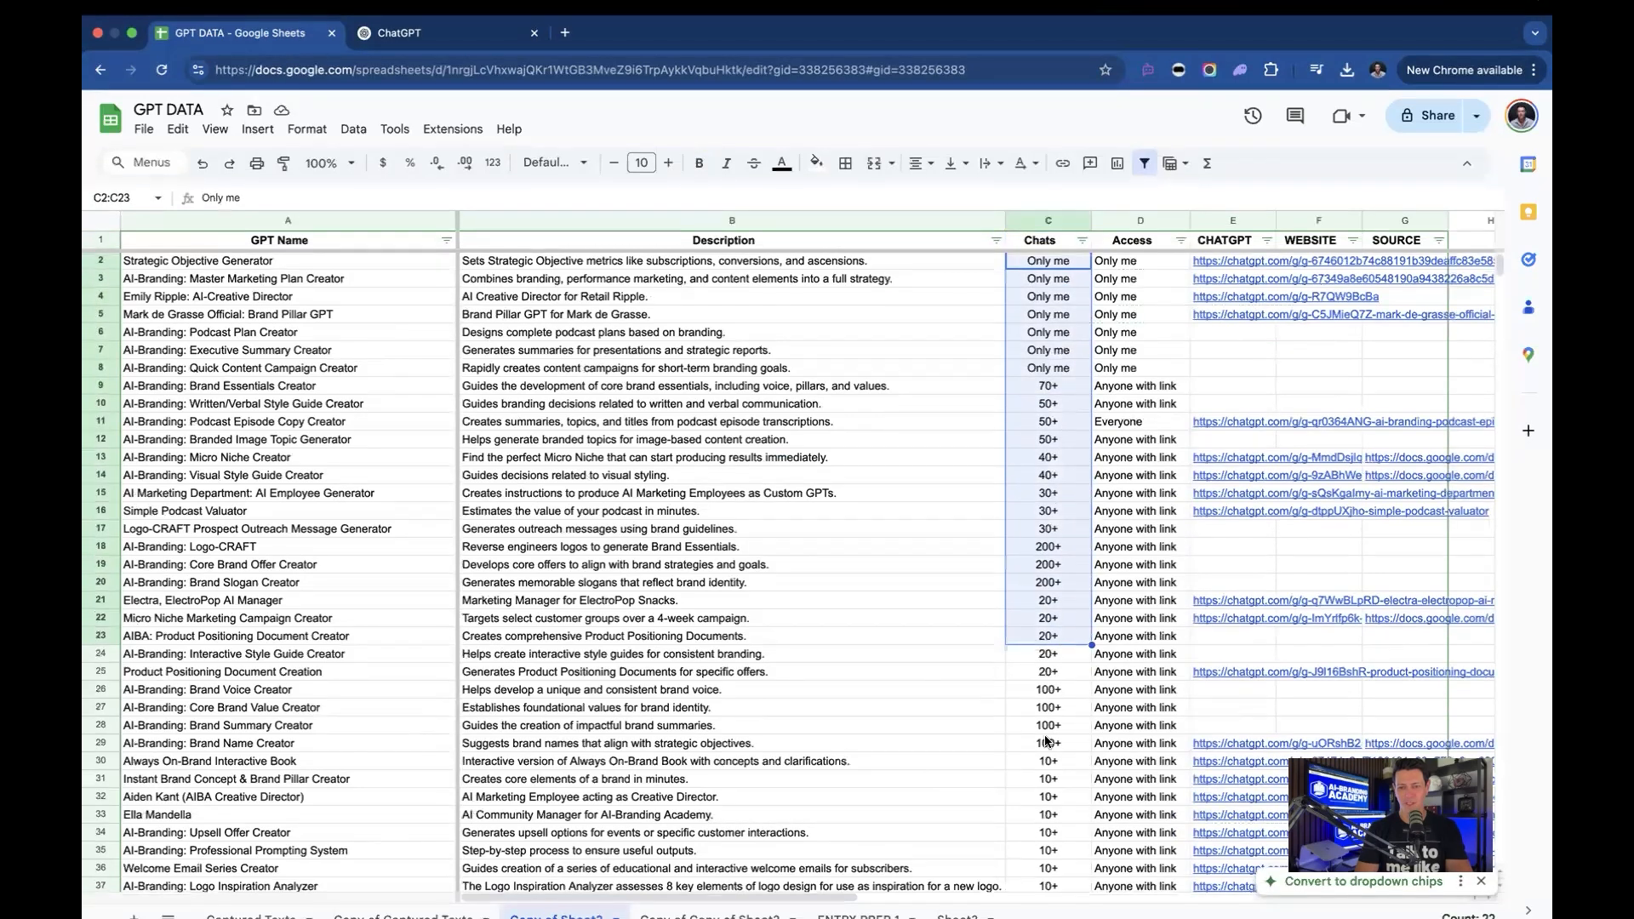
scroll("down", 3)
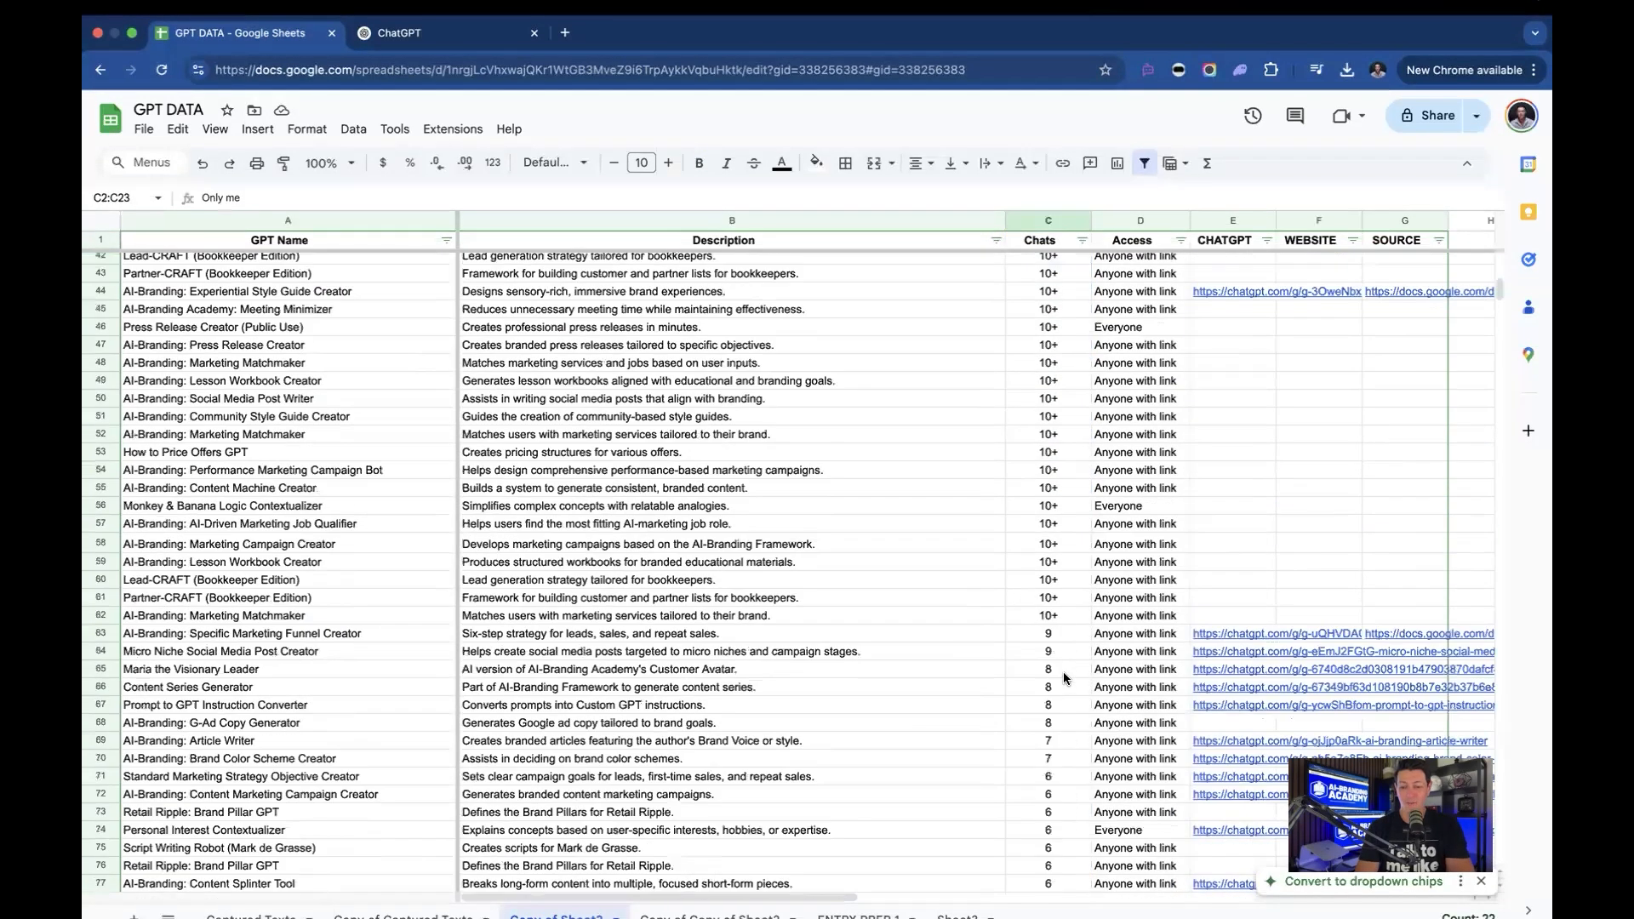
scroll("down", 3)
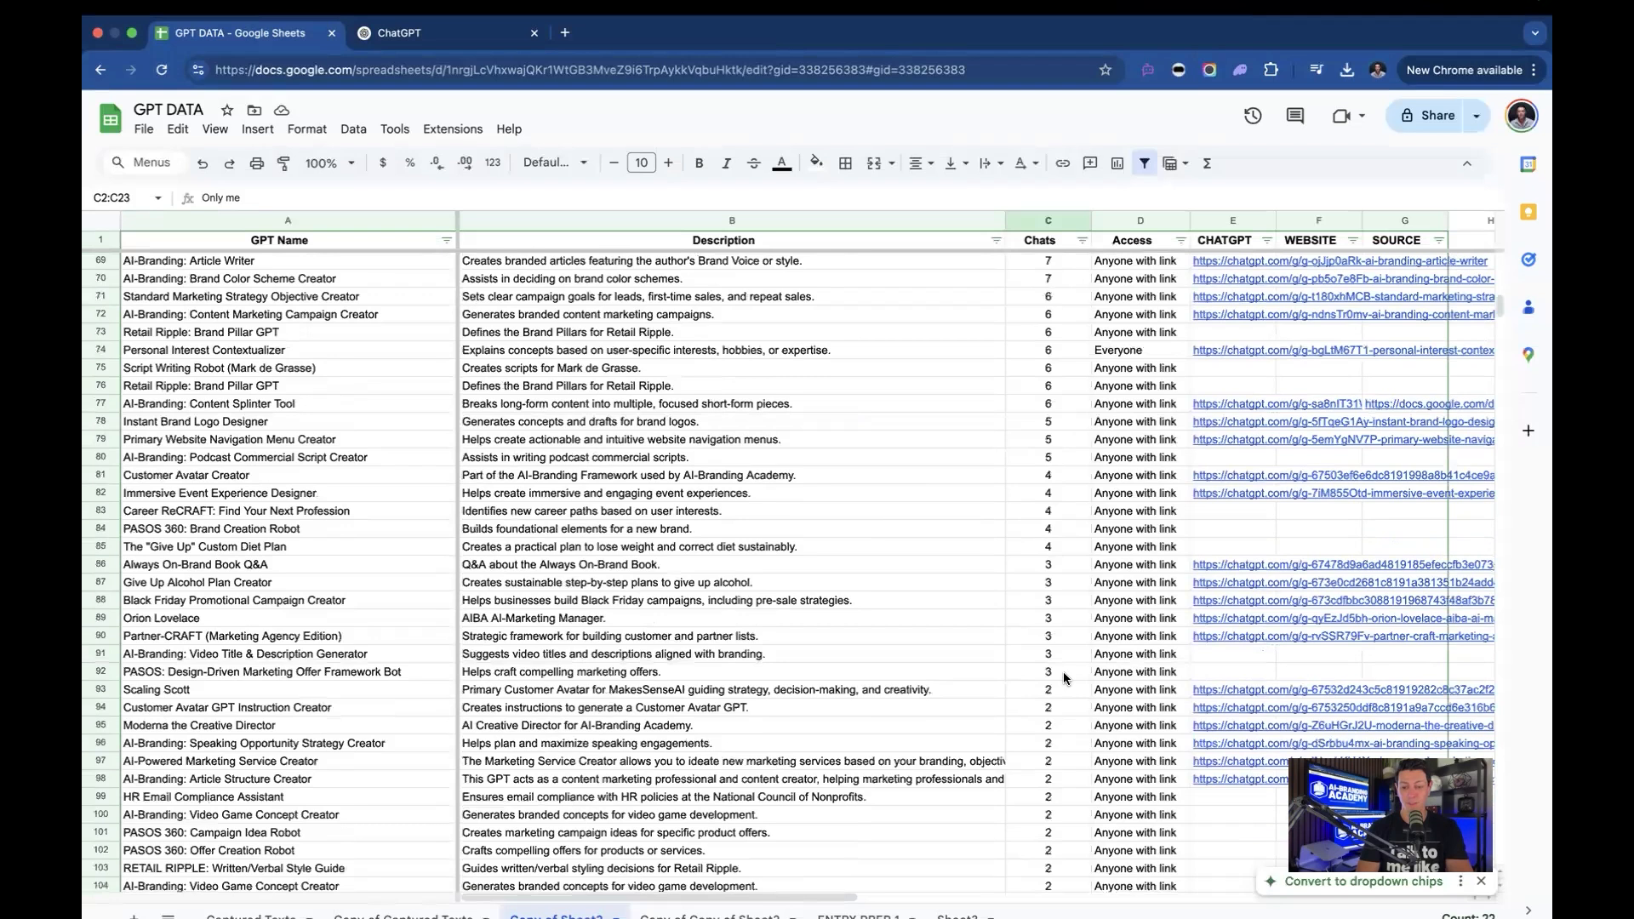
scroll("down", 3)
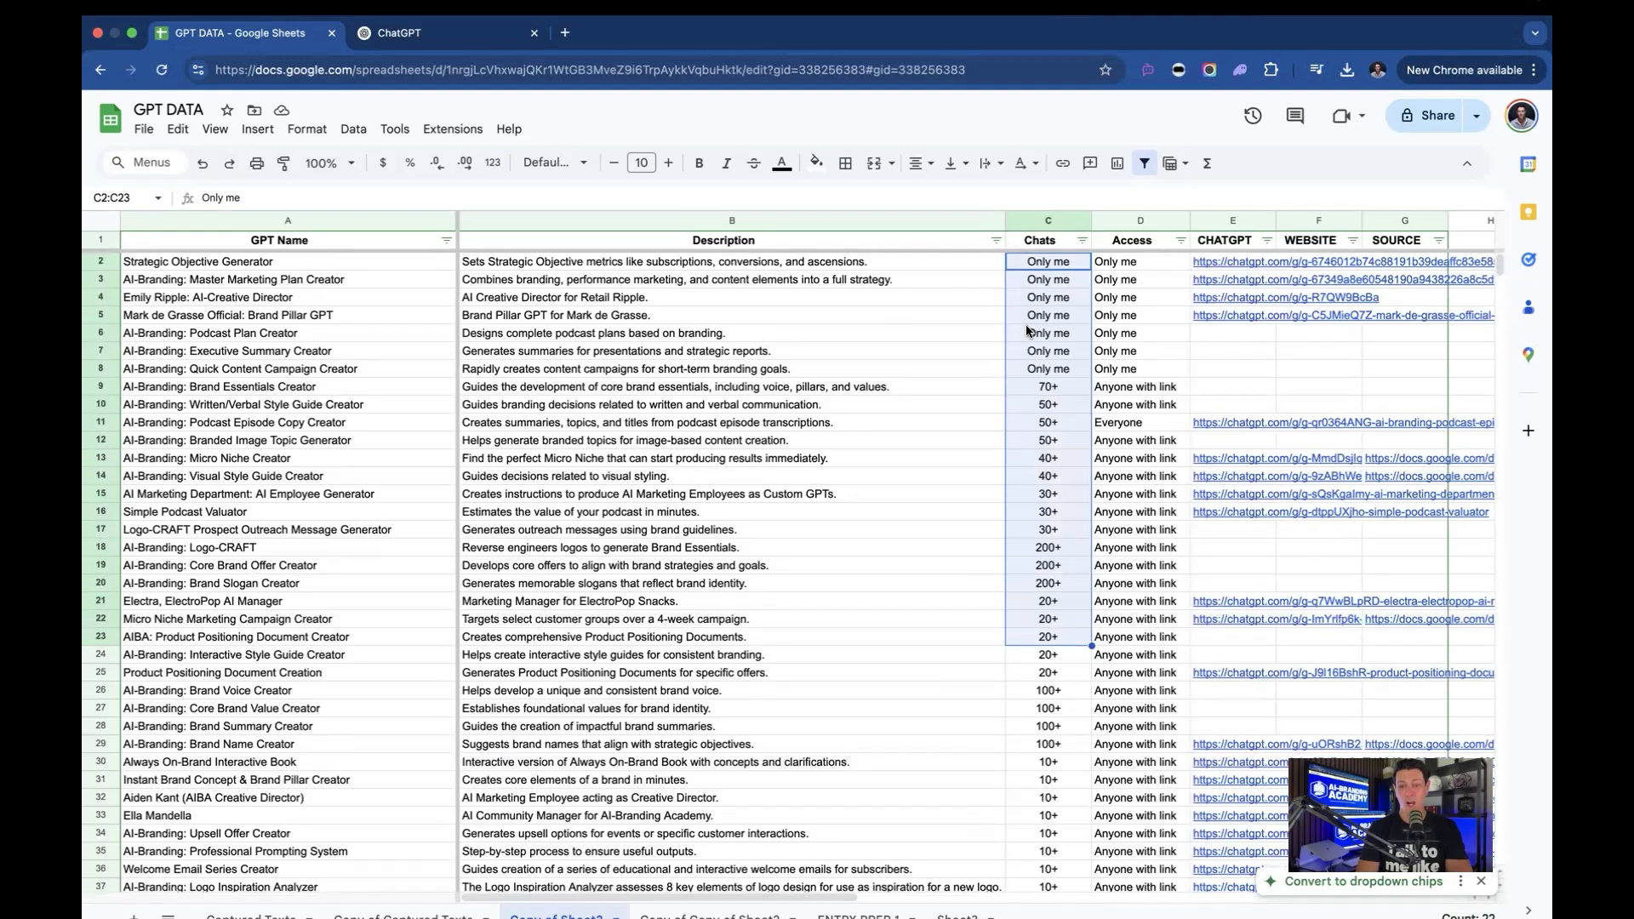
mouse_move(1020, 367)
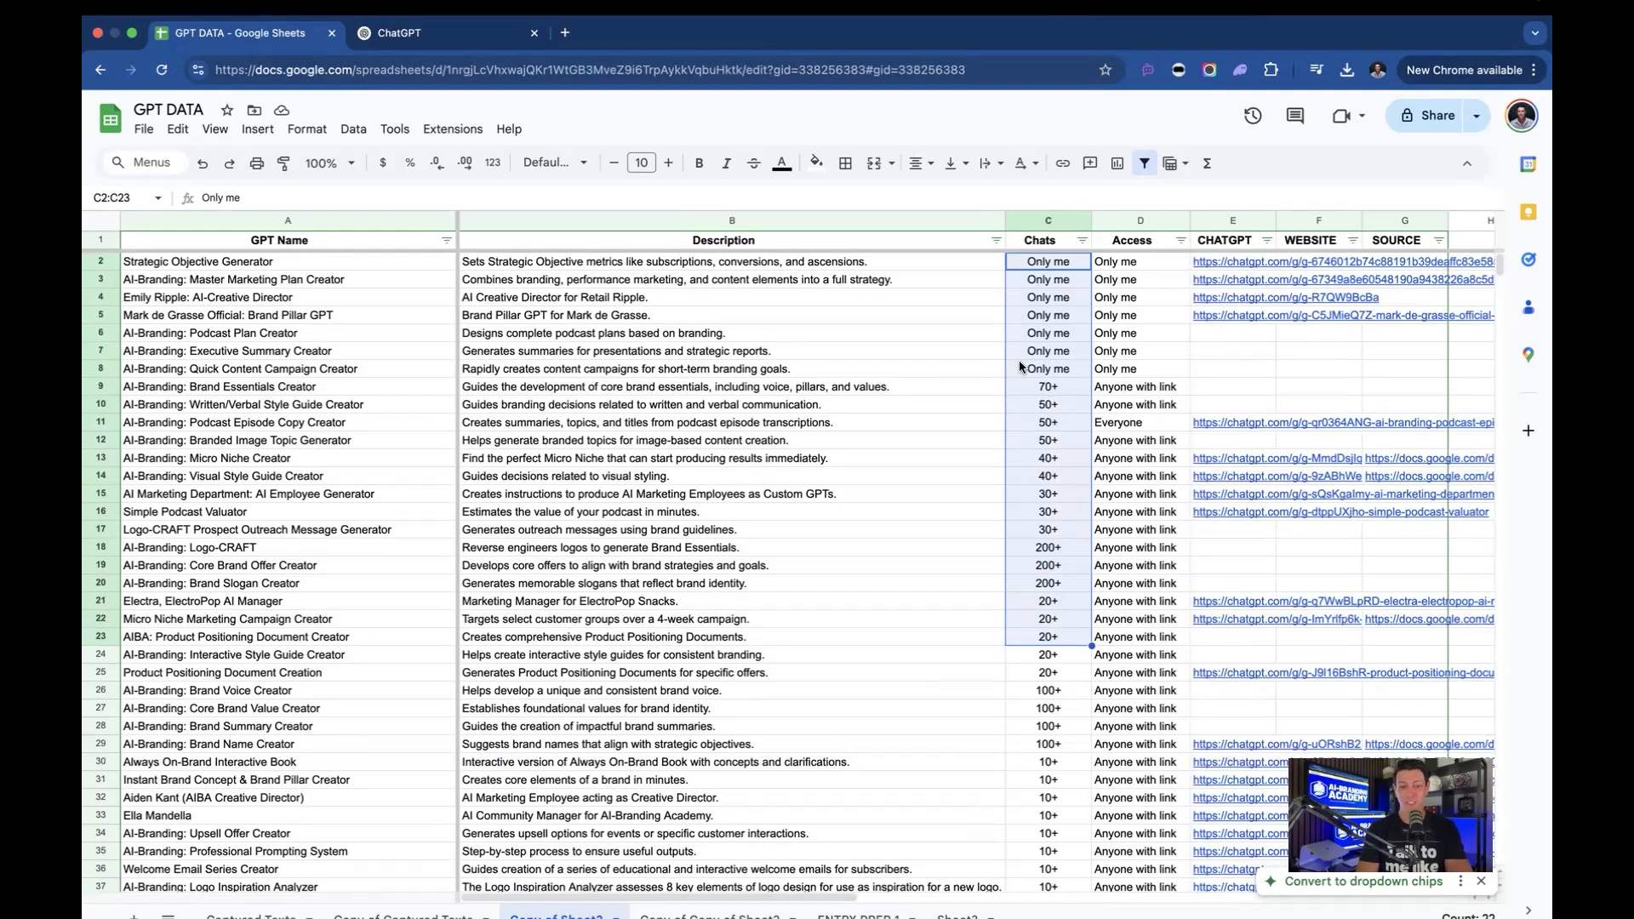
mouse_move(1031, 612)
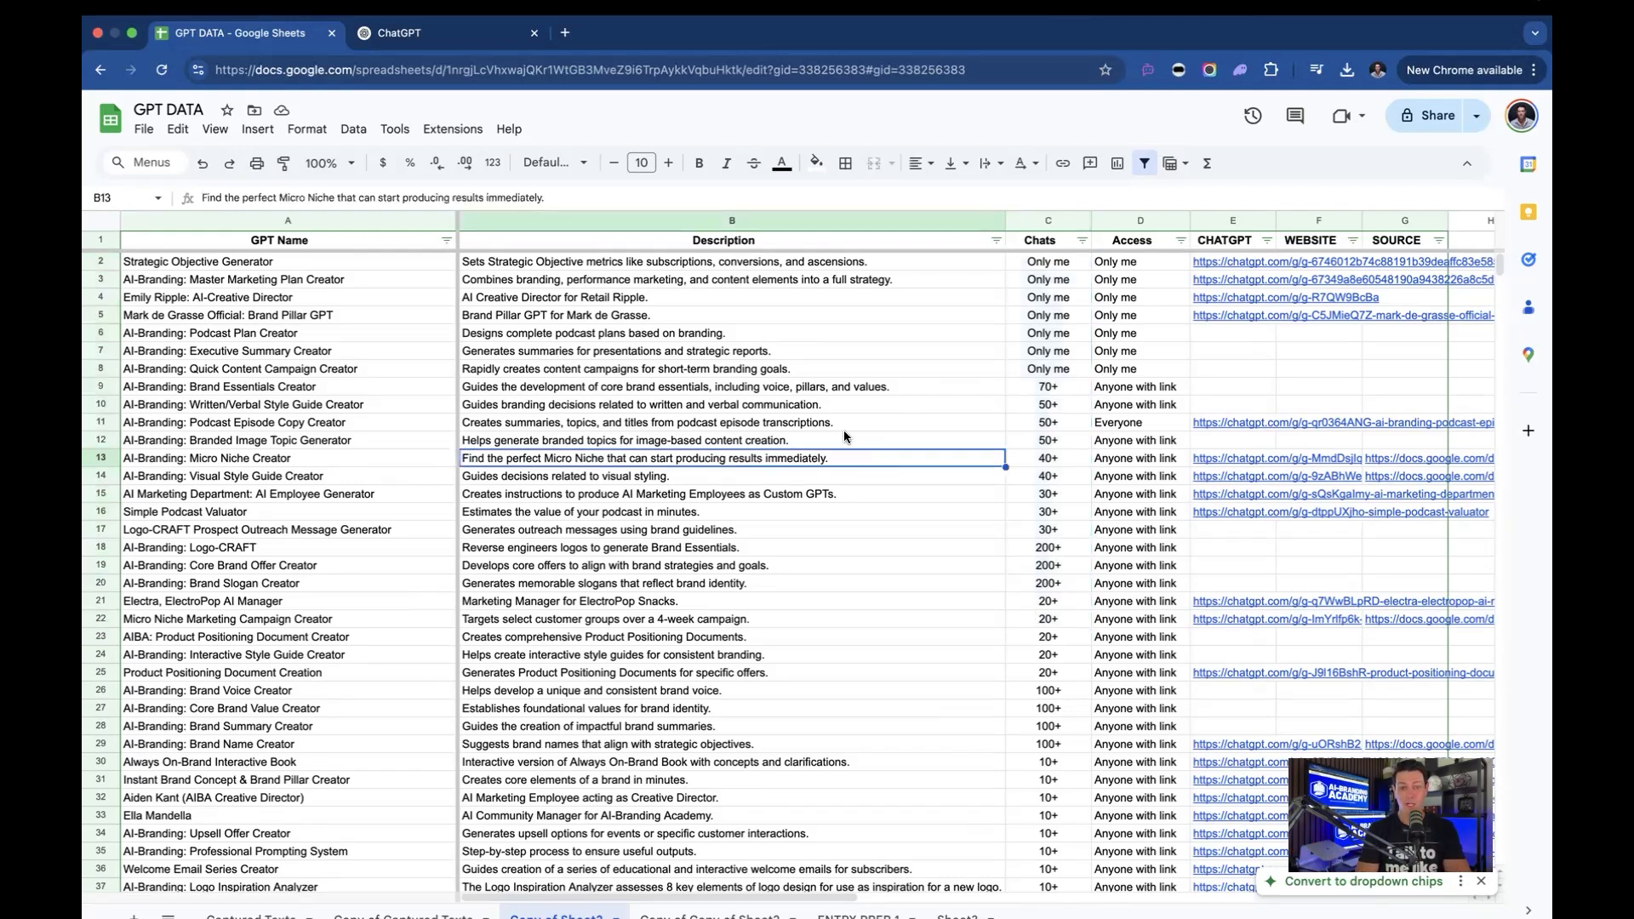
left_click(1048, 263)
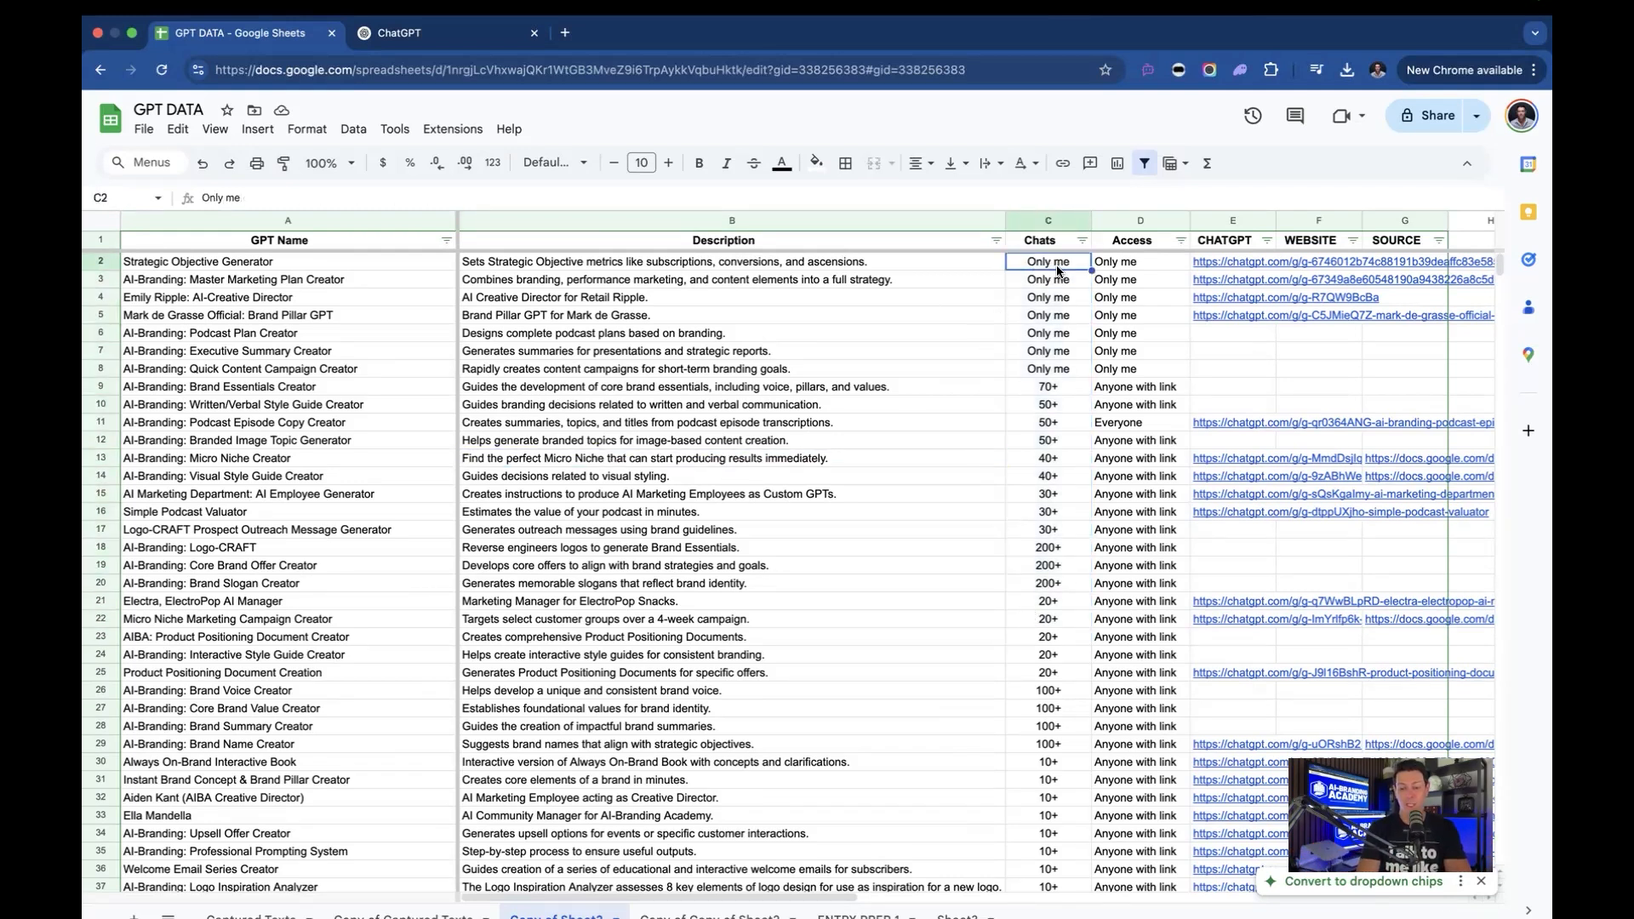
type("0")
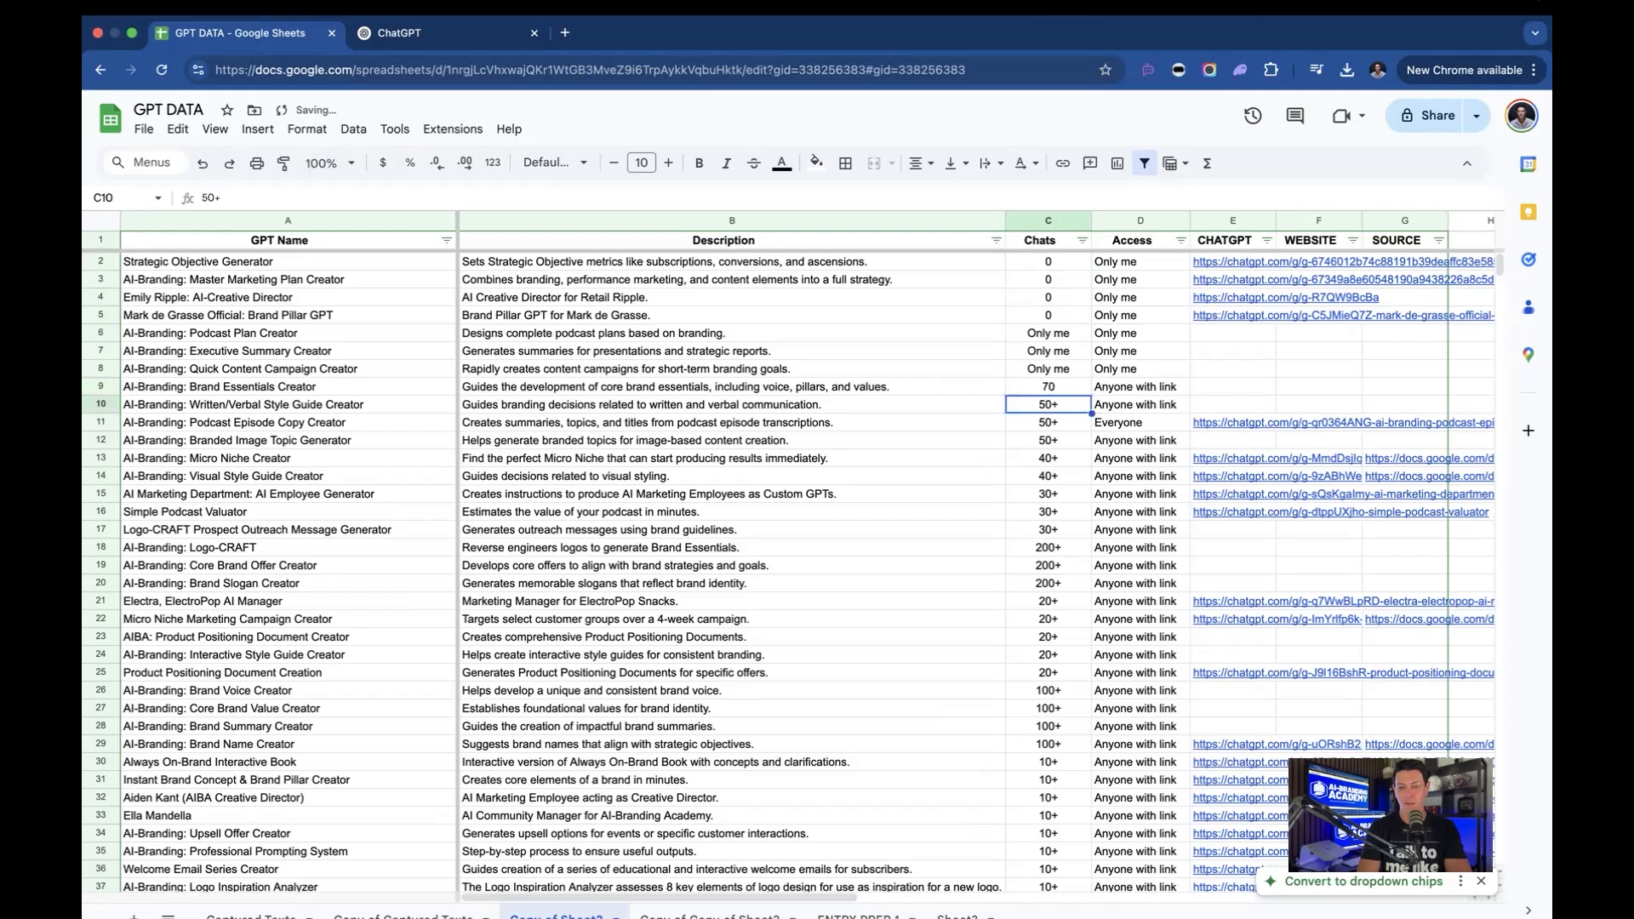
left_click(1049, 296)
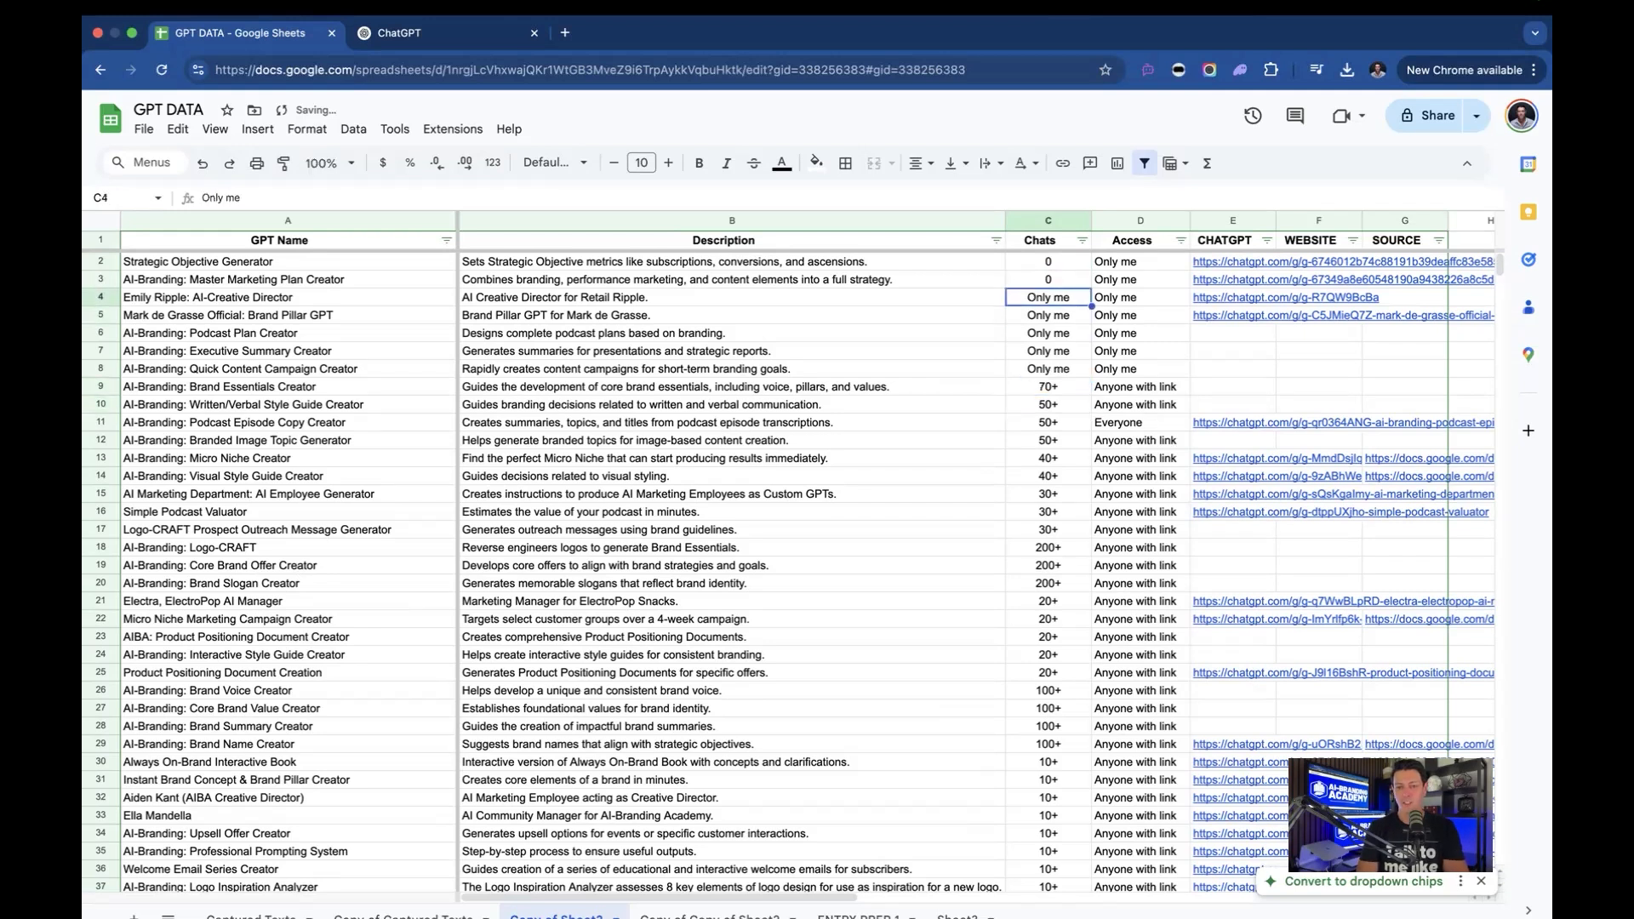
left_click(1046, 262)
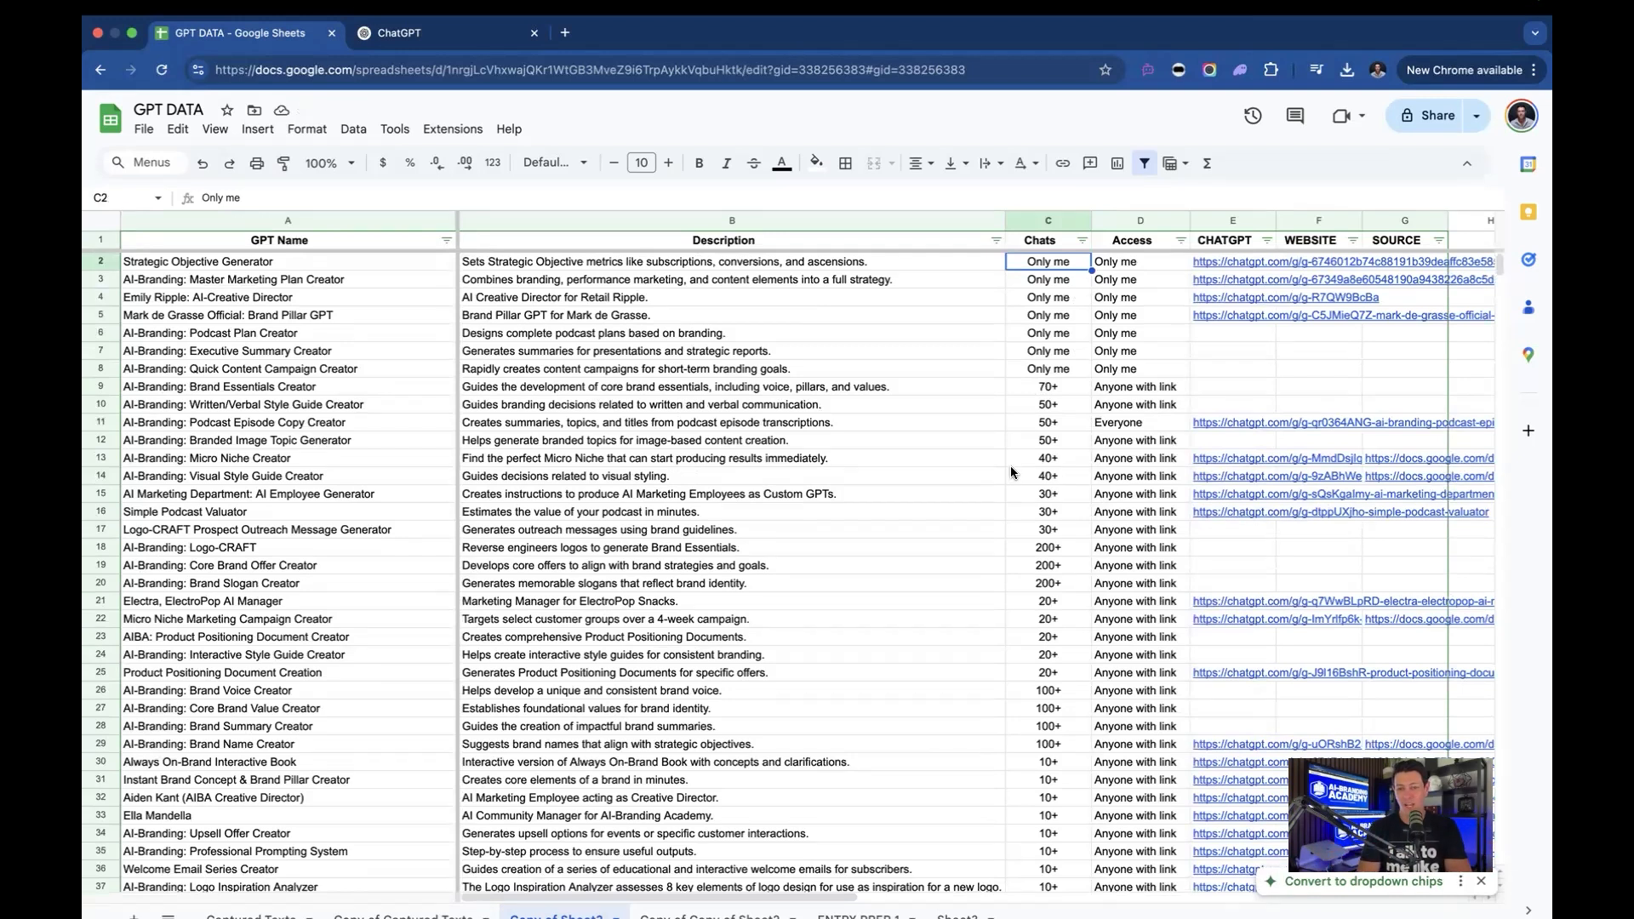
mouse_move(1079, 672)
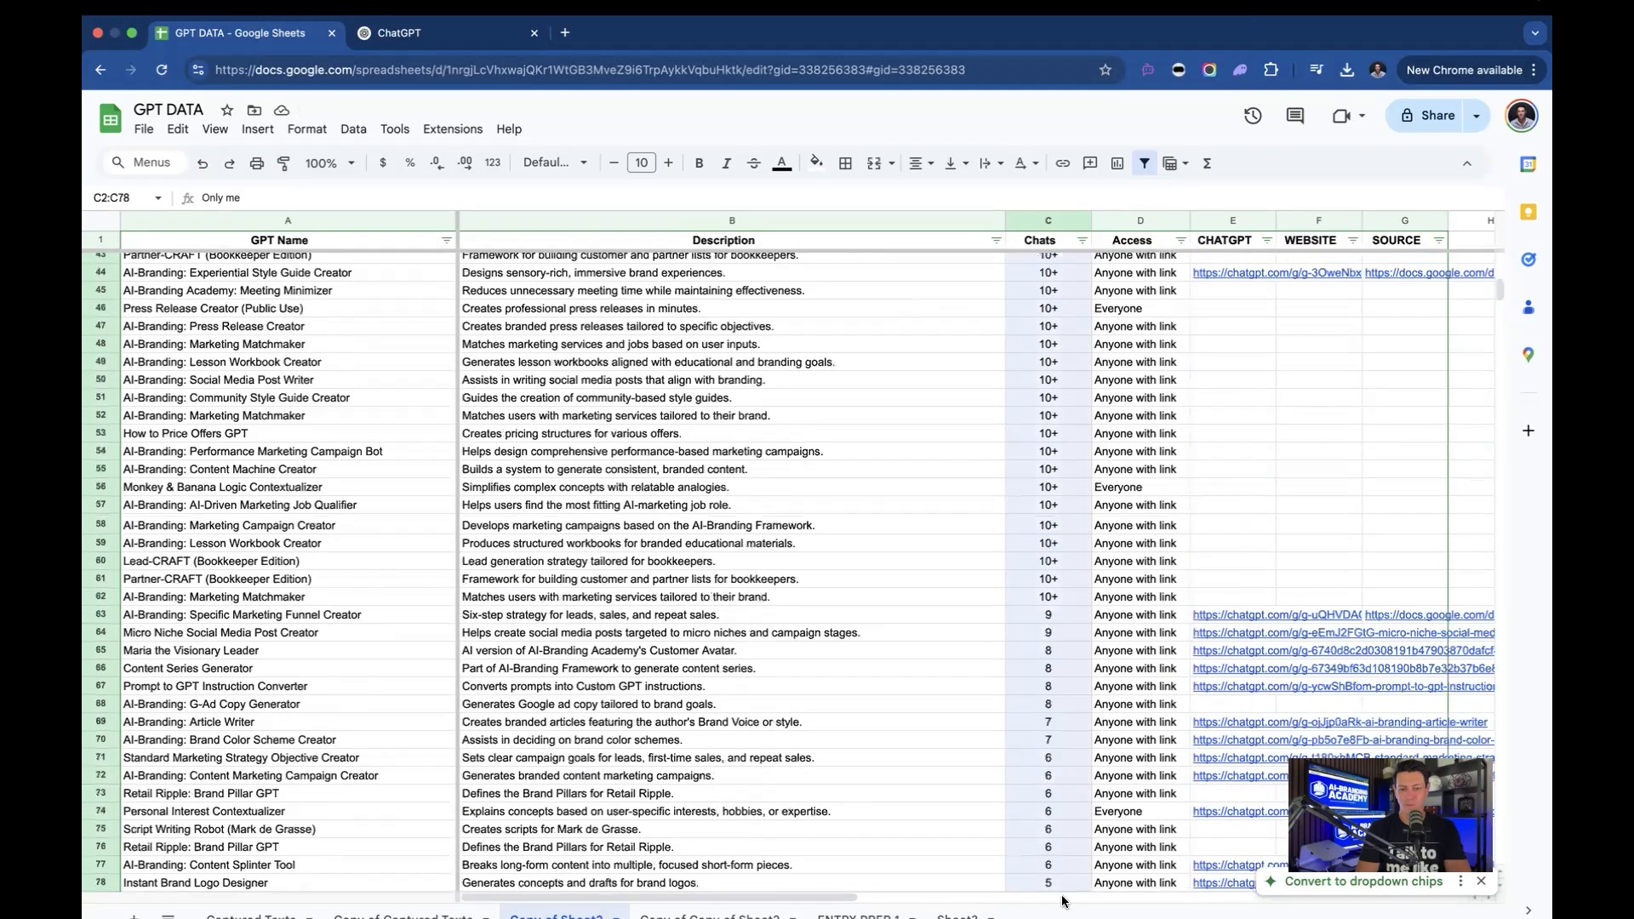
Step: Extend the Chats selection to C2:C116, then move to the ChatGPT chat
scroll("down", 3)
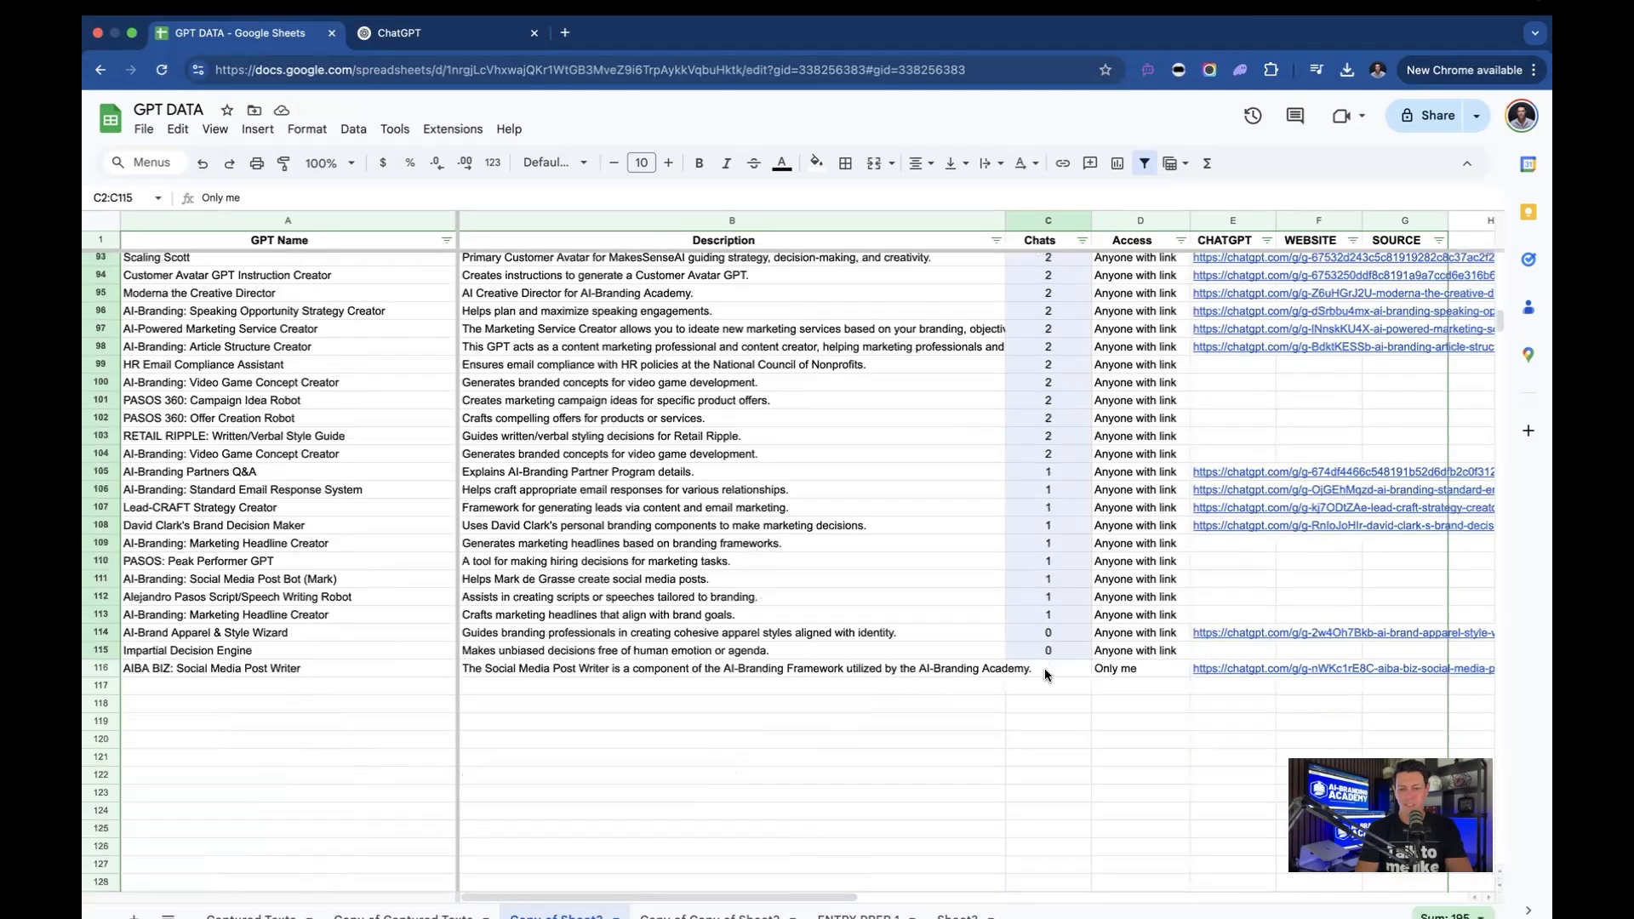
left_click(1048, 667)
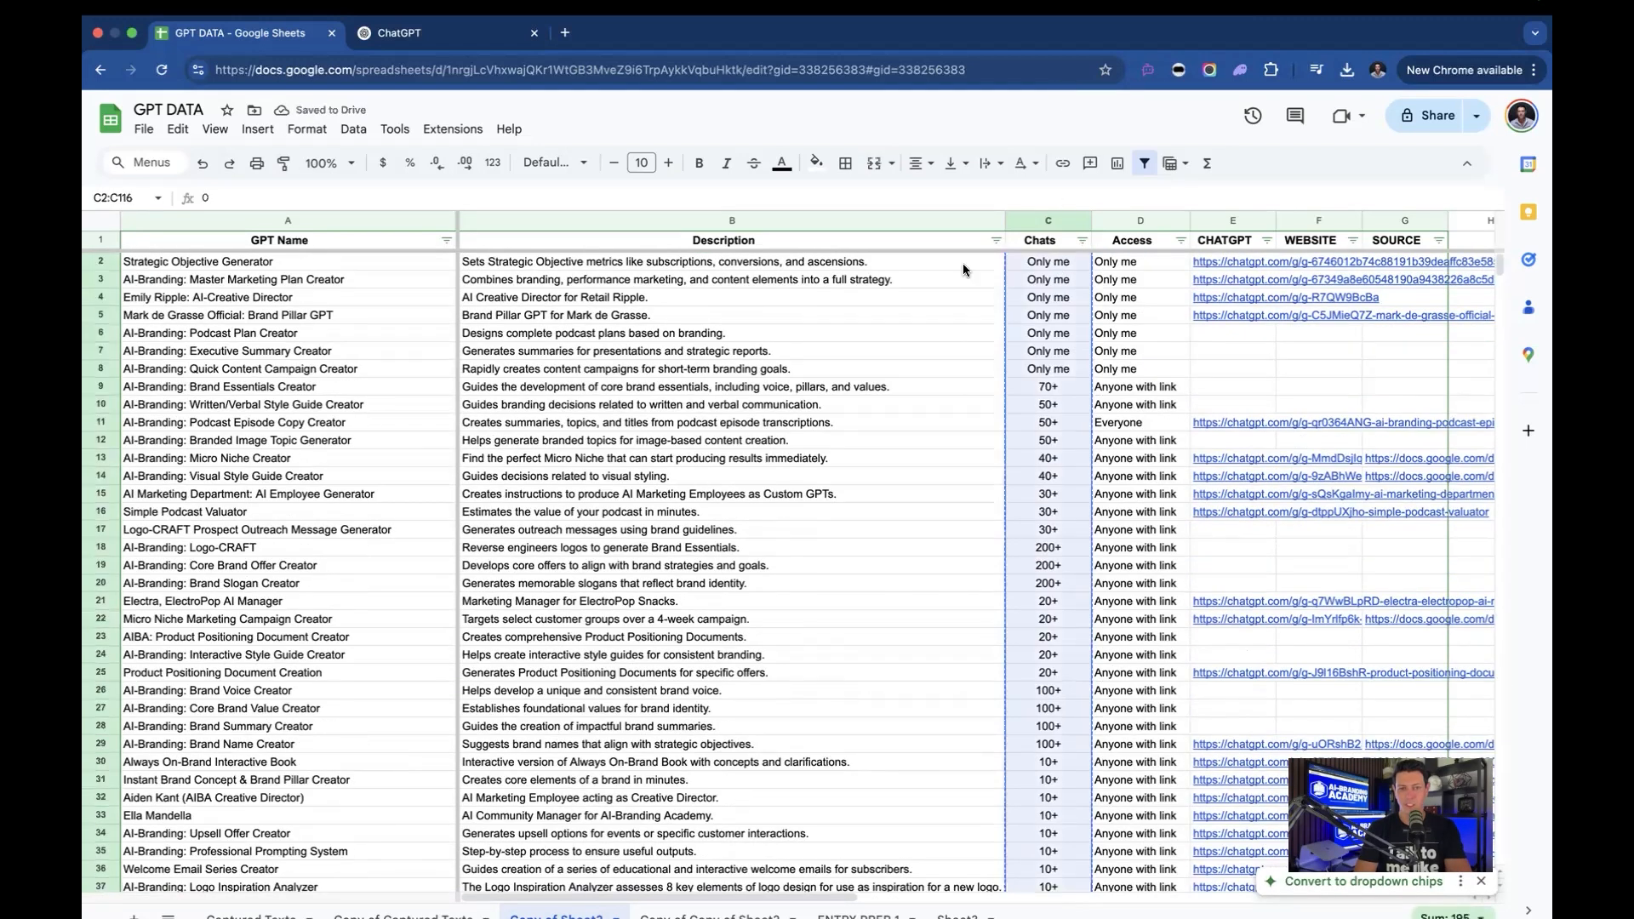
left_click(398, 32)
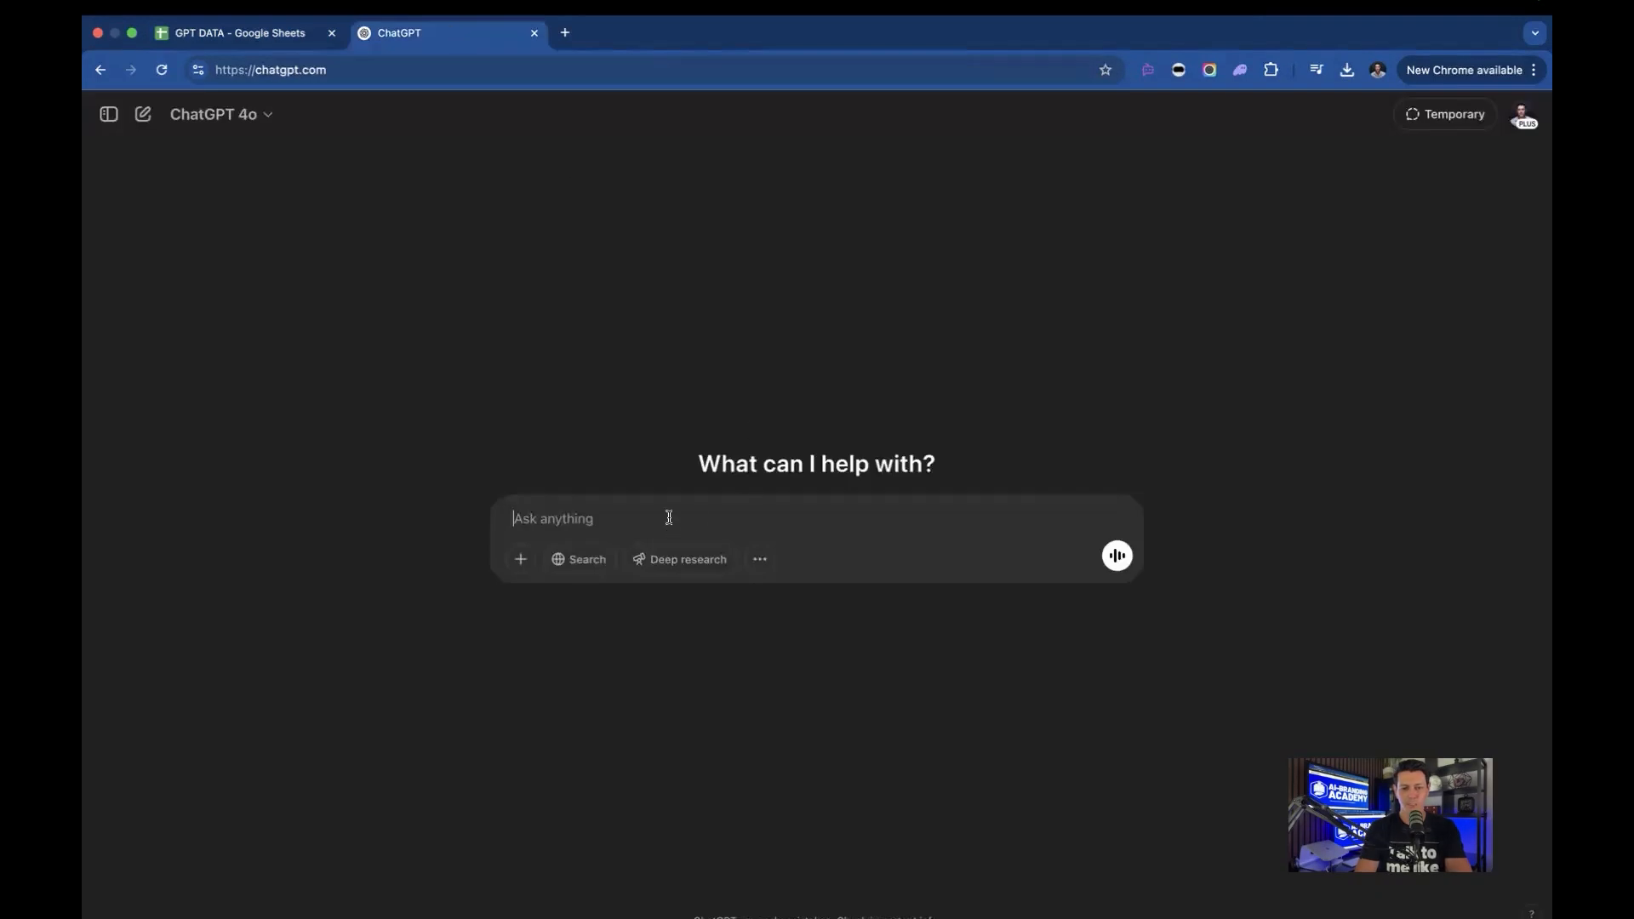
Step: Write a prompt explaining the Chats list has non-numeric values that are hard to sort in Excel
type("review the follo")
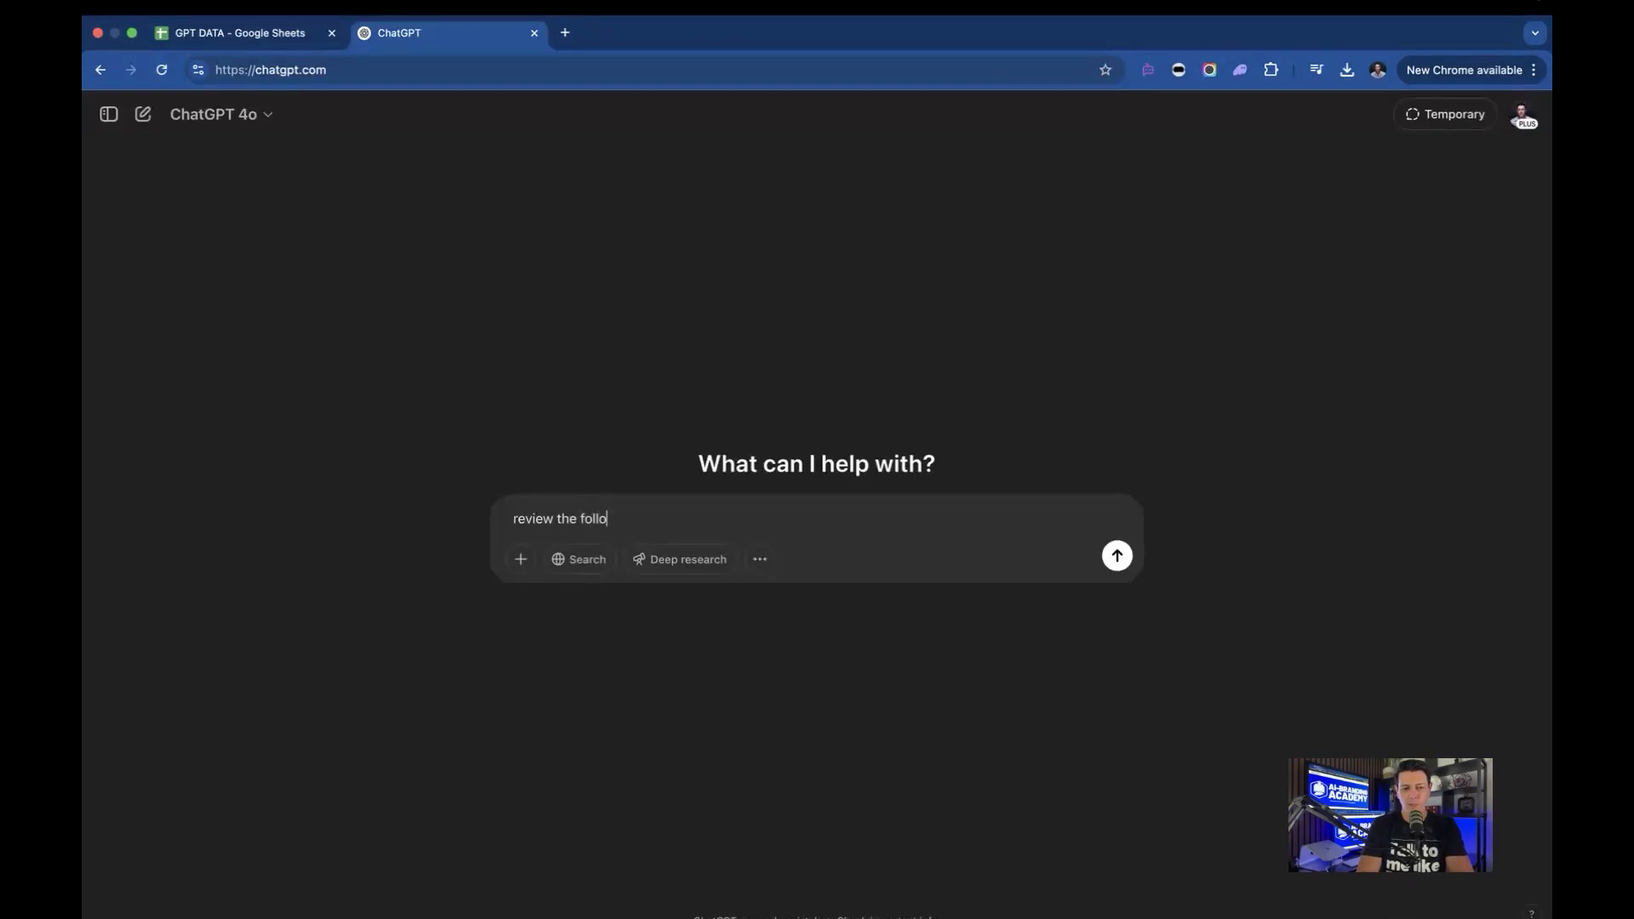
type("wing list of information. I want i")
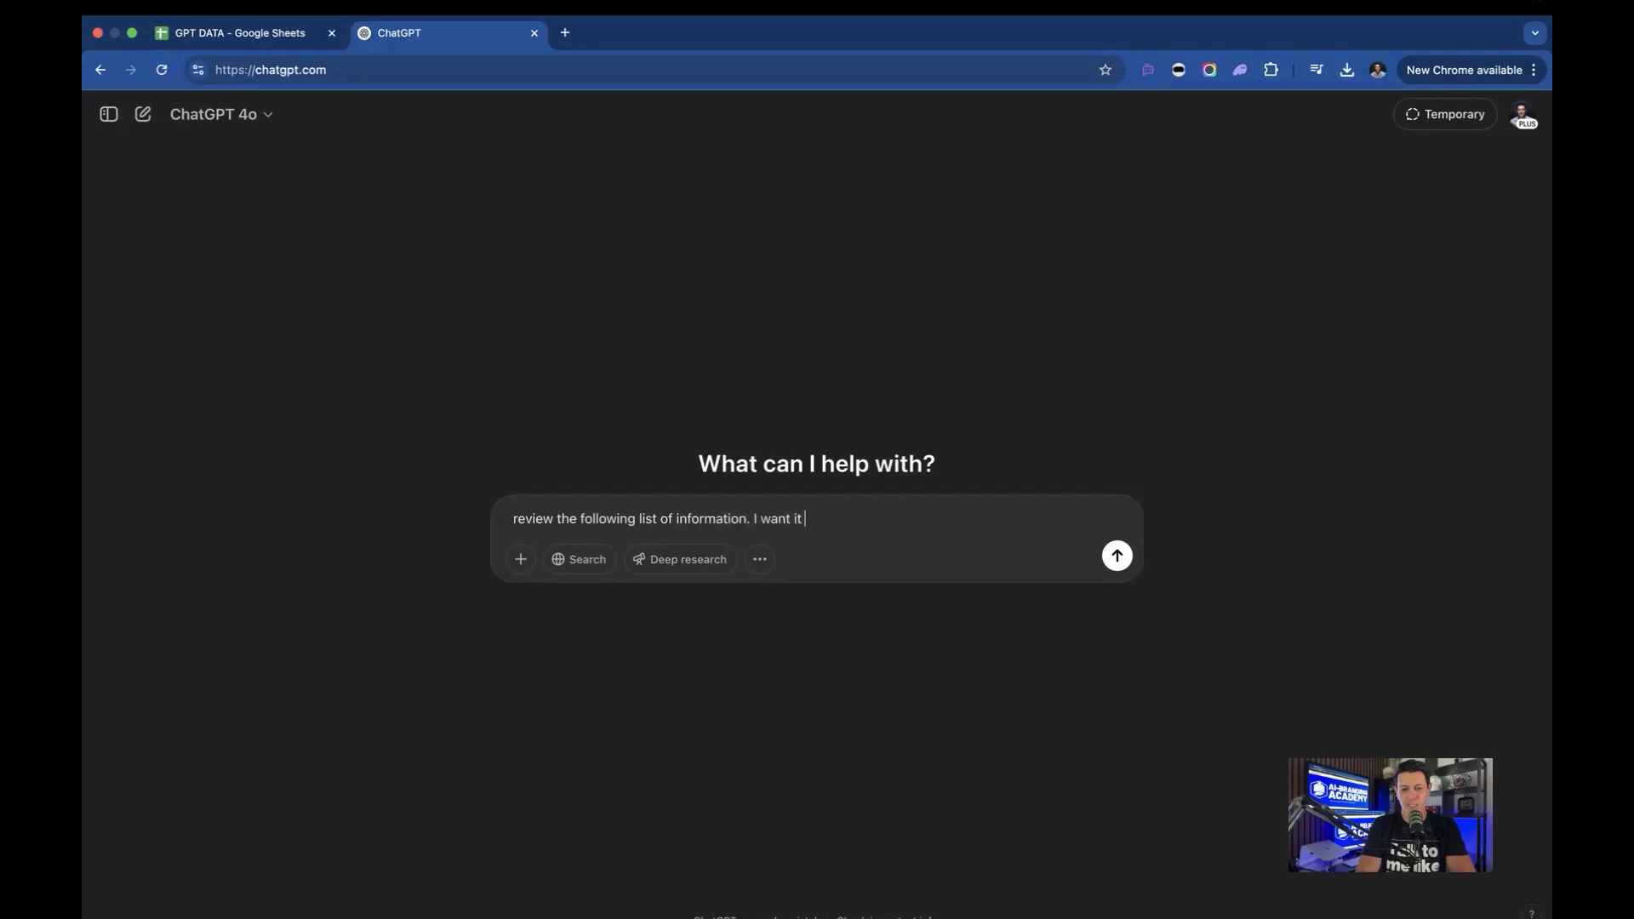
type("to only have numbers r")
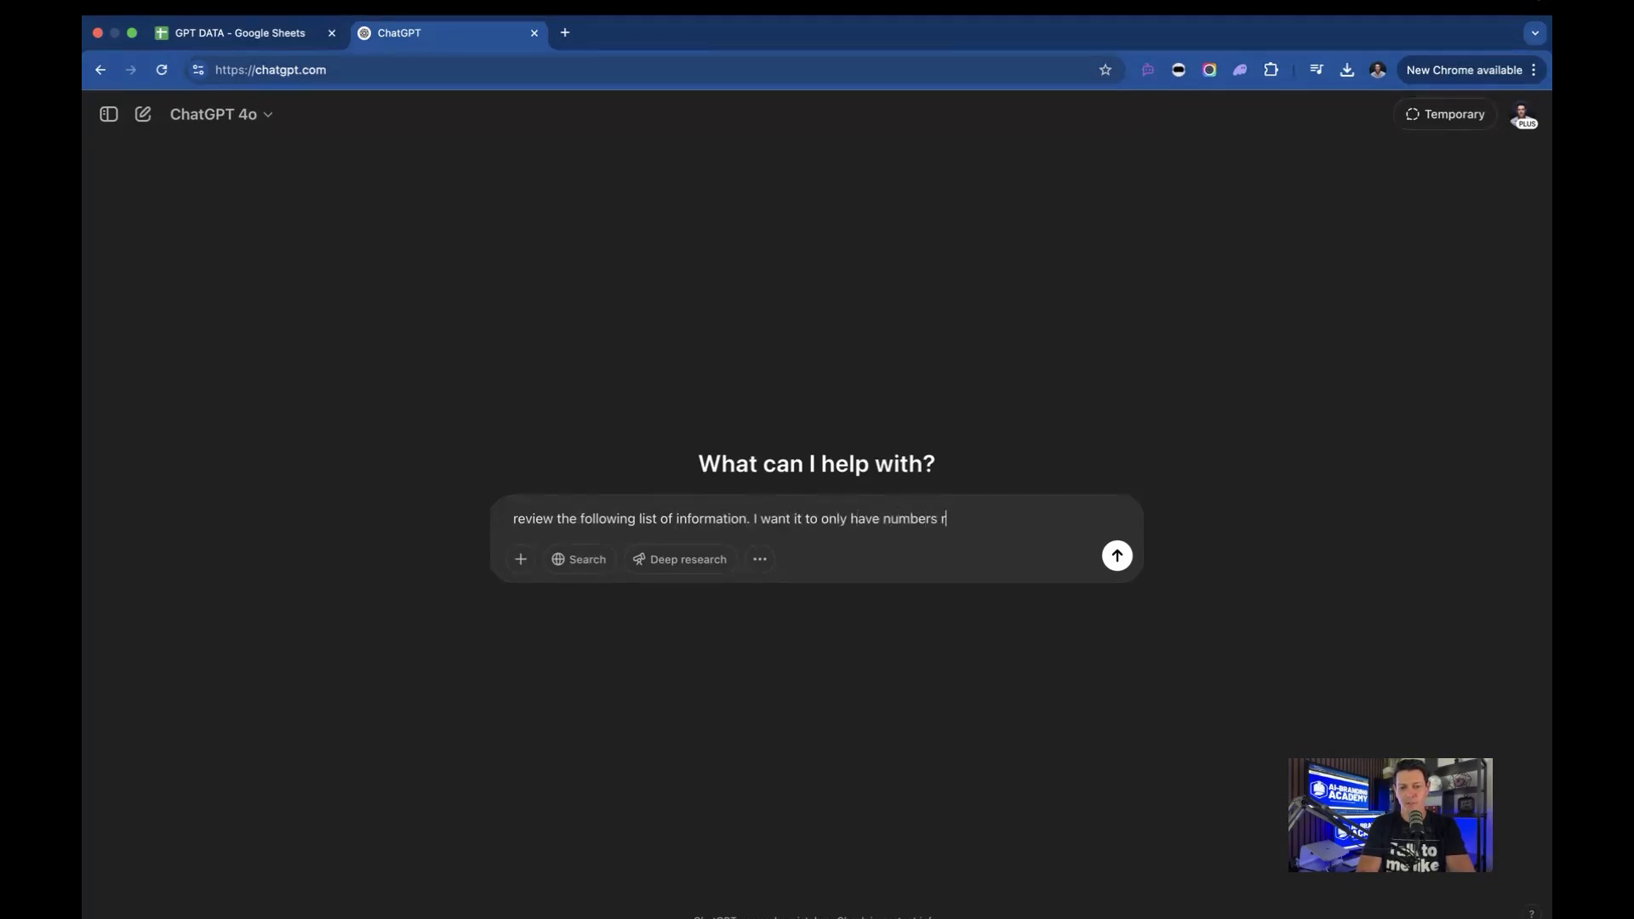
type("ather than numbers and")
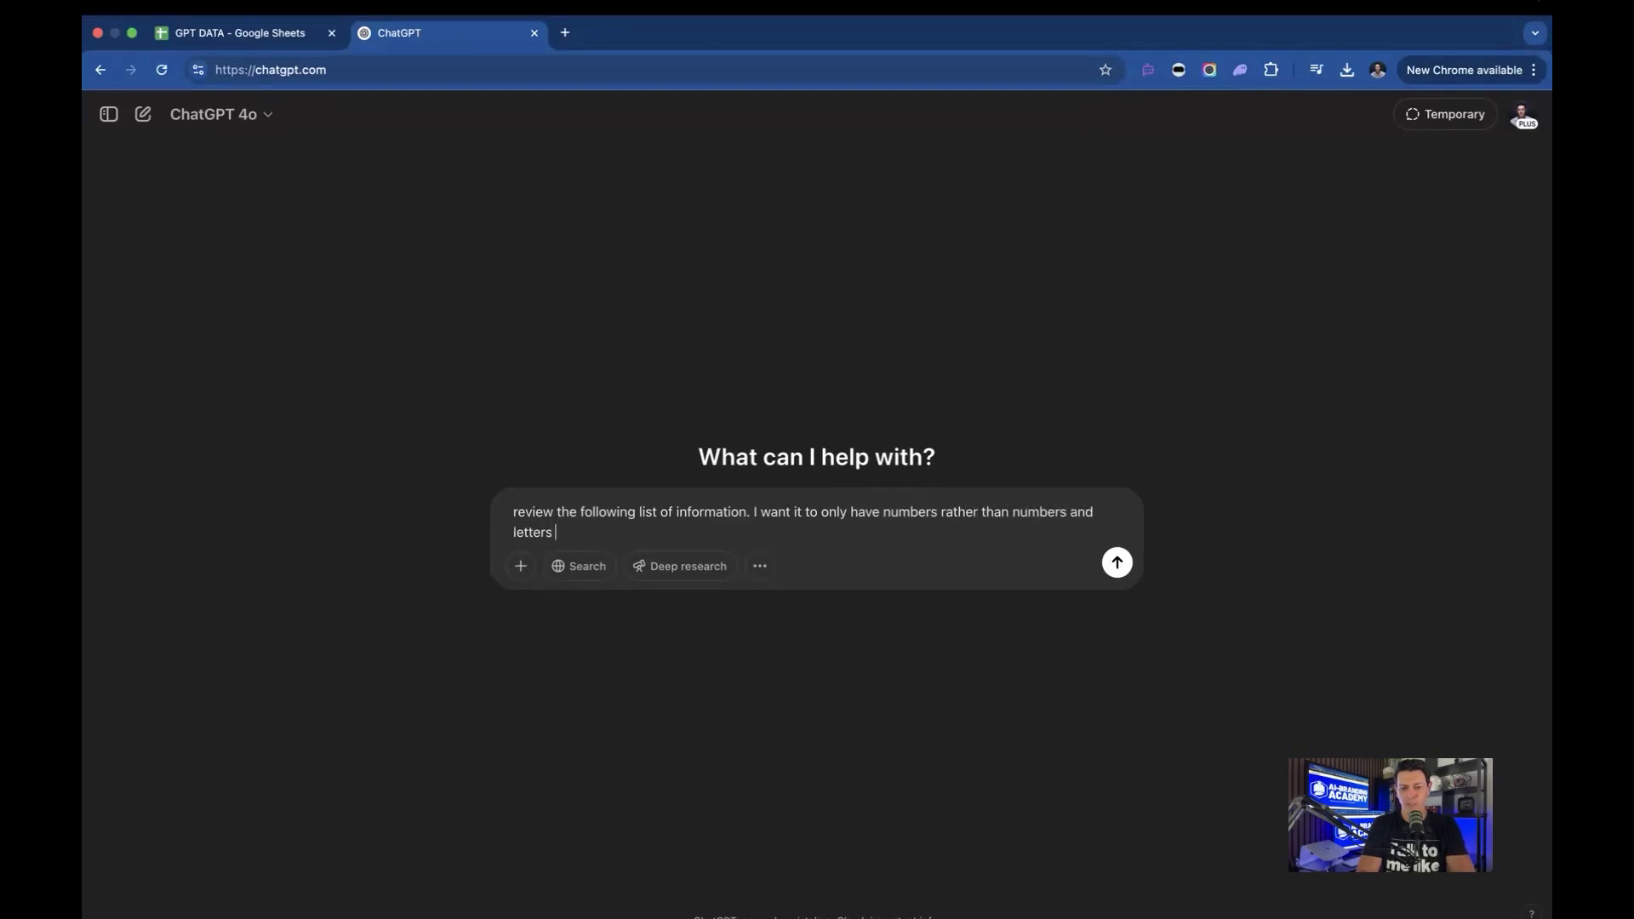
type("making it hard to")
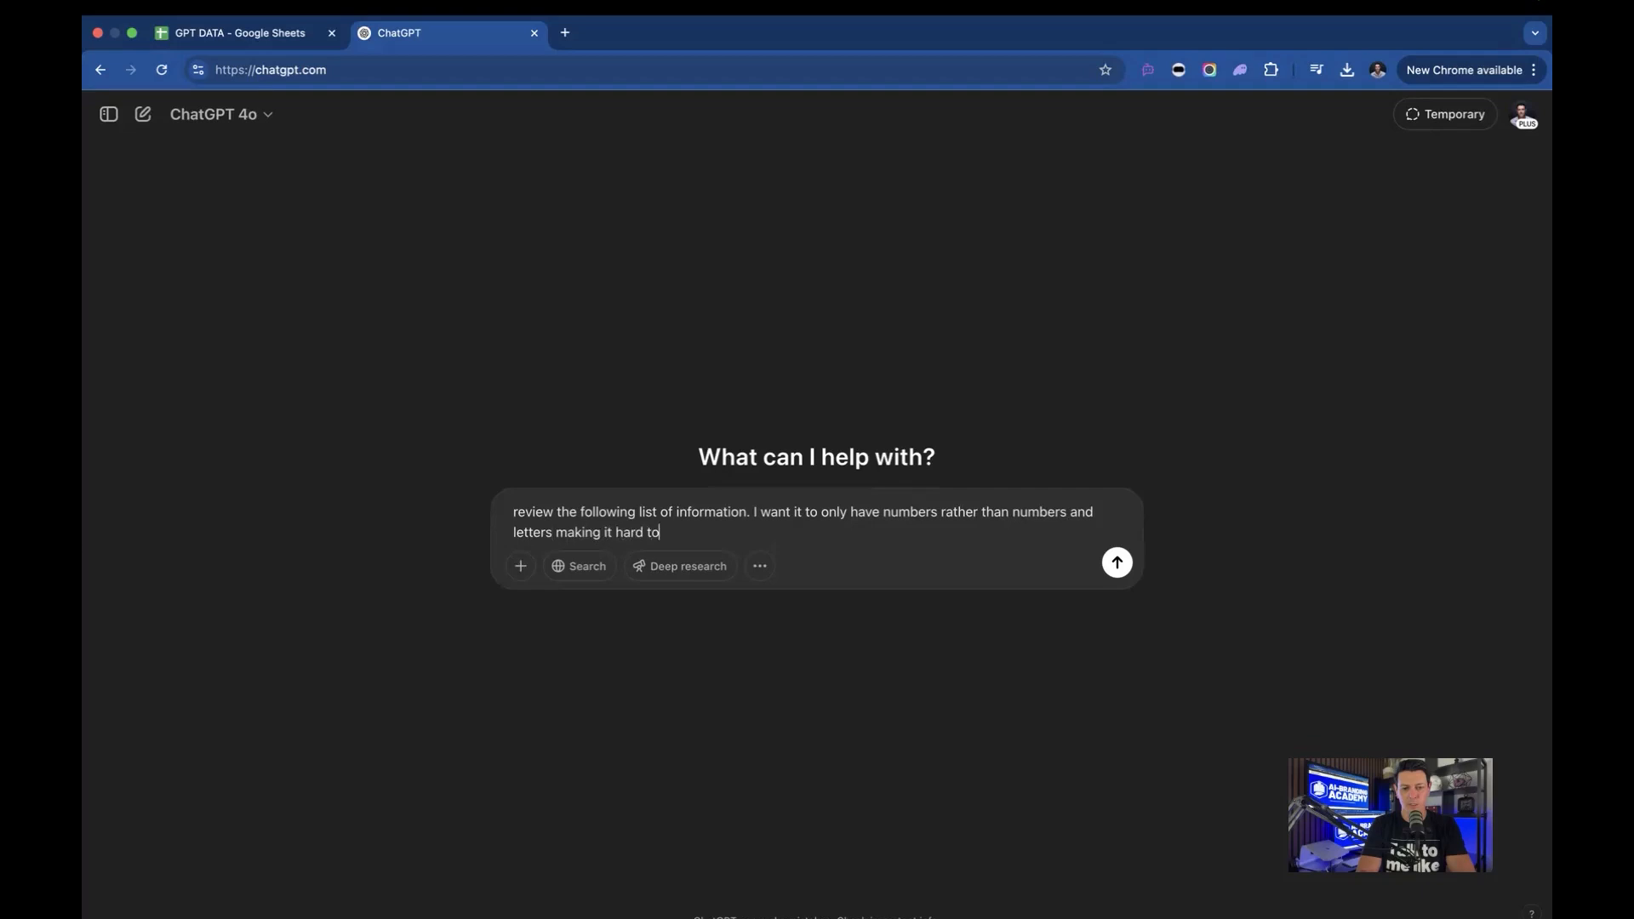
type("sort in exce")
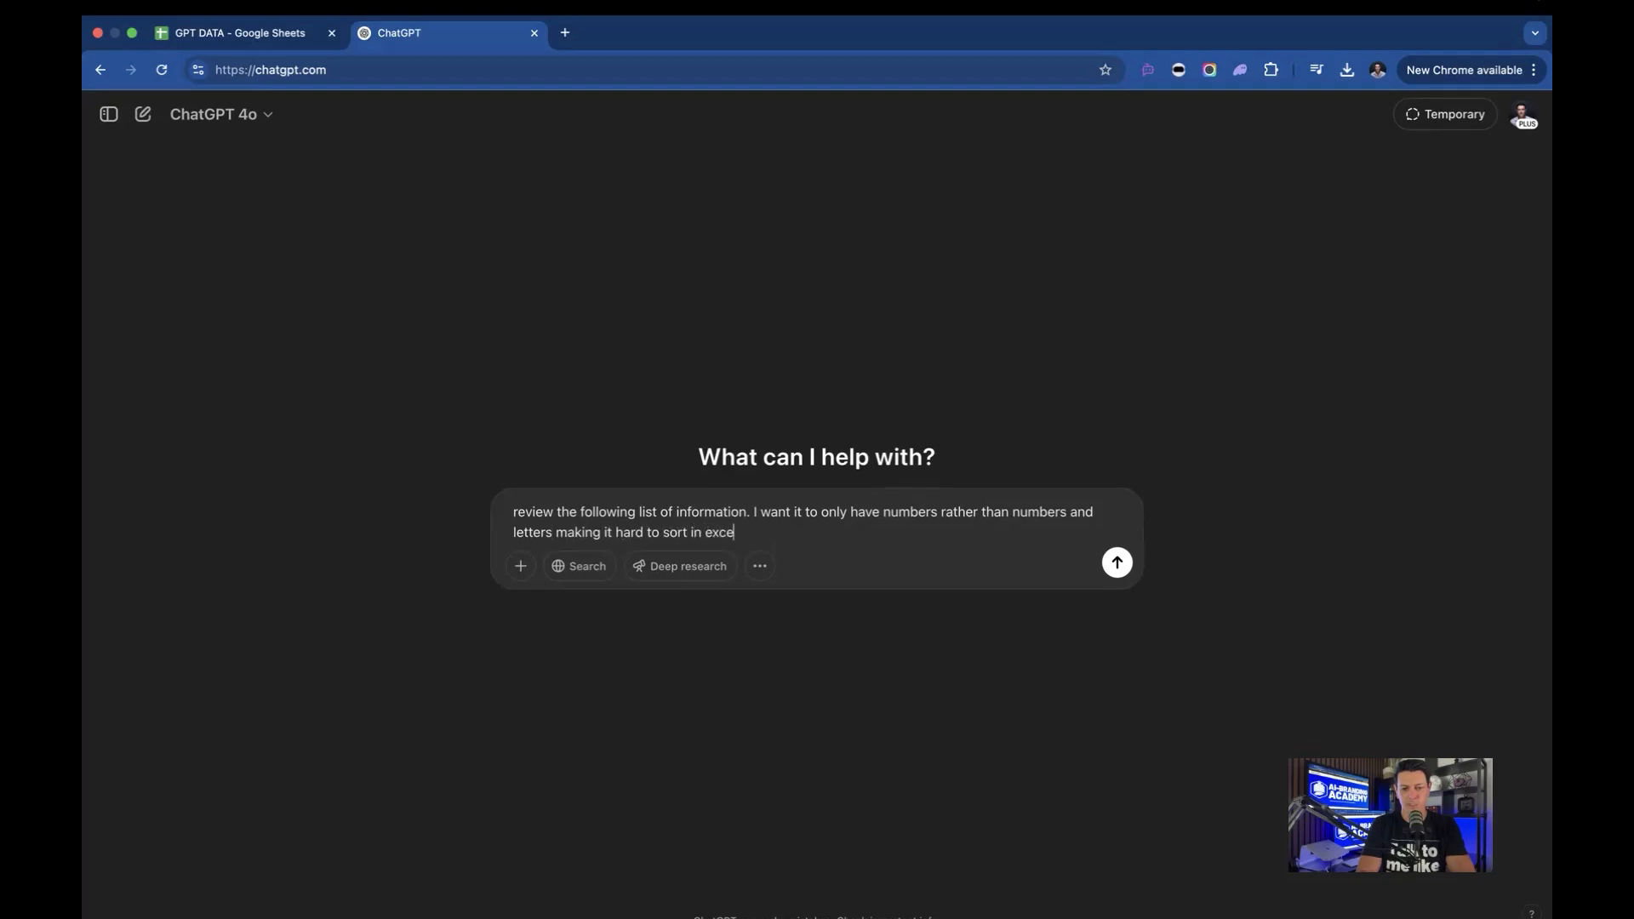
type("l. Please change out th")
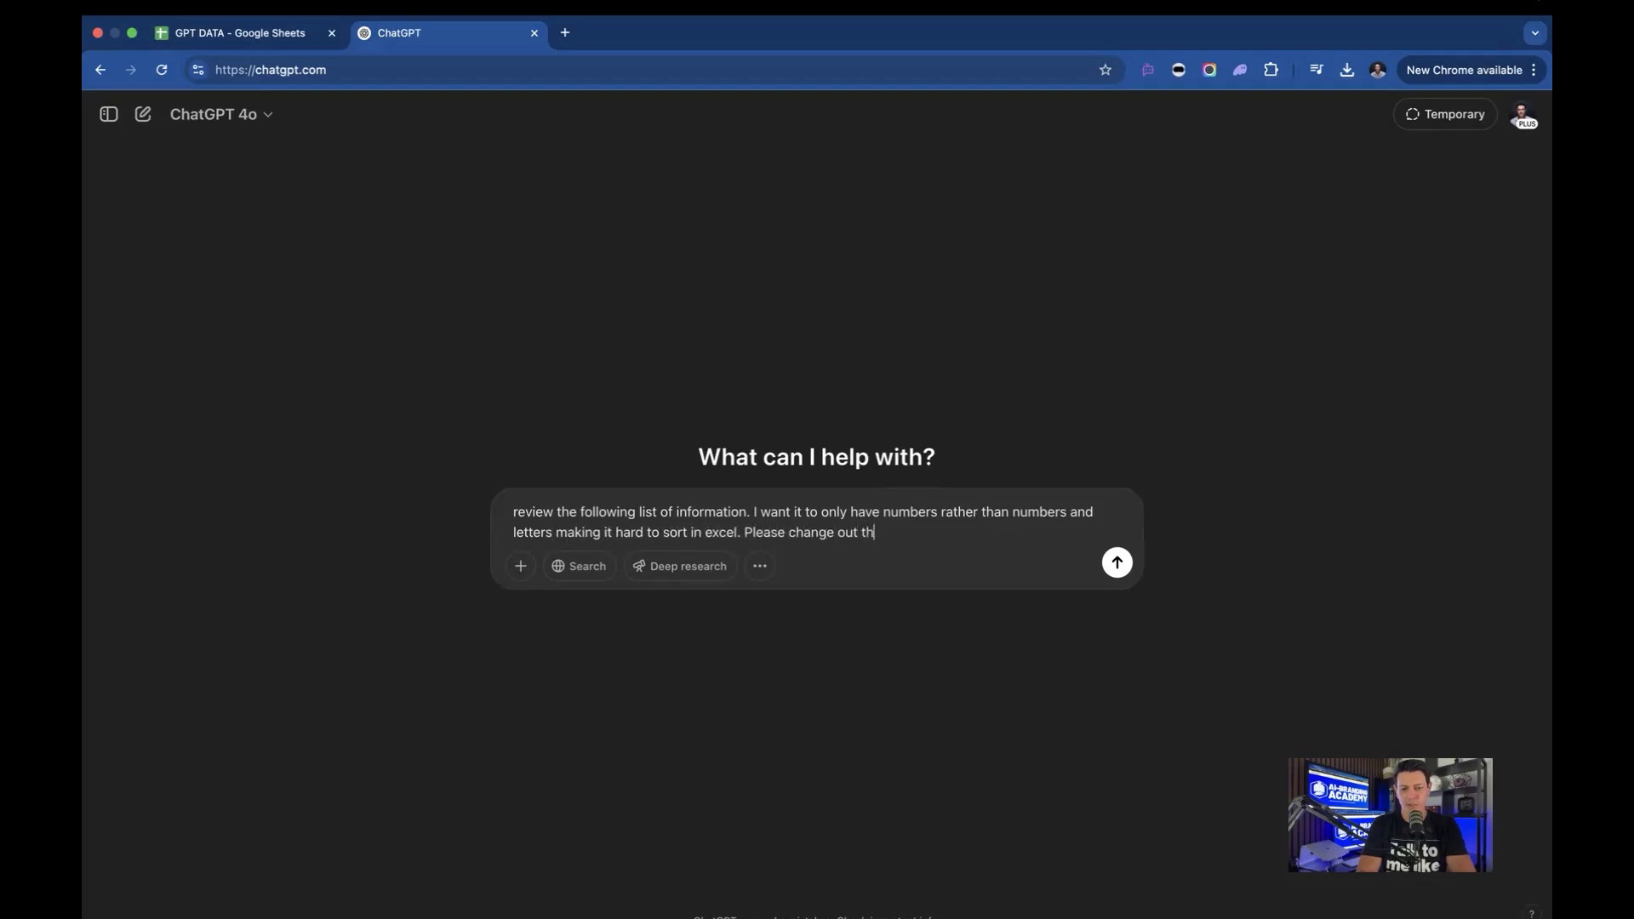
left_click(241, 33)
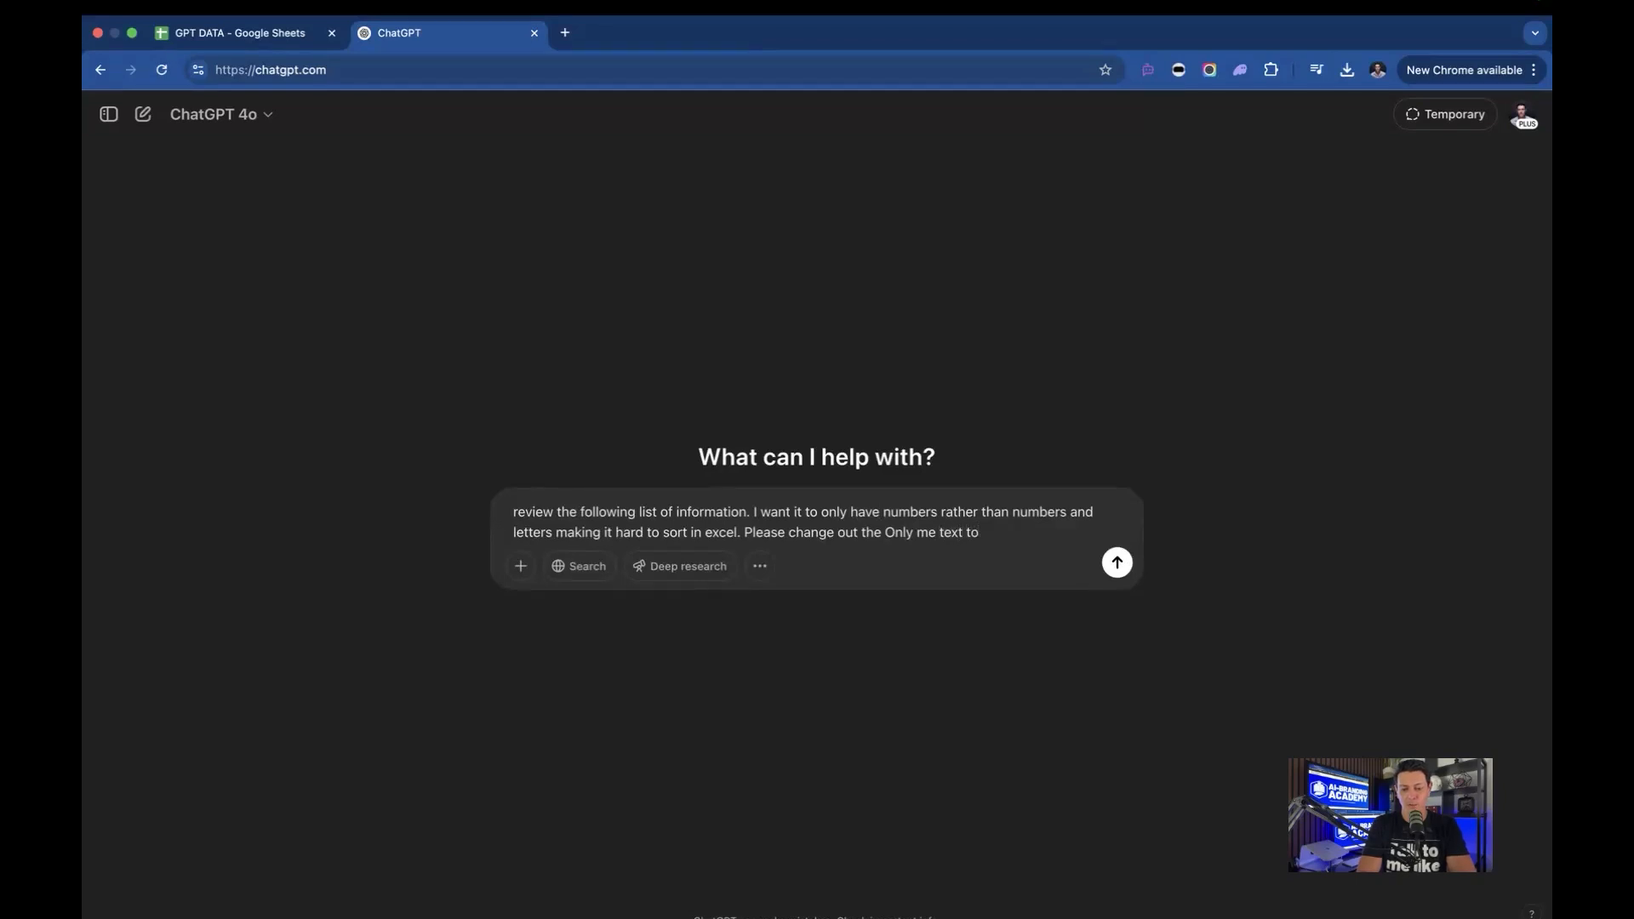
Step: Ask ChatGPT to turn 'Only me' into 0, strip plus signs, keep order, and send it
type("0,")
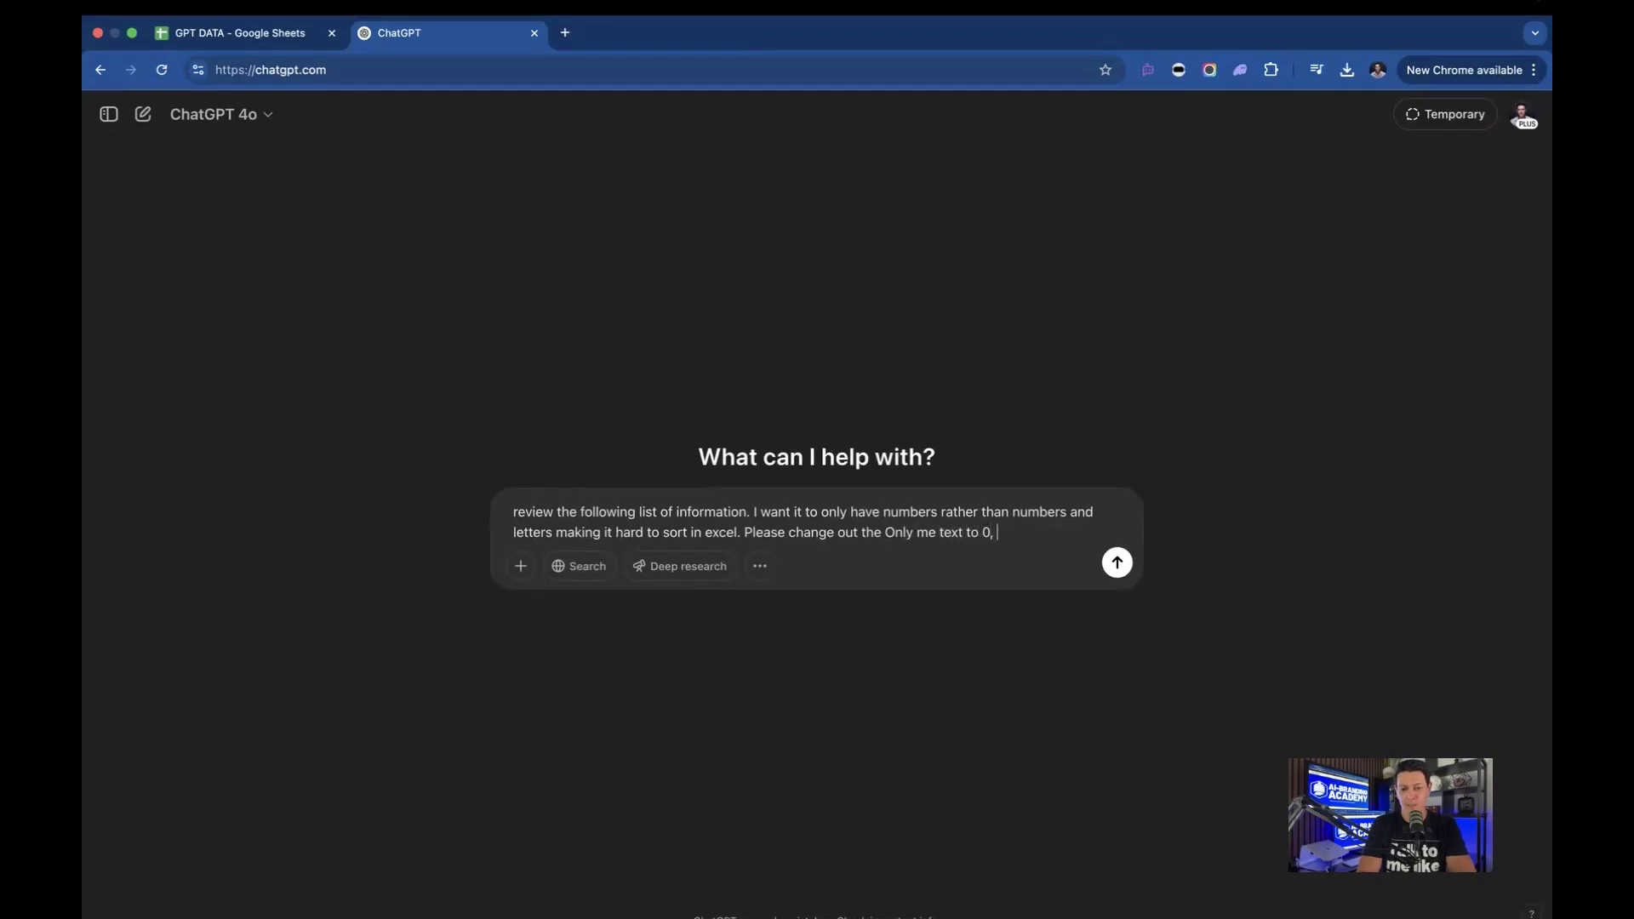
type("and any num")
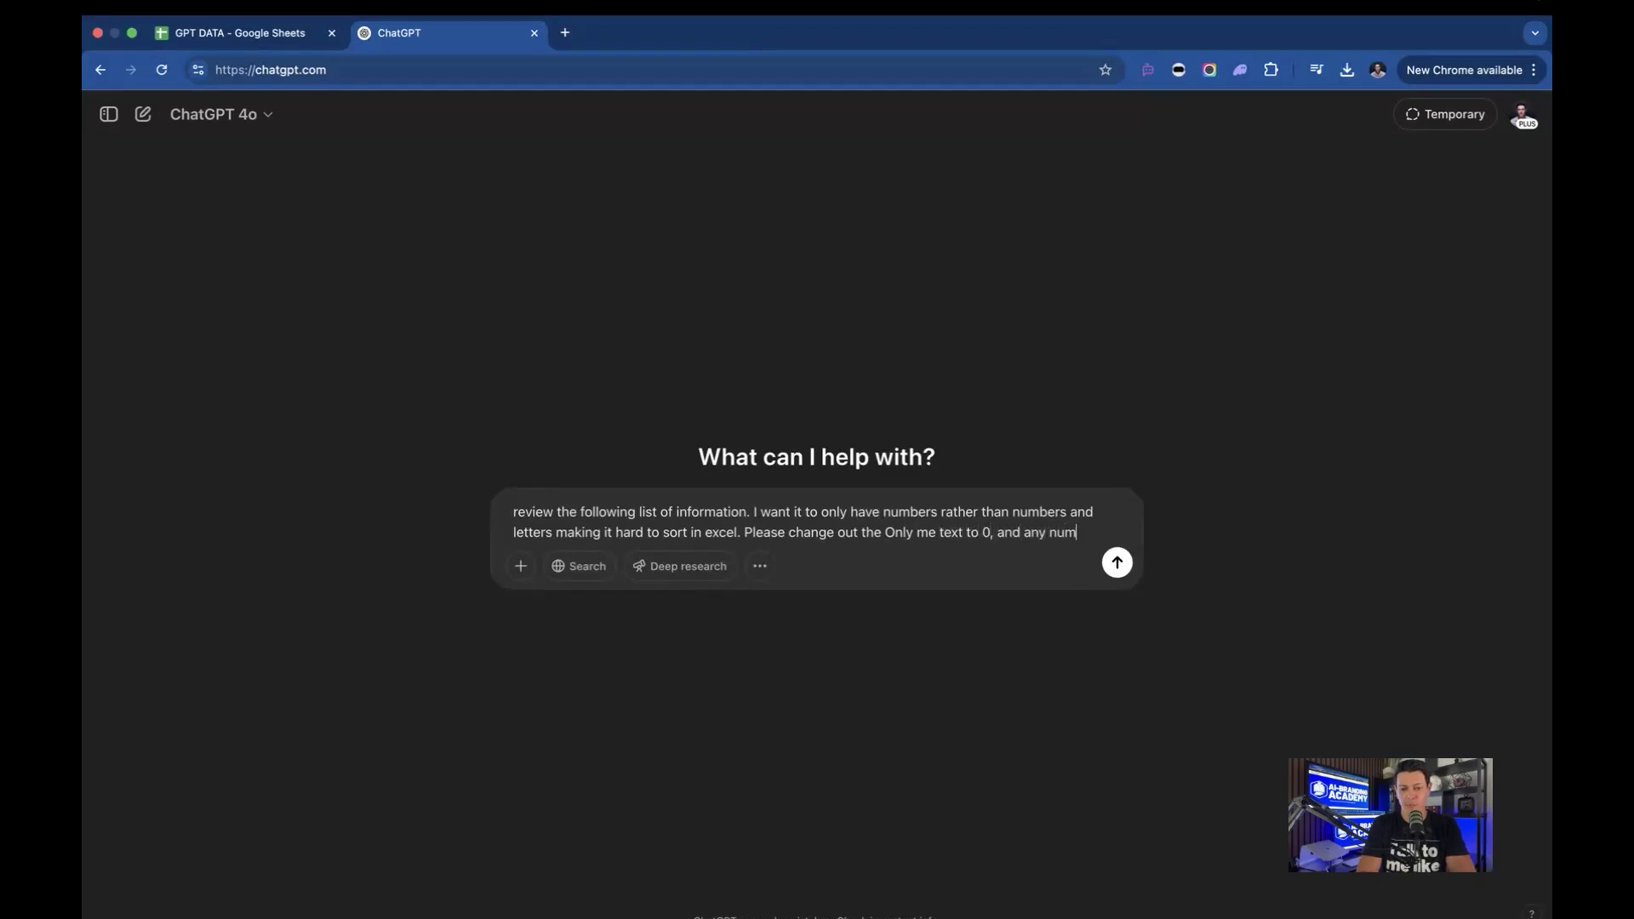
type("ber with a + after it")
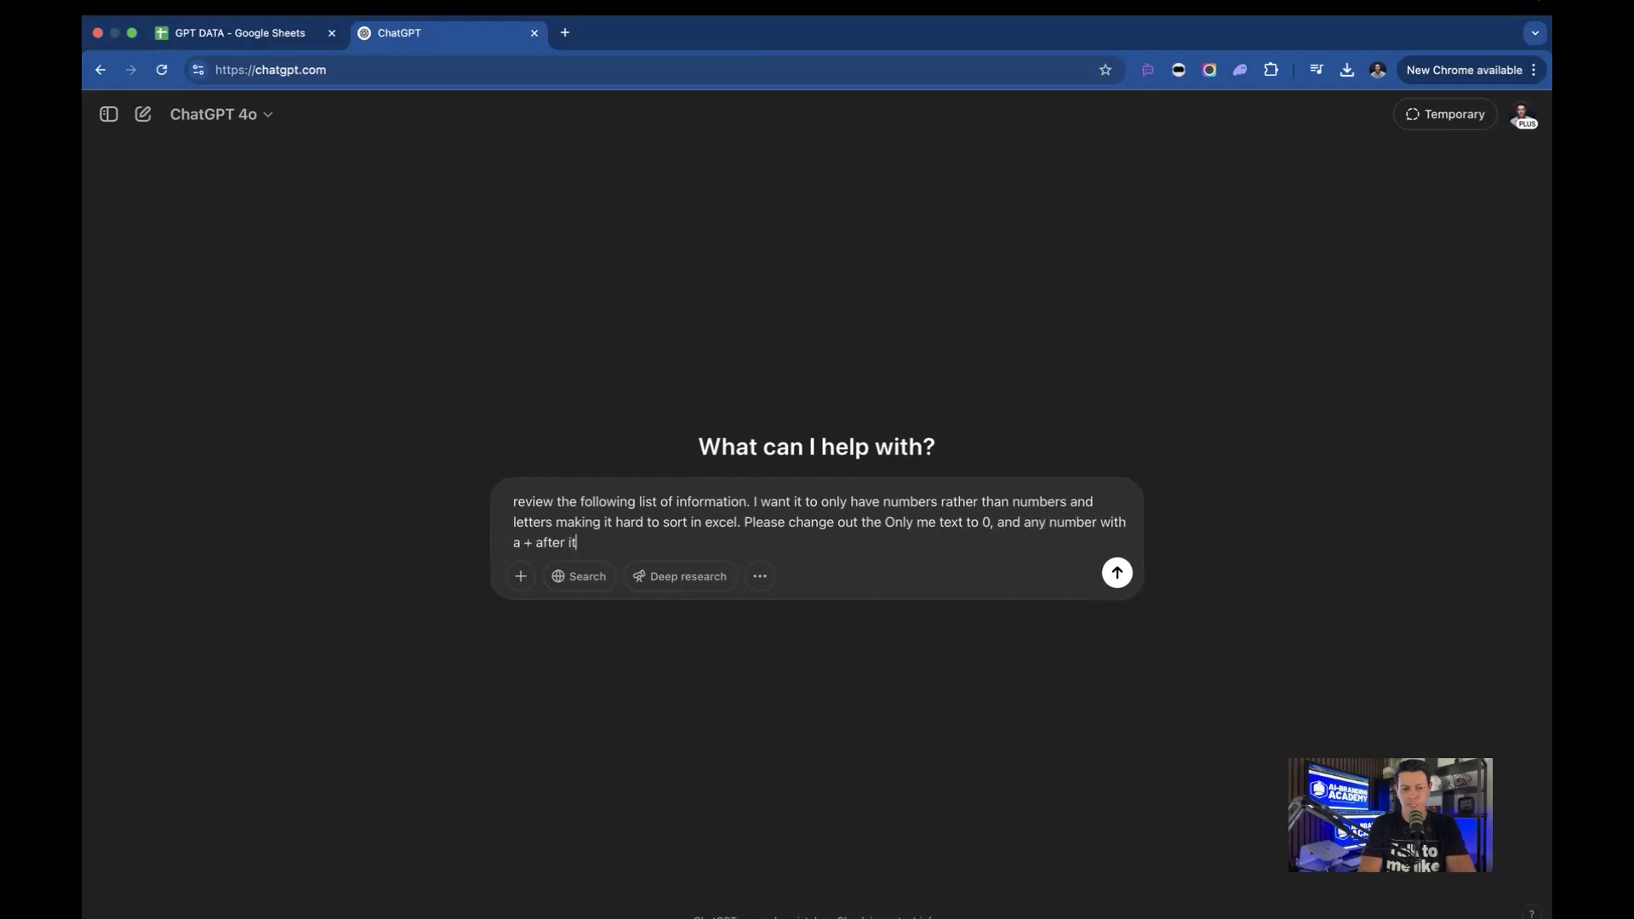
type(", please remove. Keep the number of the lines the same and the or")
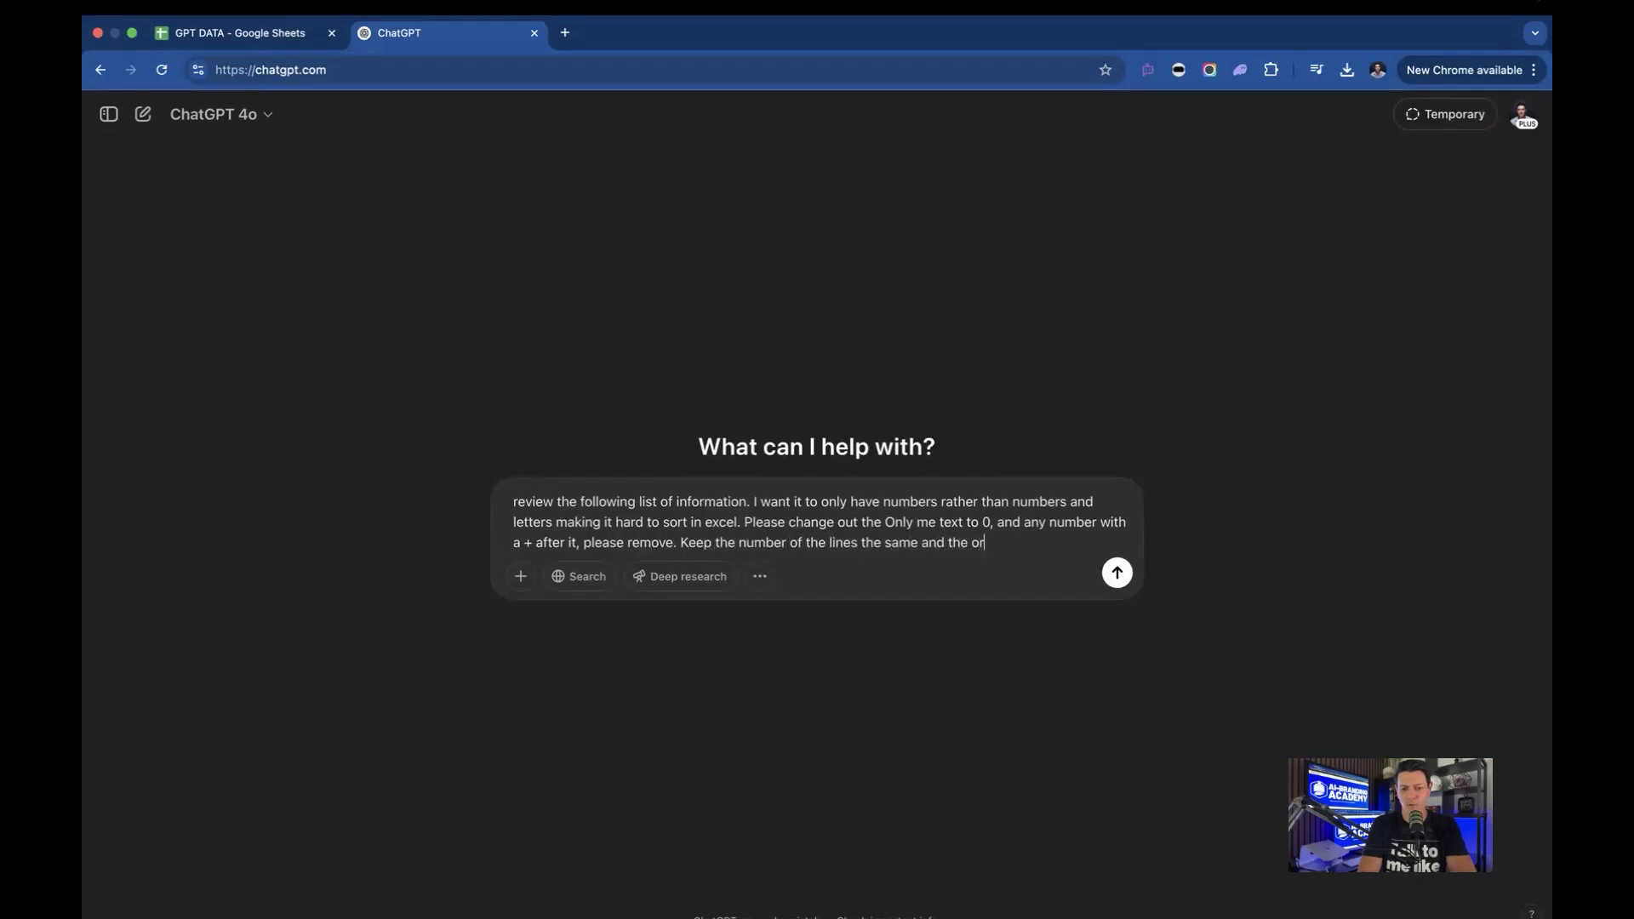
type("der the same.")
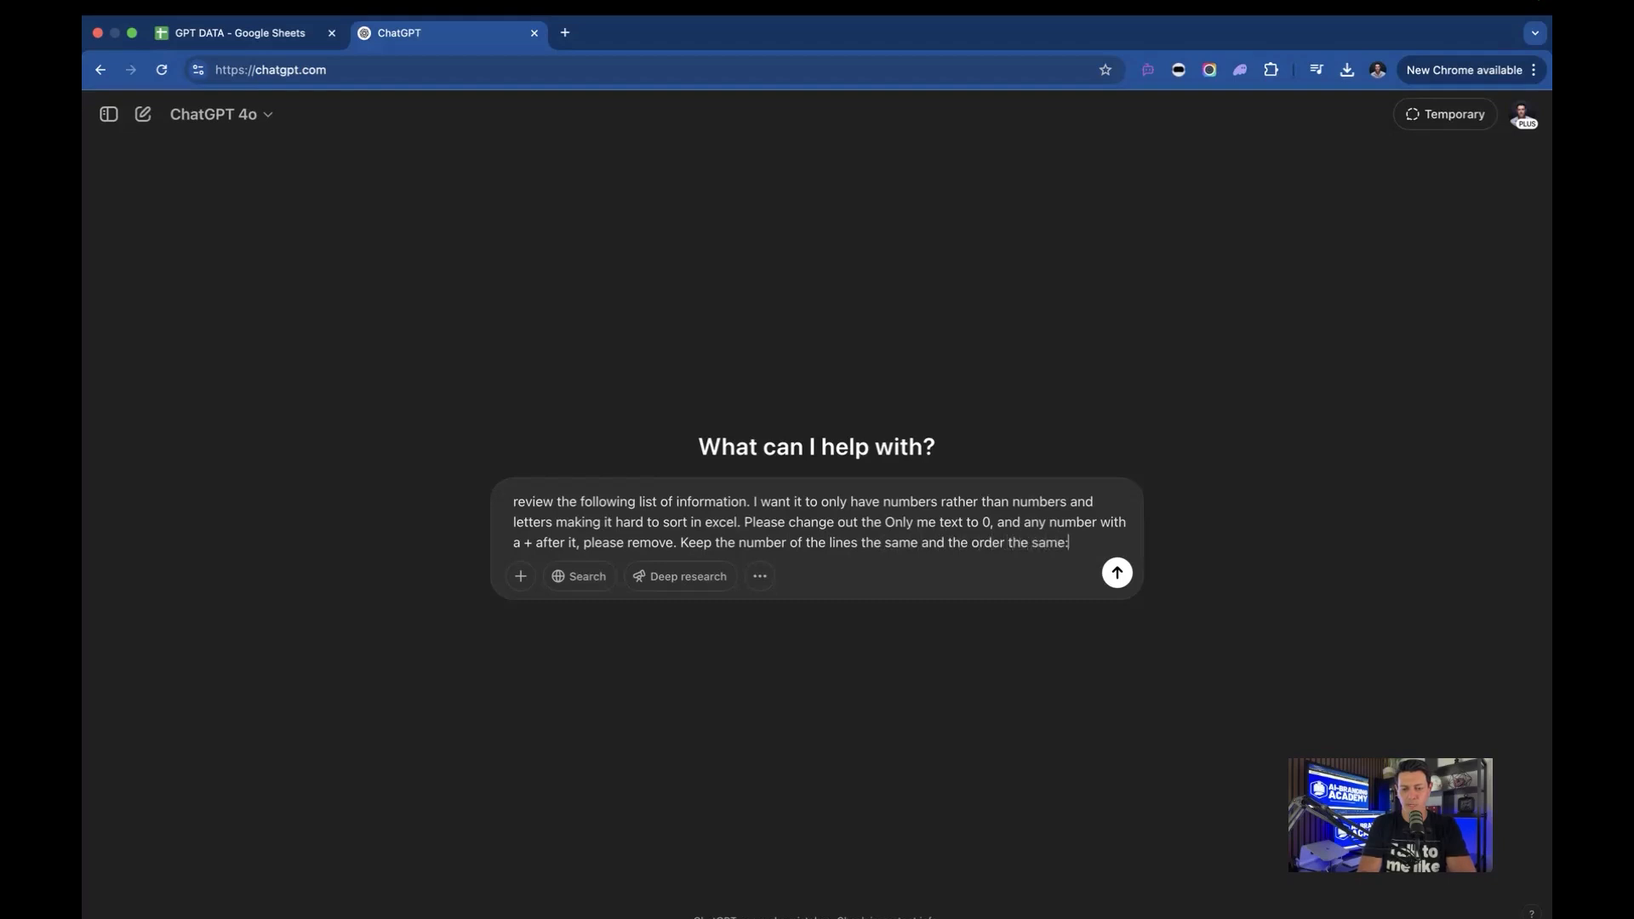
left_click(1116, 571)
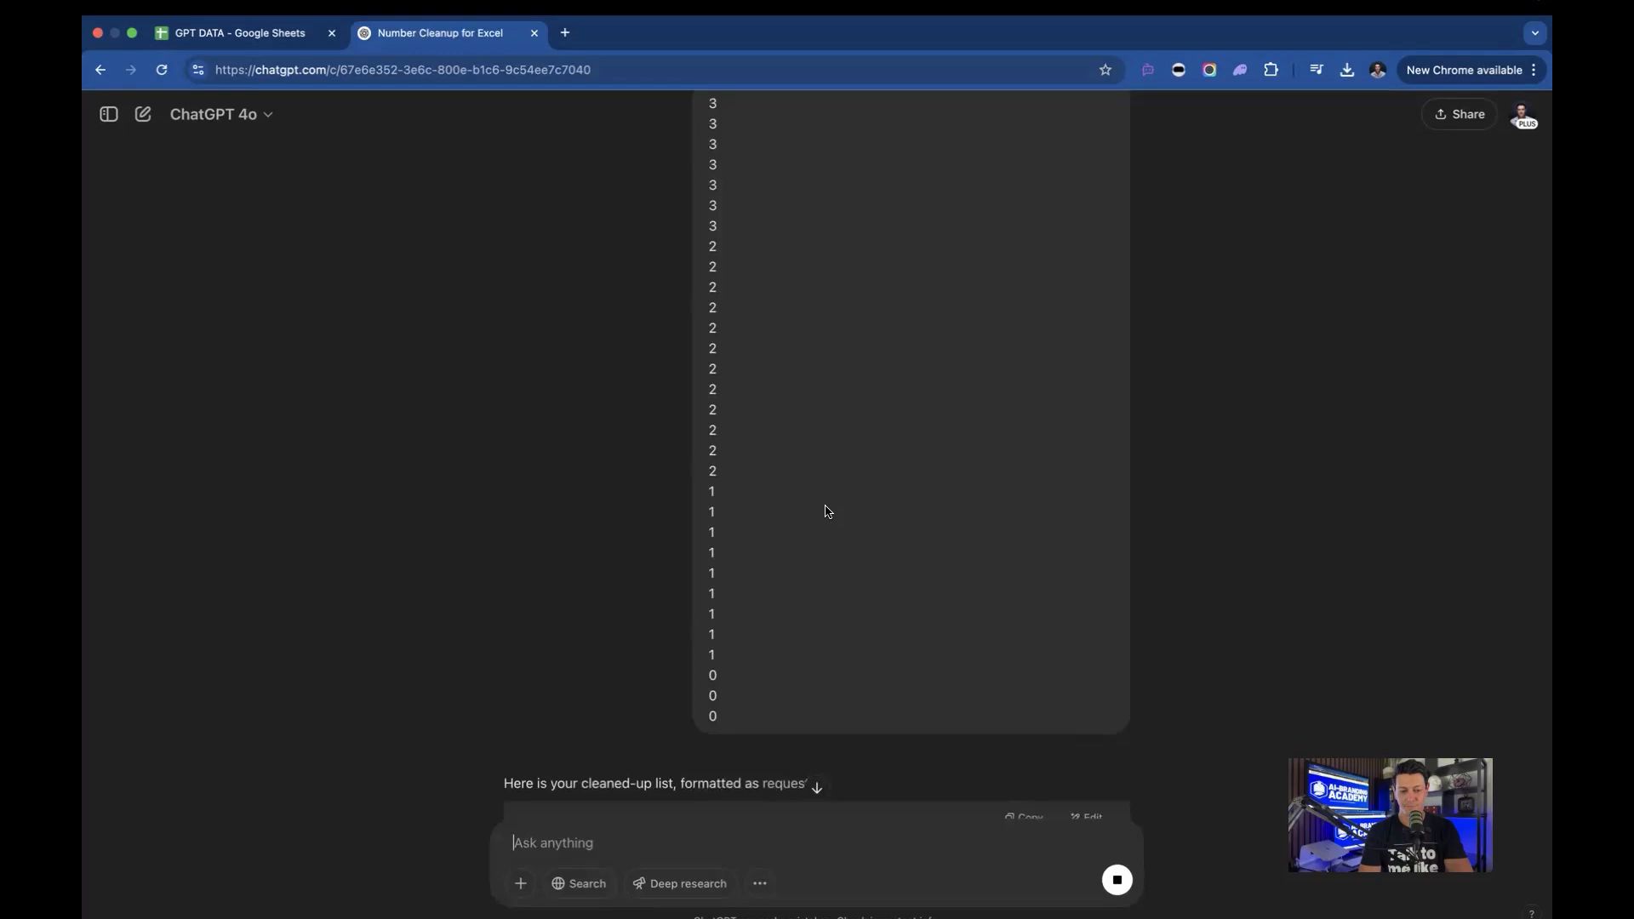
Step: Select the cleaned numeric list ChatGPT returned
scroll("down", 3)
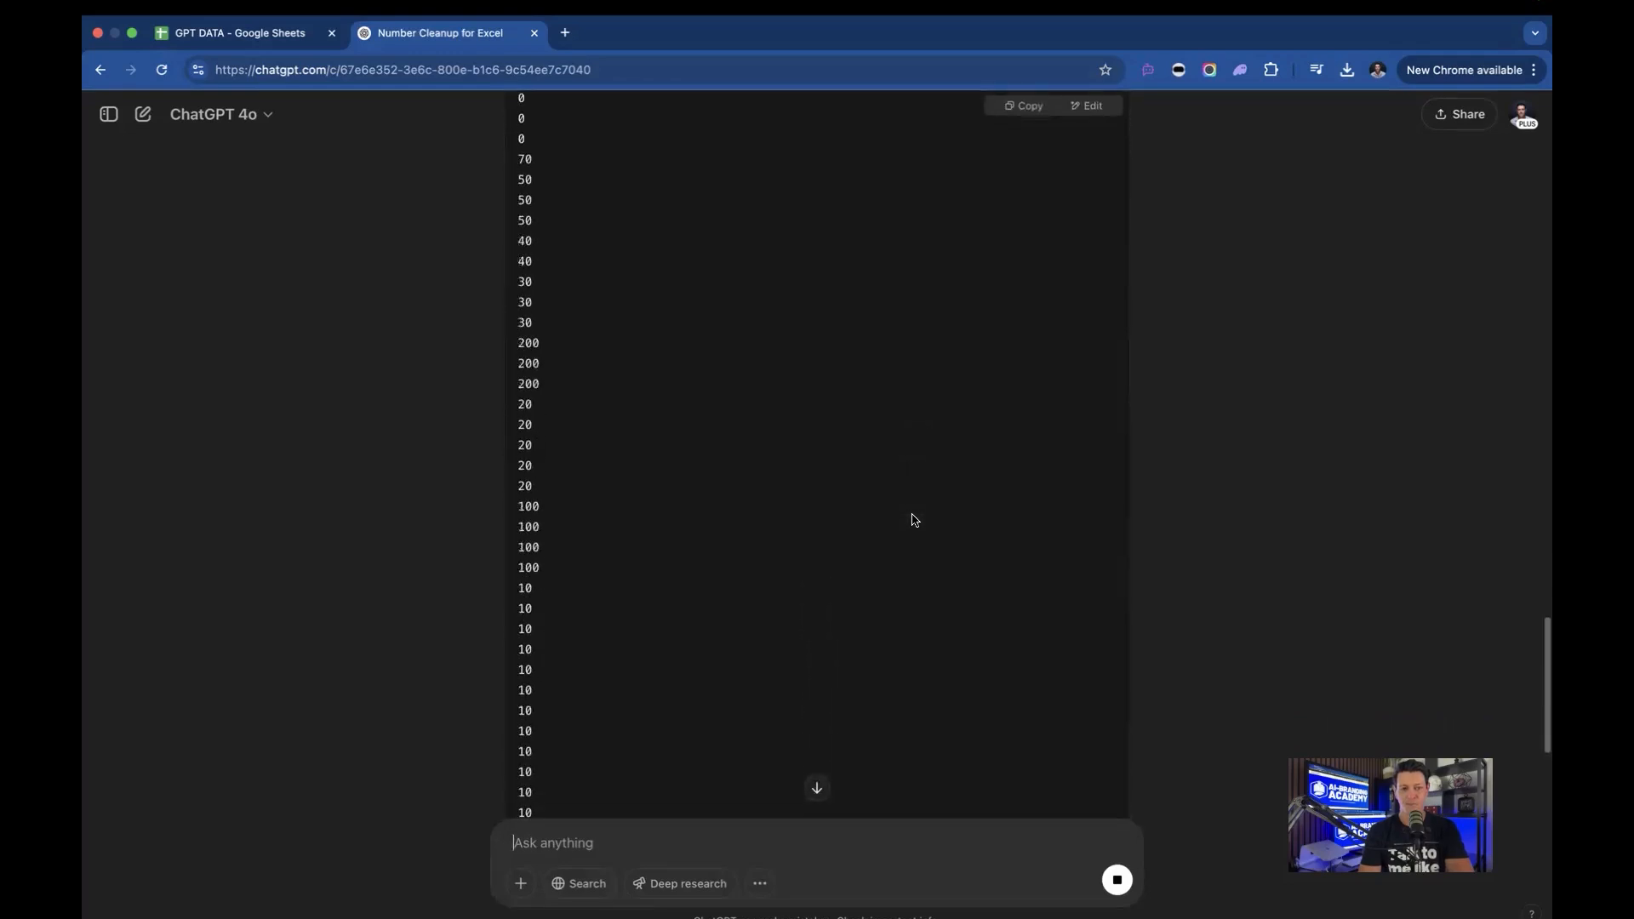
scroll("down", 3)
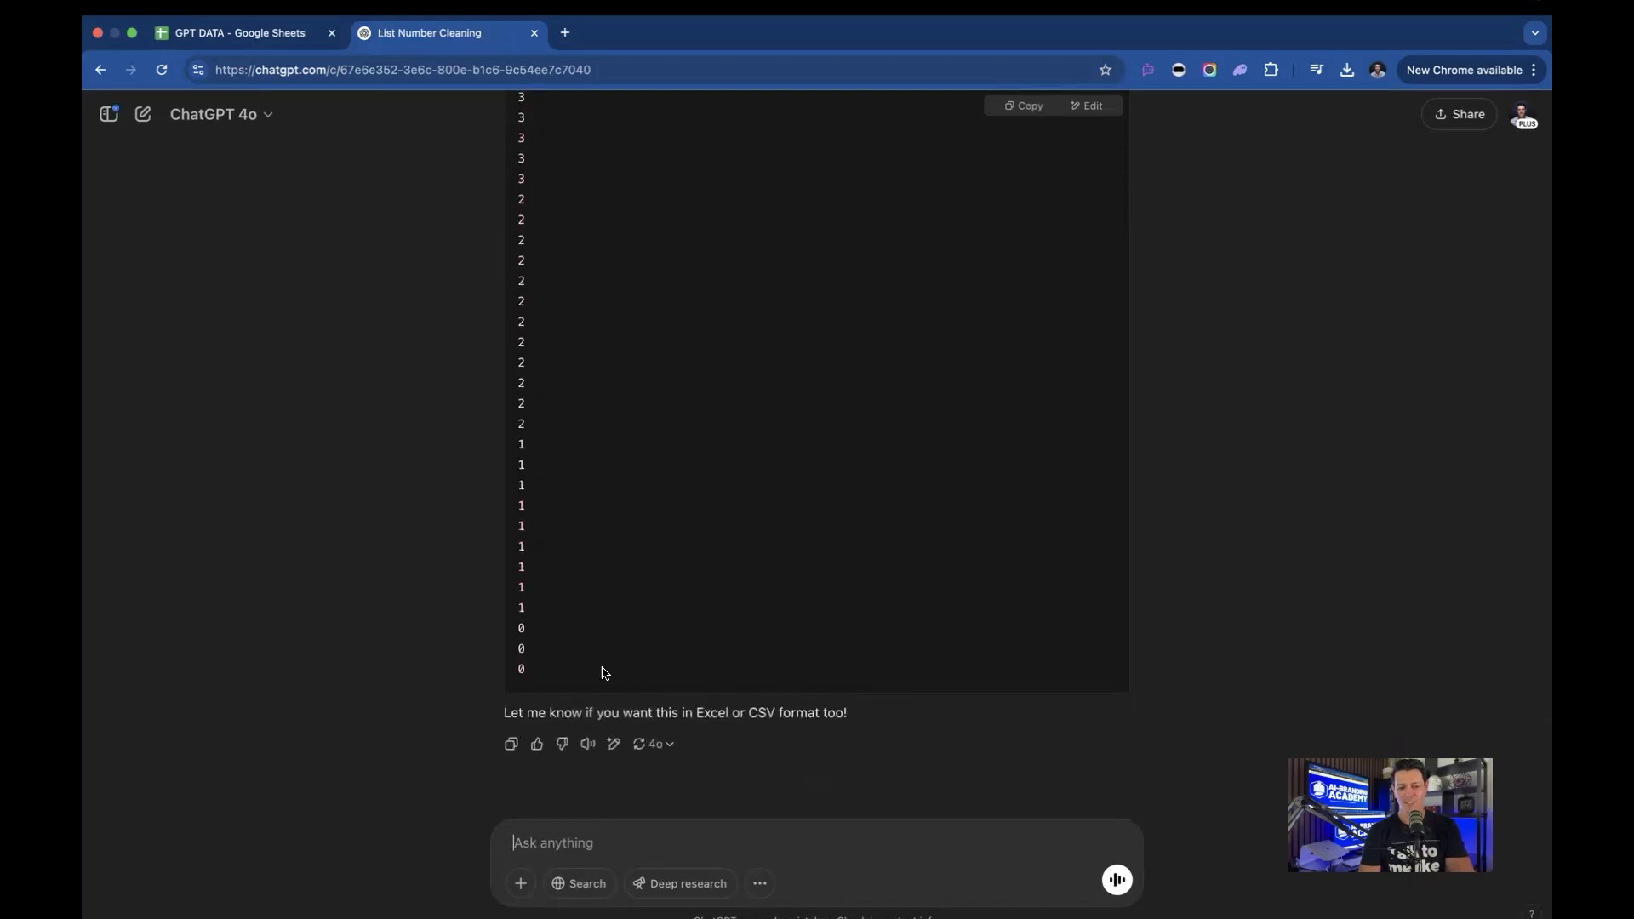
left_click_drag(531, 525, 531, 669)
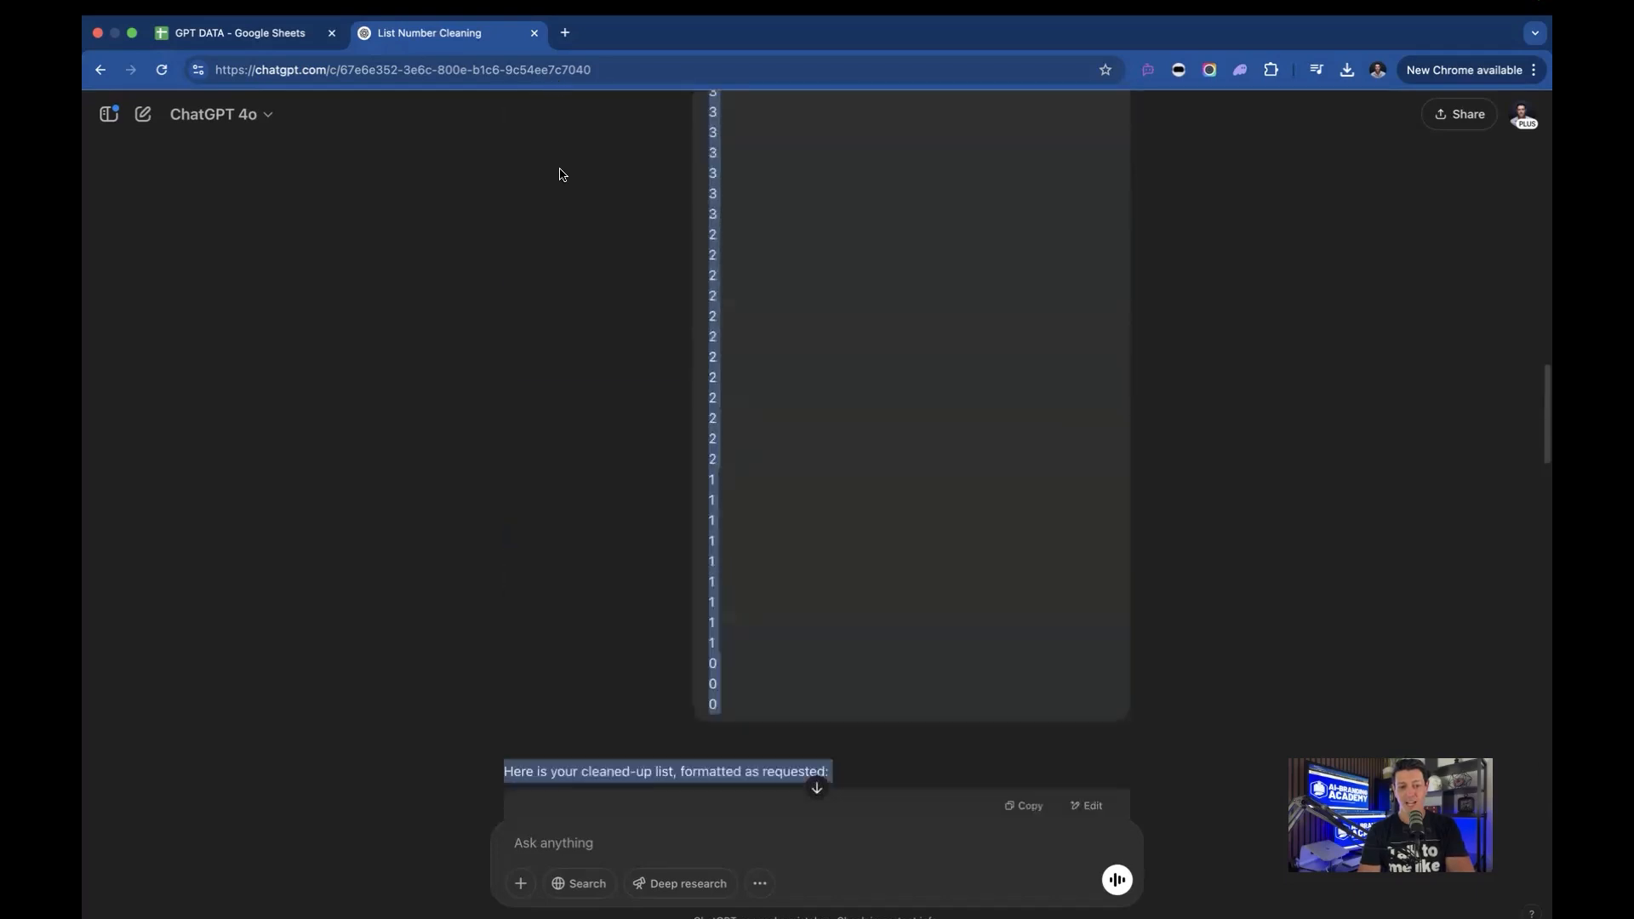
scroll("up", 3)
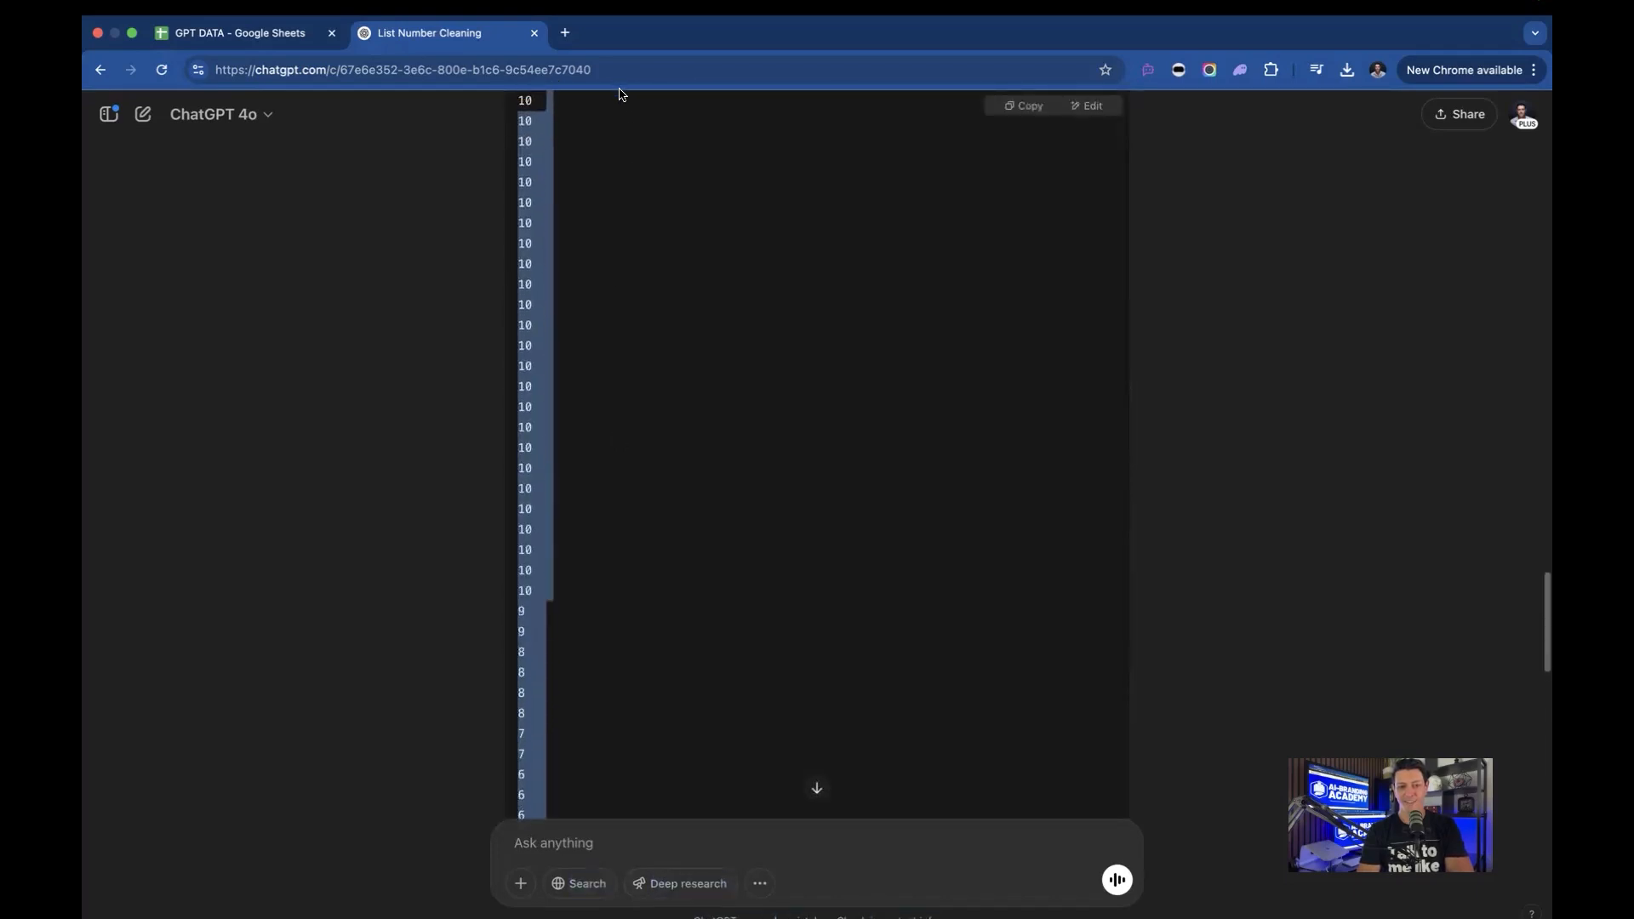
scroll("down", 3)
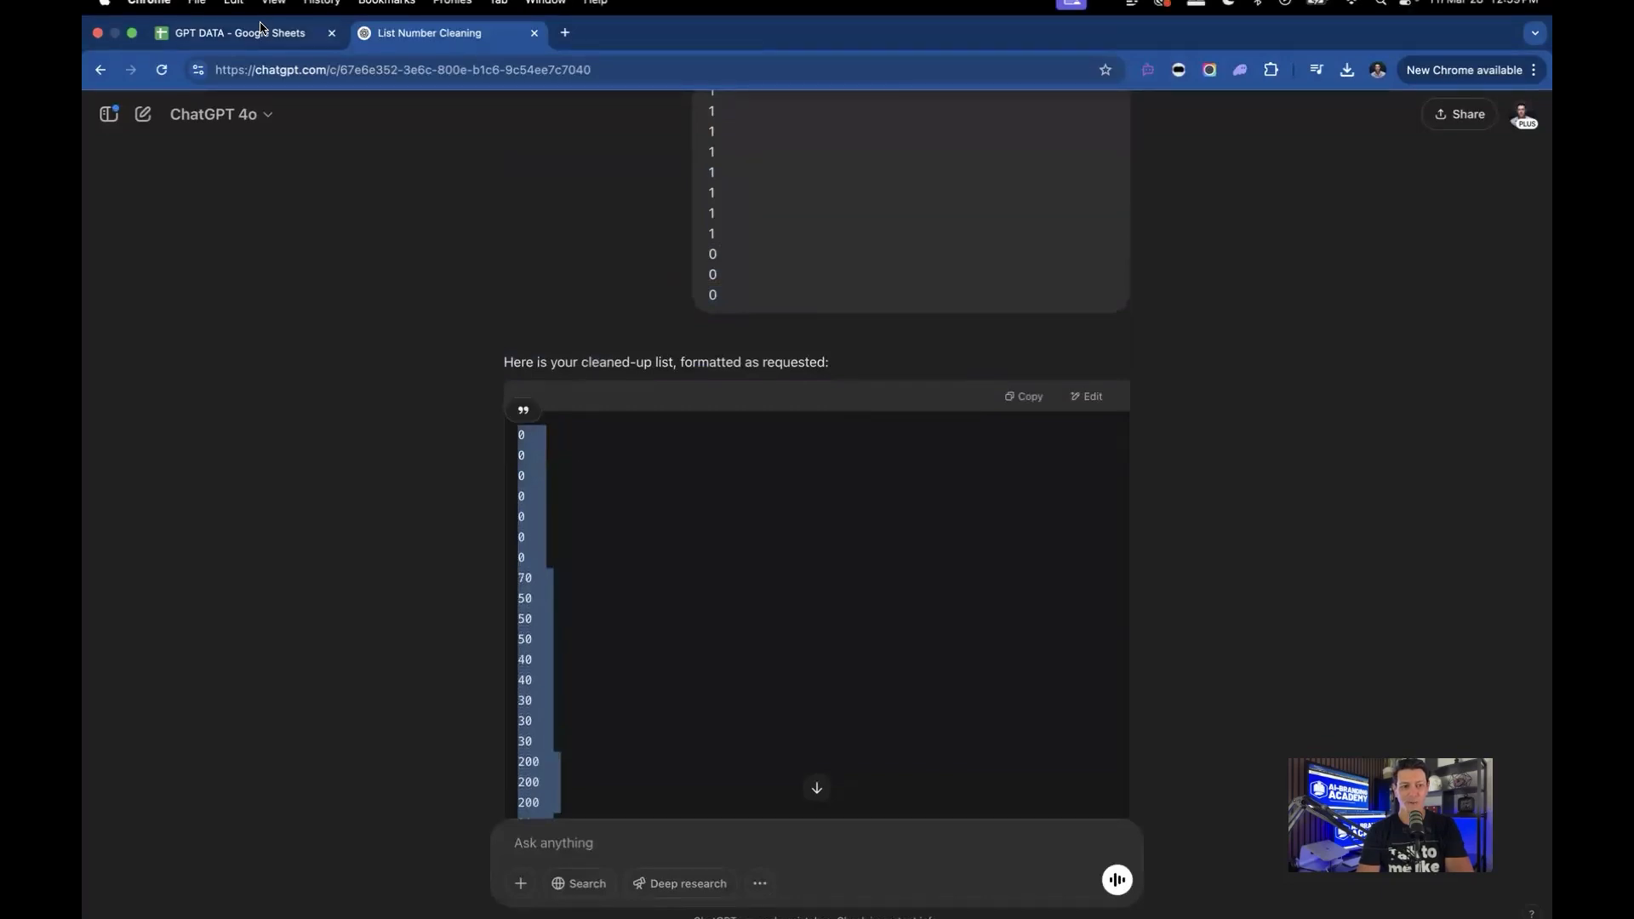
Step: Back in GPT DATA, sort the rows by Chats from highest to lowest
left_click(229, 32)
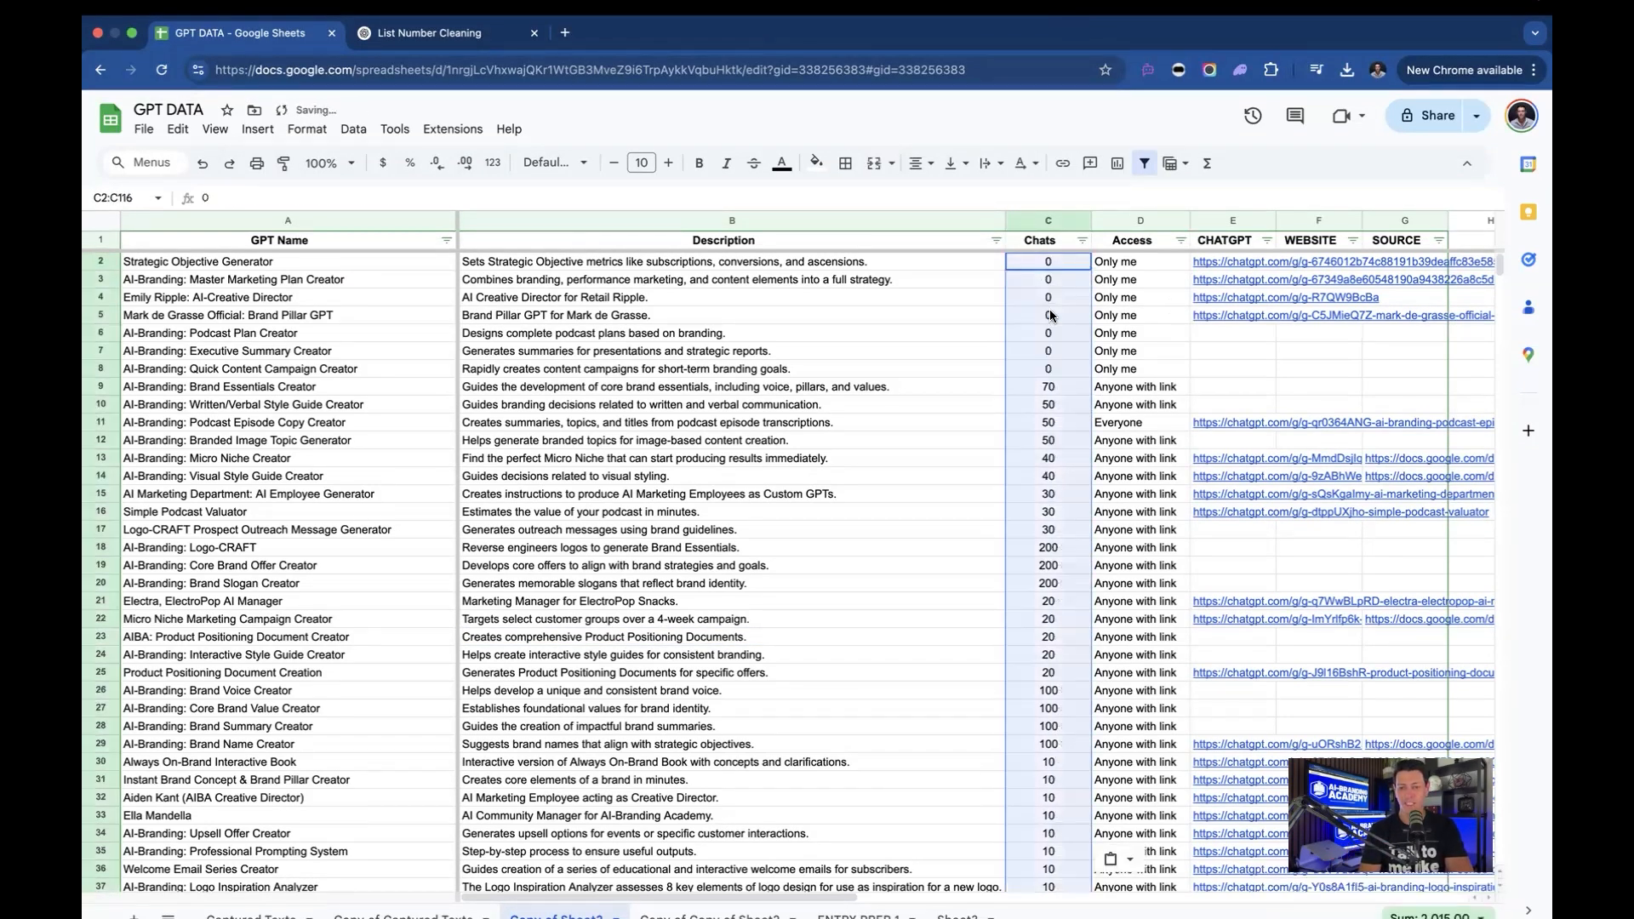
scroll("down", 3)
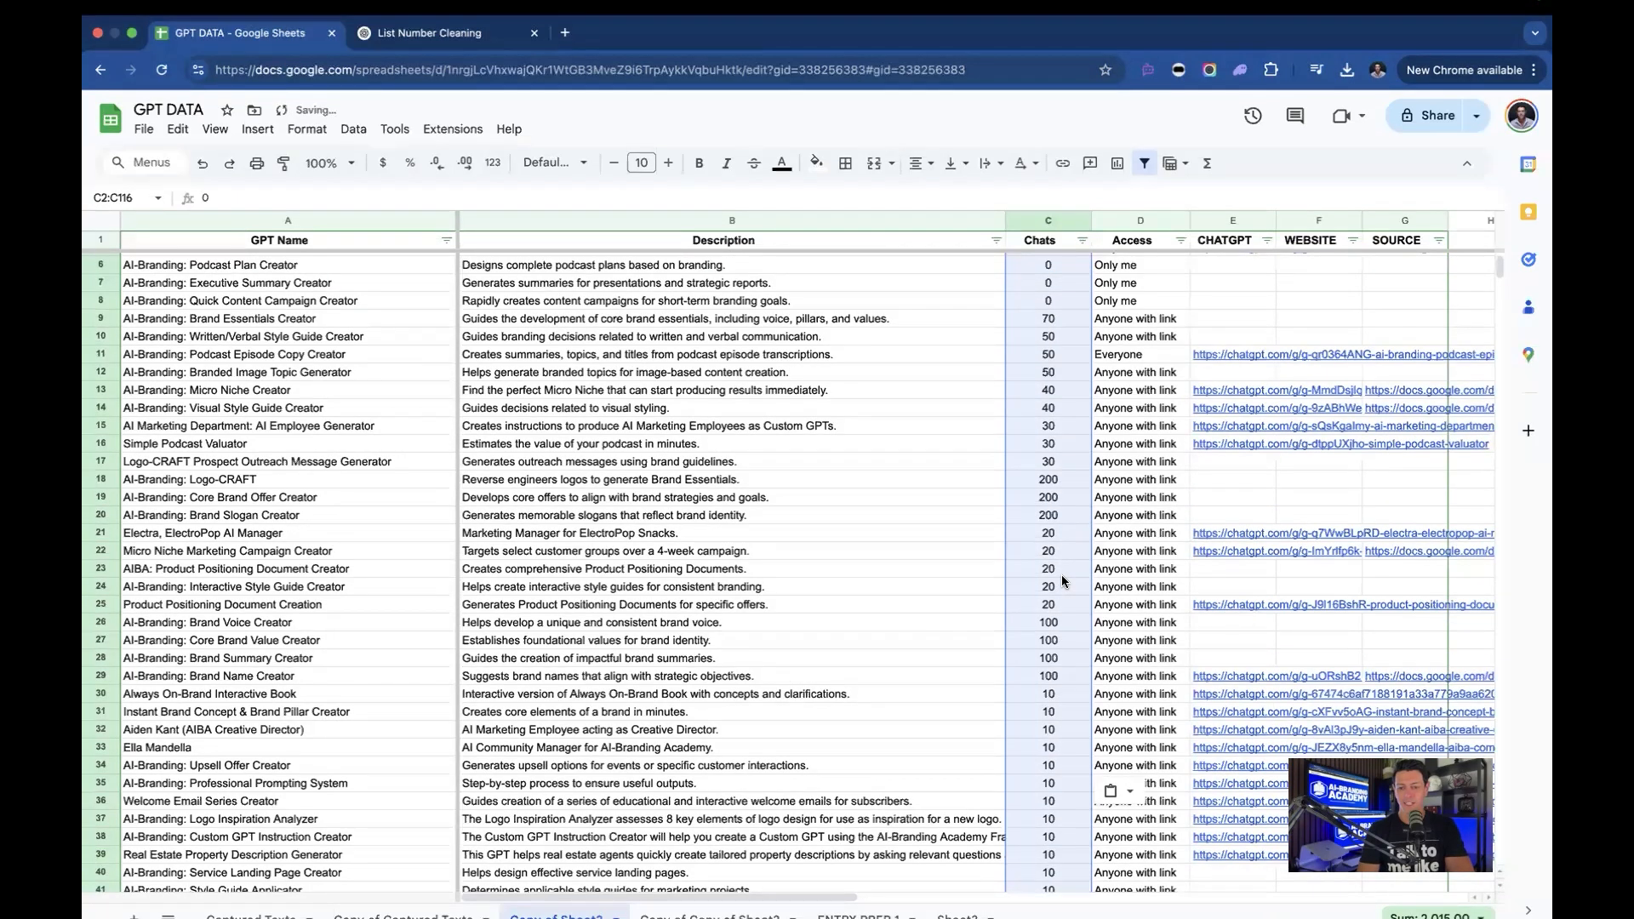
scroll("down", 3)
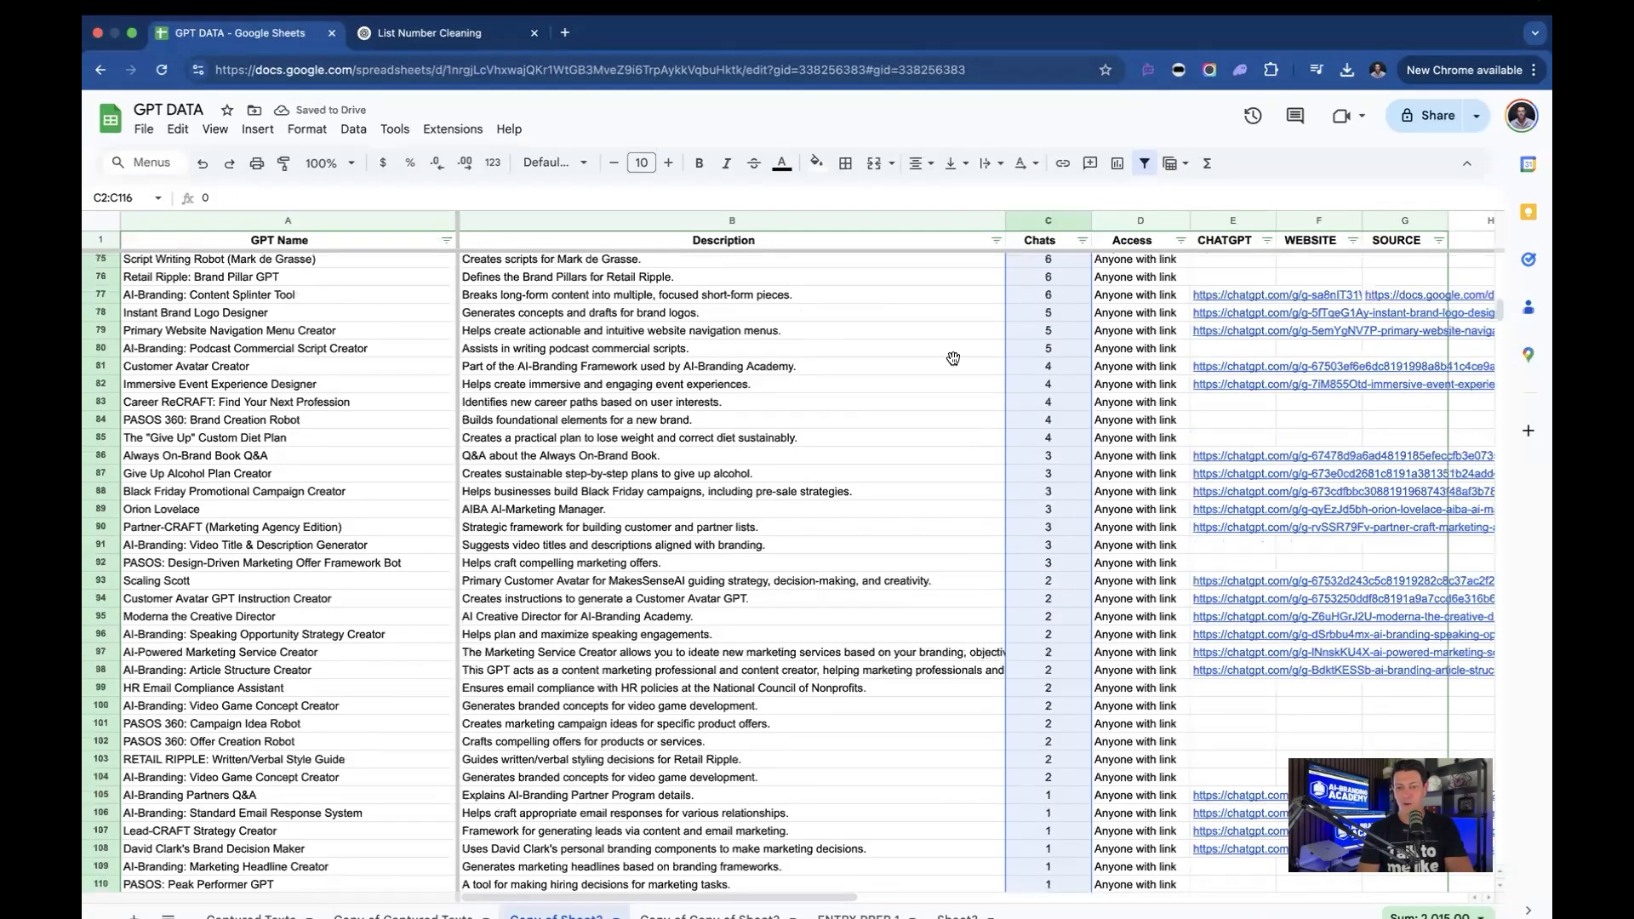
left_click(1080, 238)
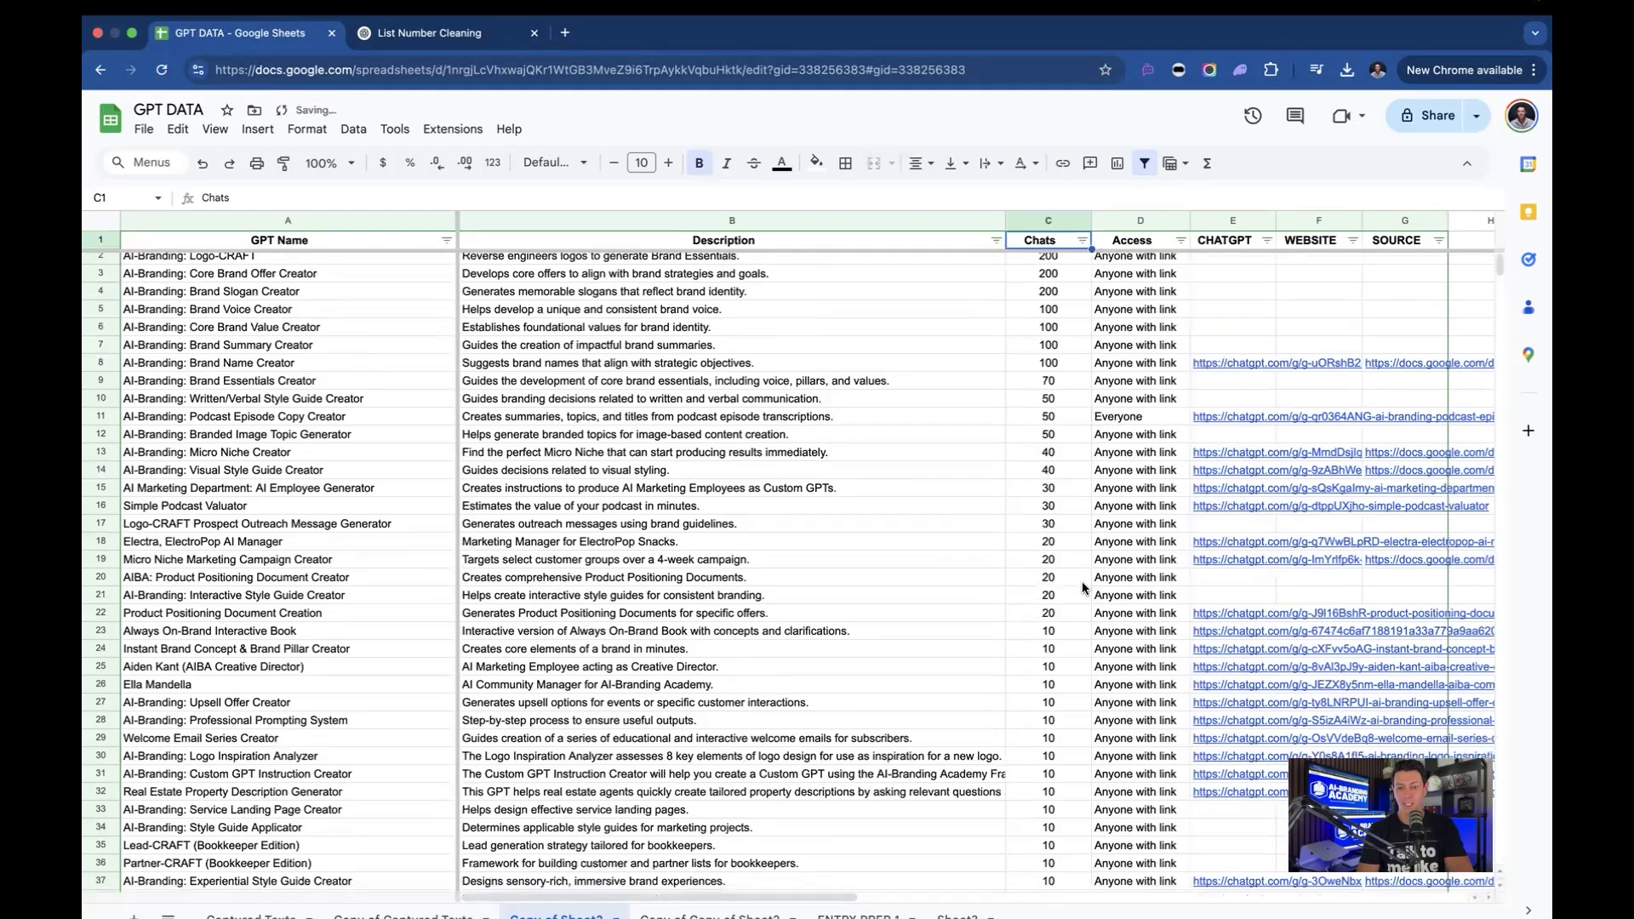
scroll("down", 3)
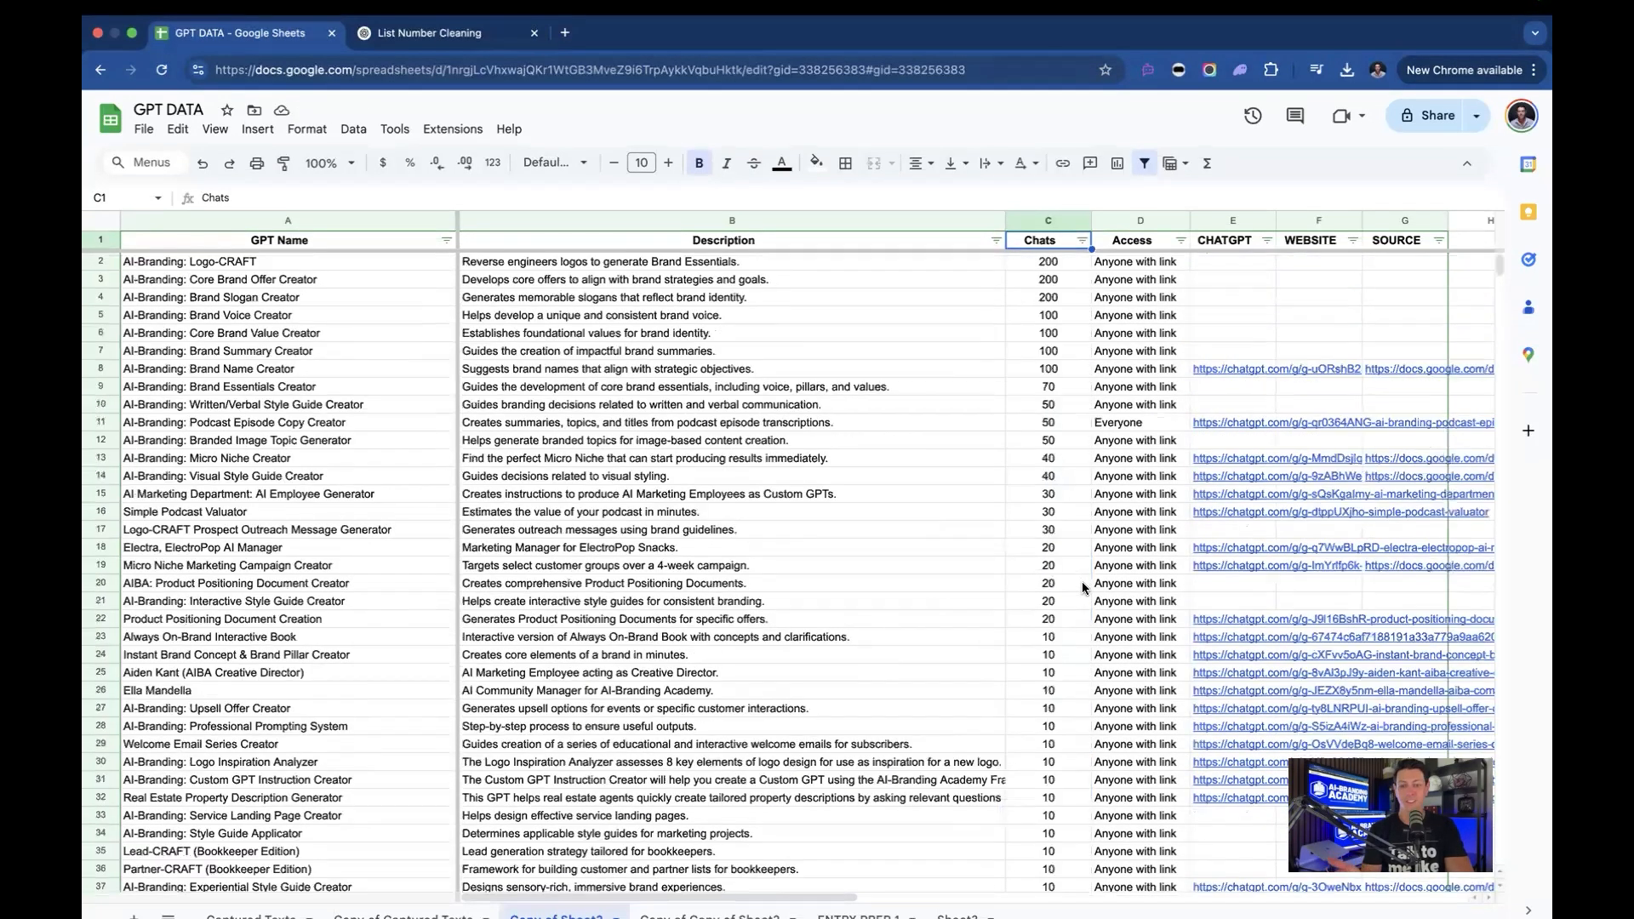
mouse_move(997, 514)
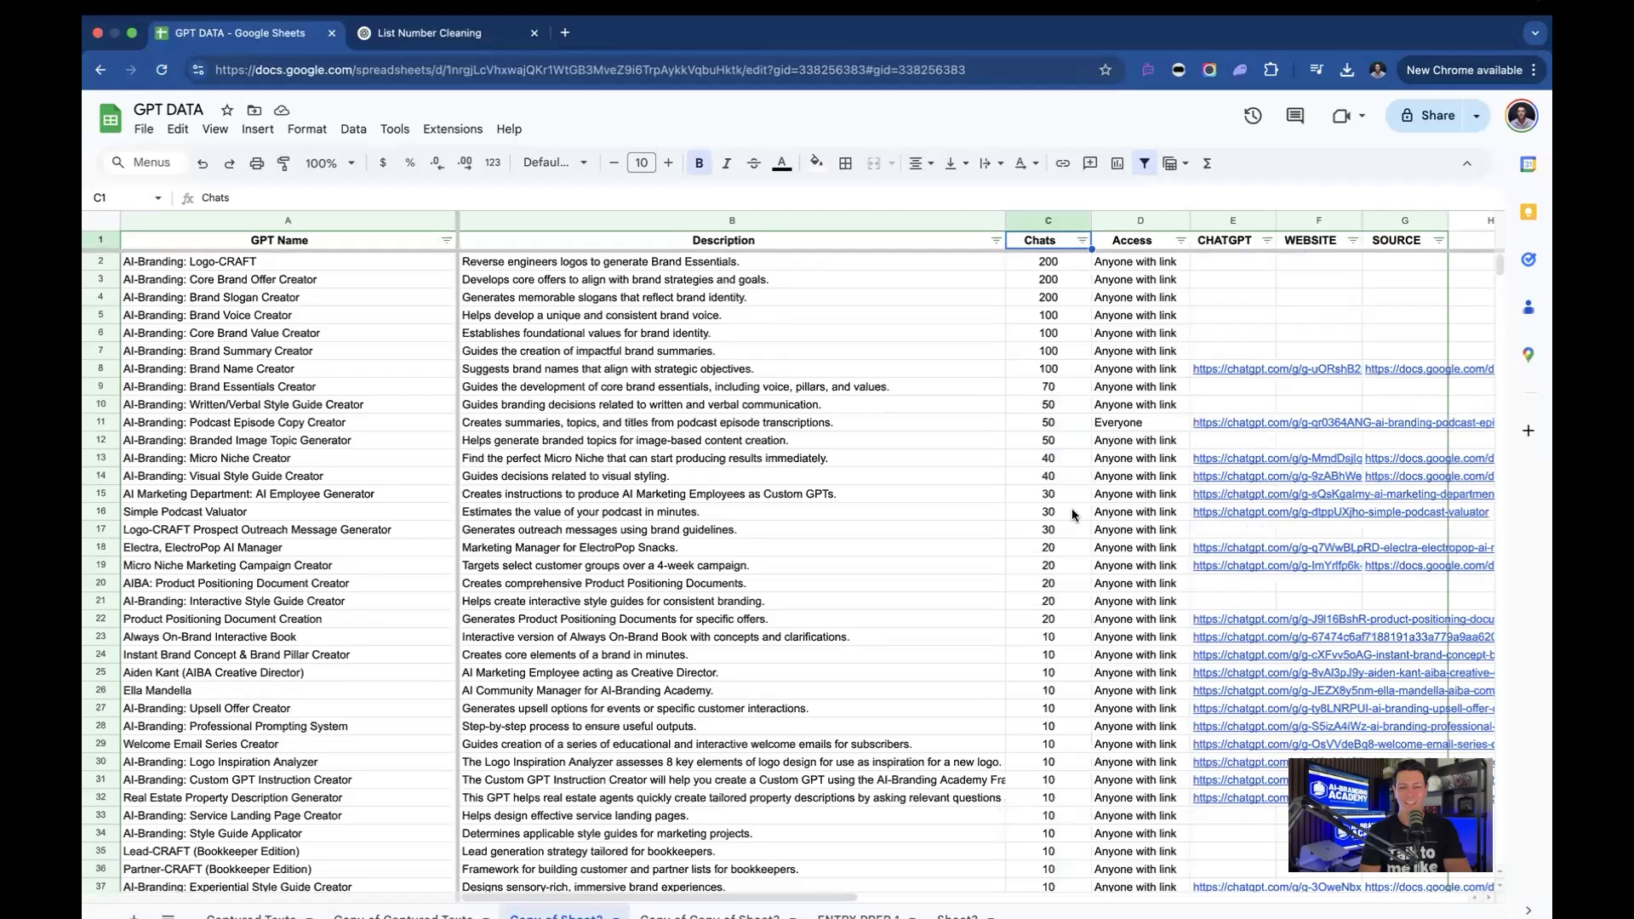
scroll("down", 3)
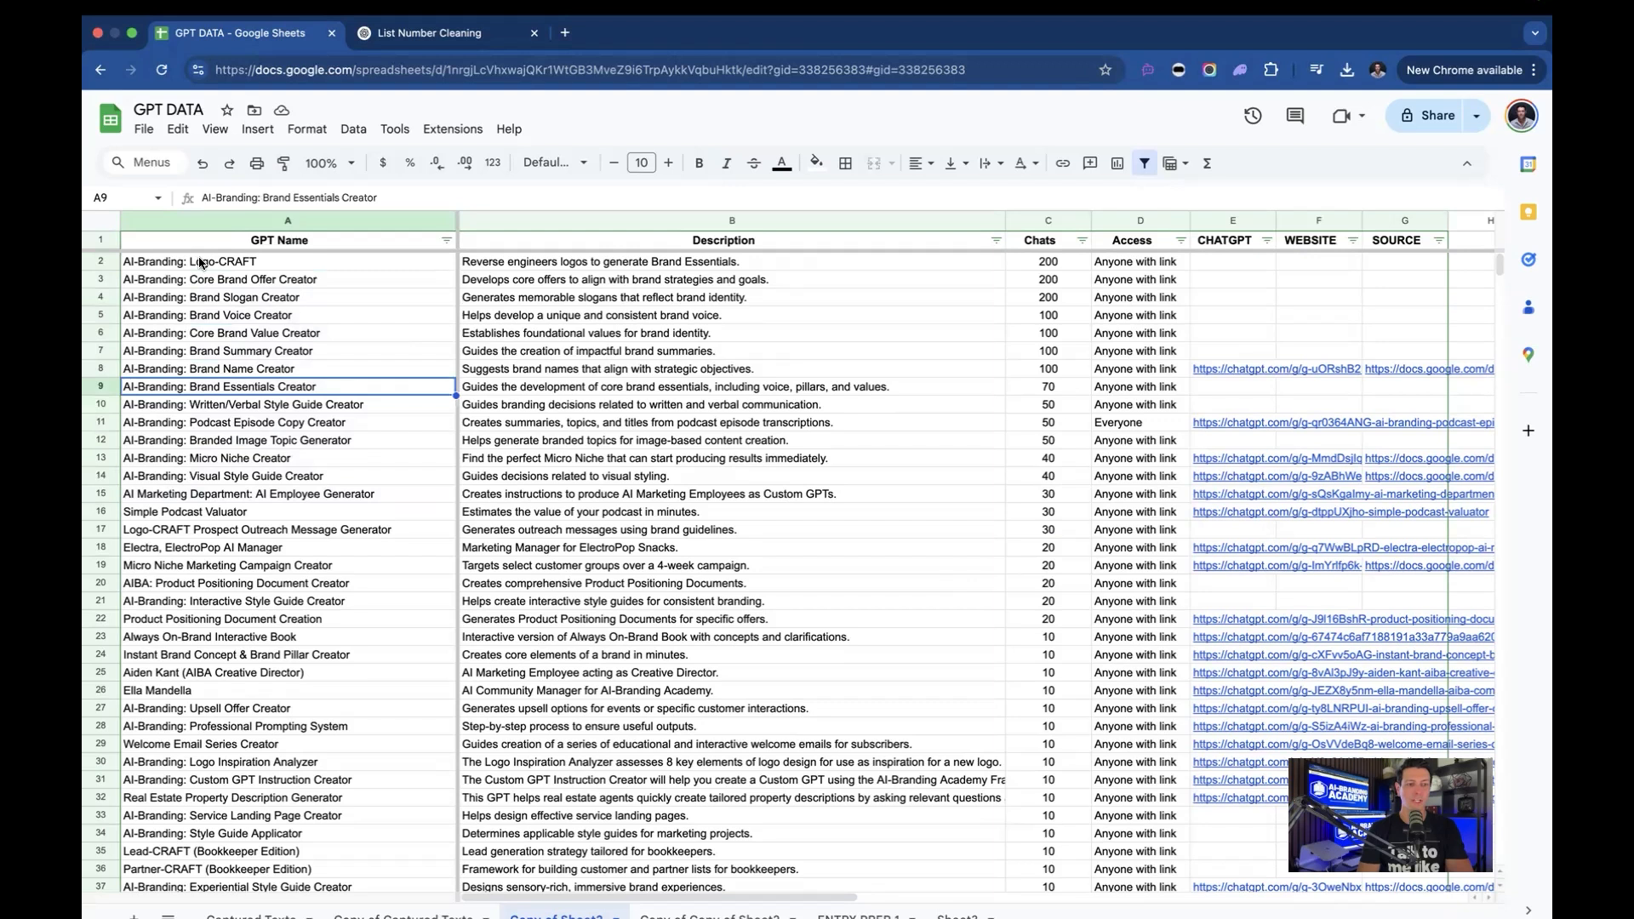
Step: Select the top GPT names in A2:A14 and return to the ChatGPT conversation
left_click_drag(192, 262, 192, 439)
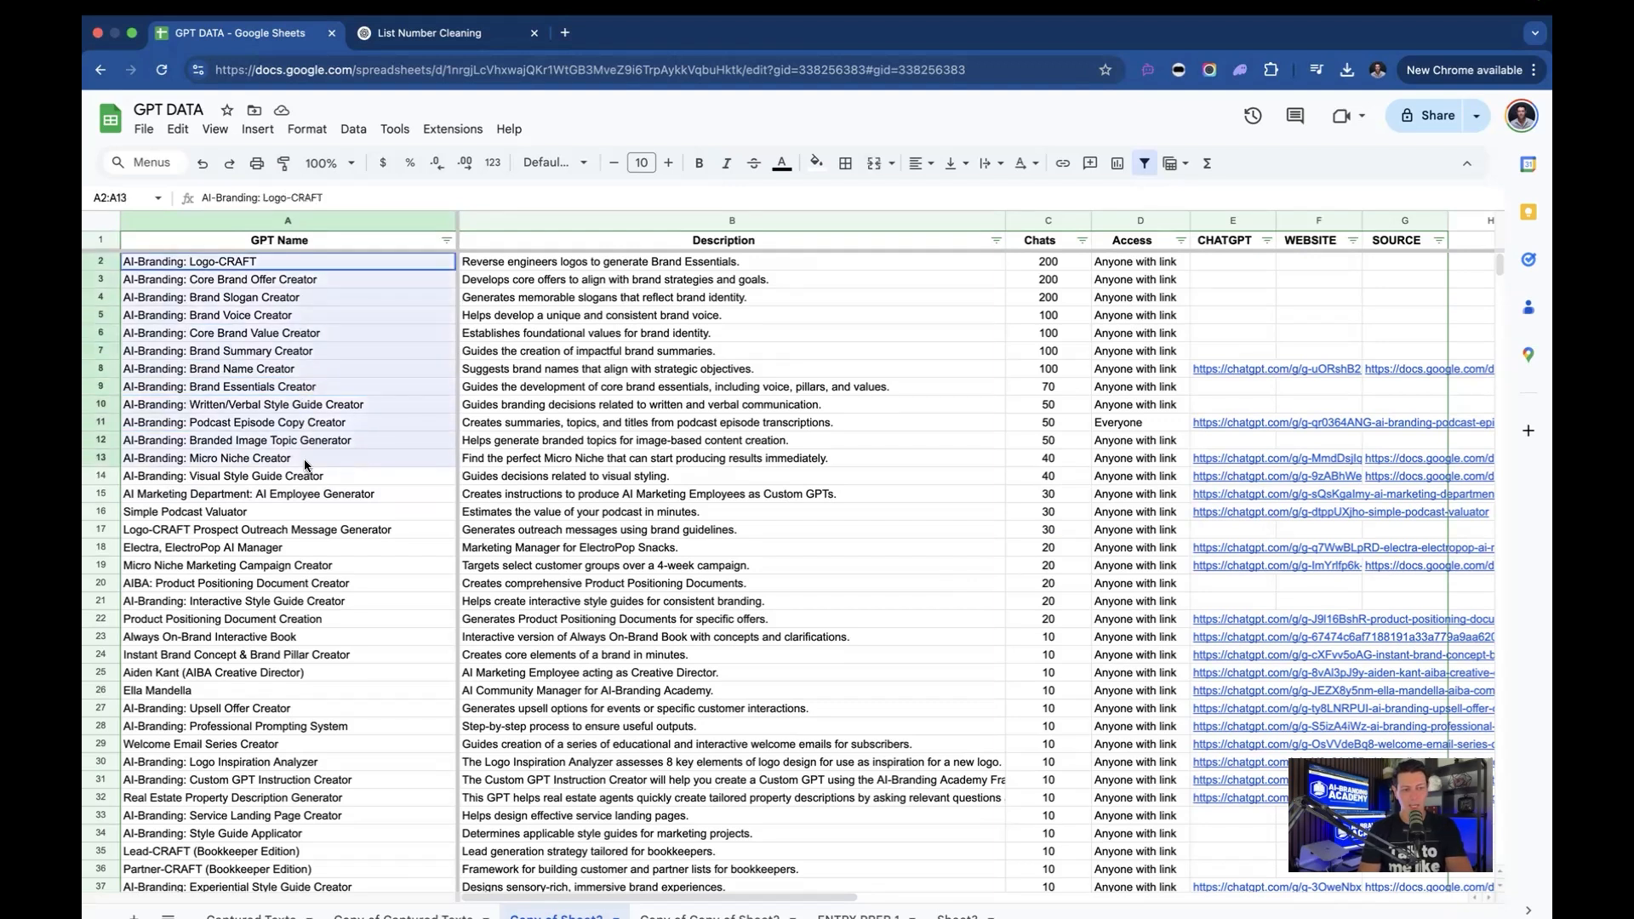
left_click(255, 477)
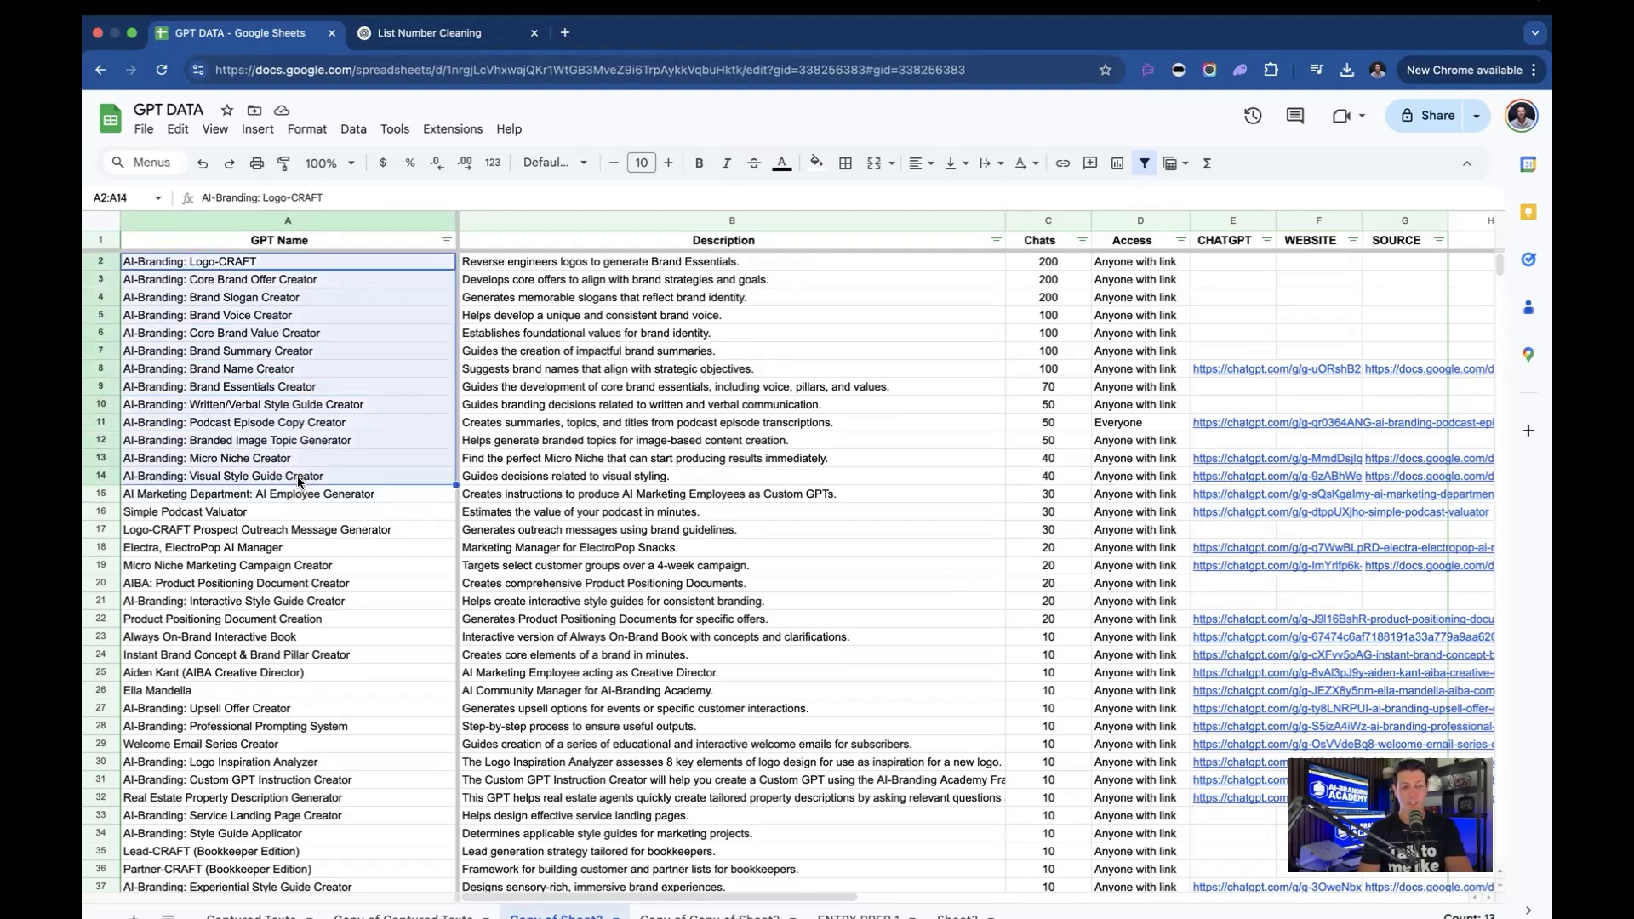
left_click(428, 33)
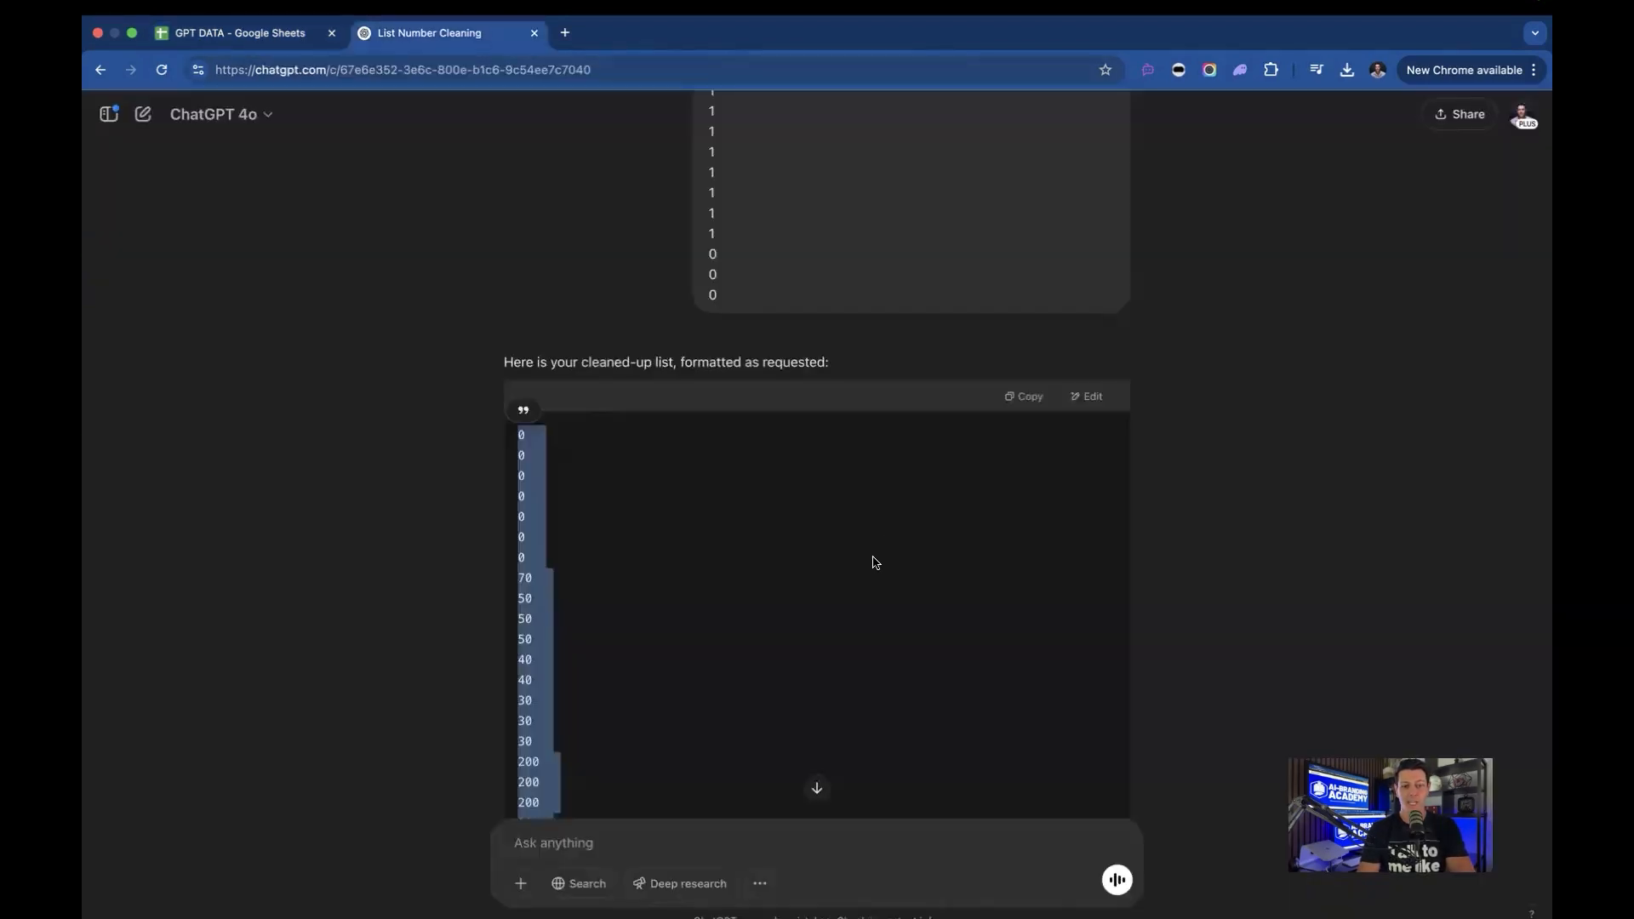
Step: Ask ChatGPT to remove 'AI-Branding' from each pasted title and send the request
type("please")
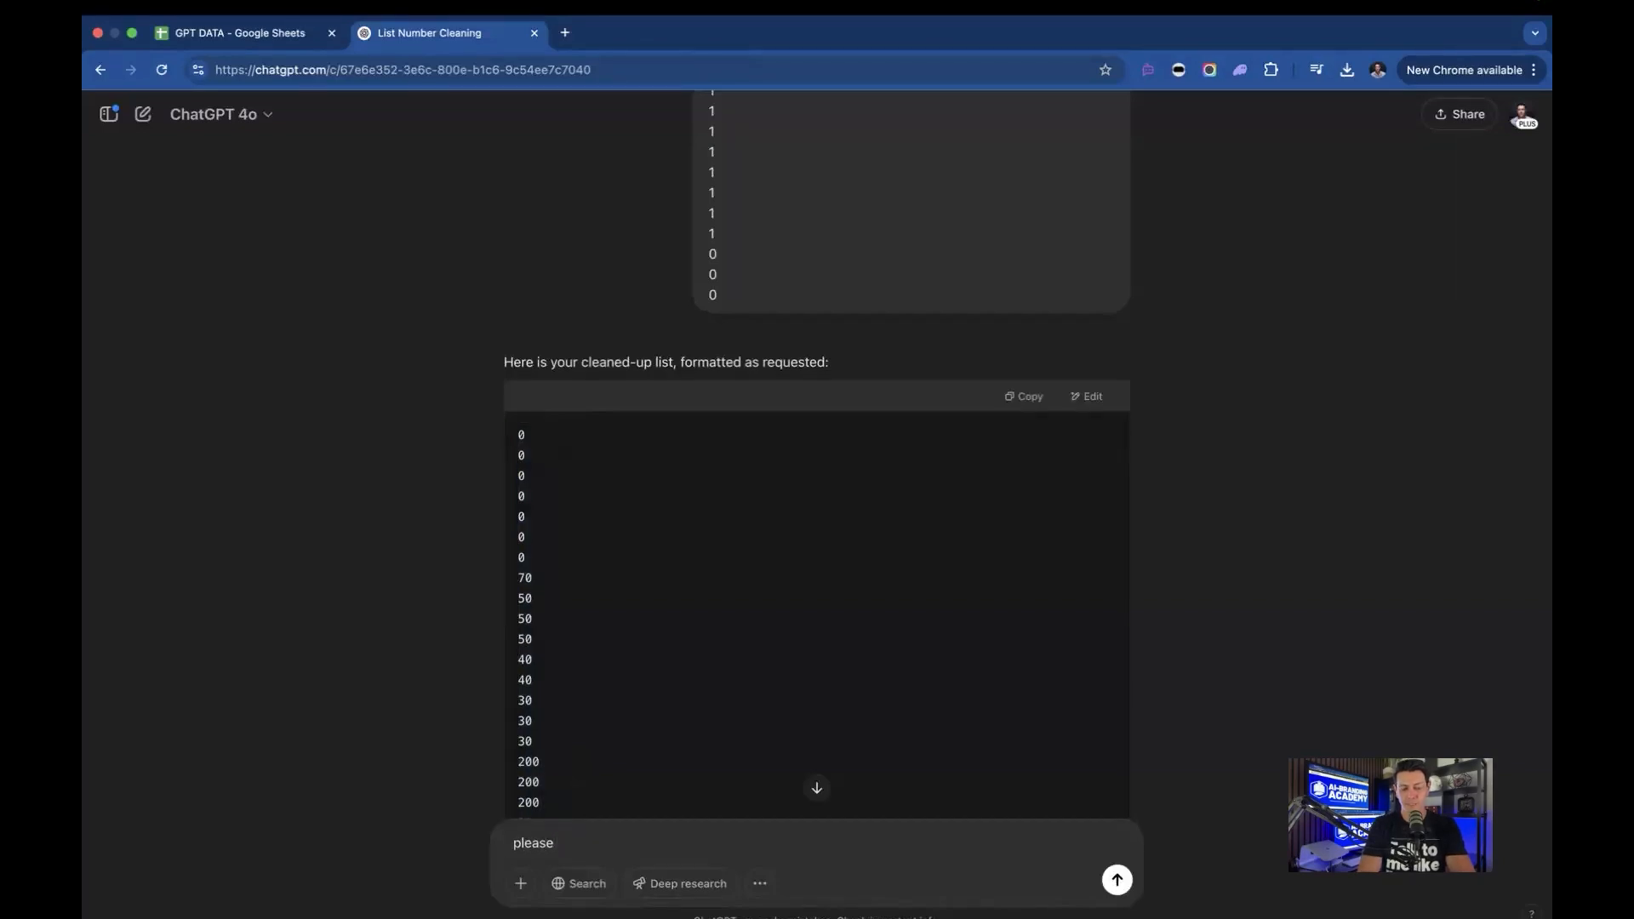
type("review this list and remove the")
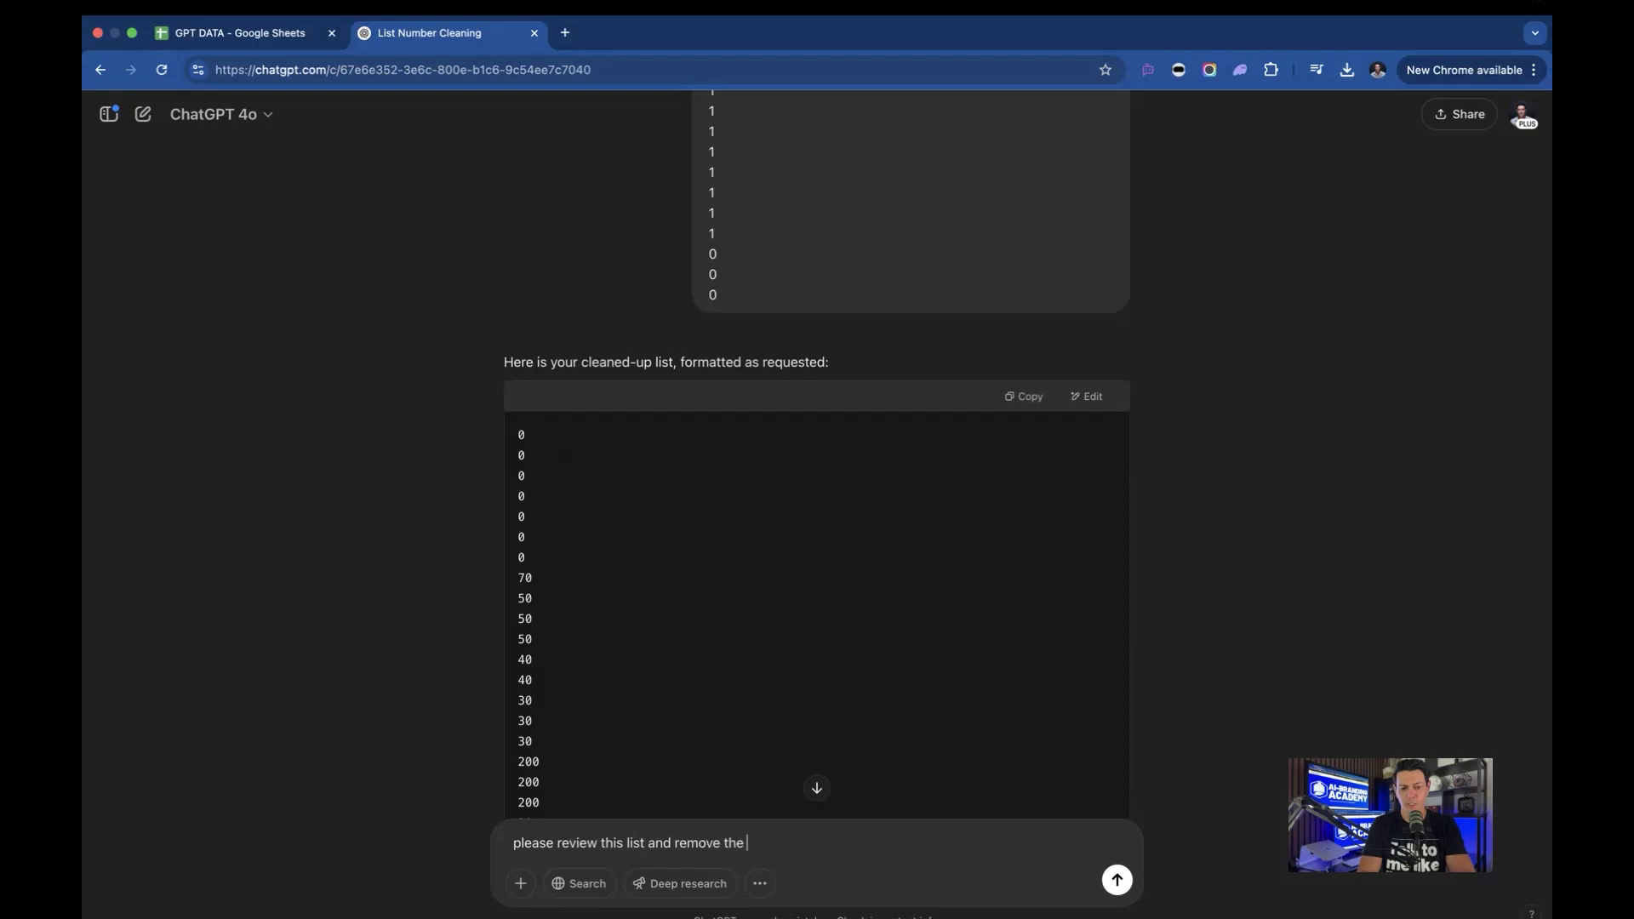
type("AI-Branding: from each")
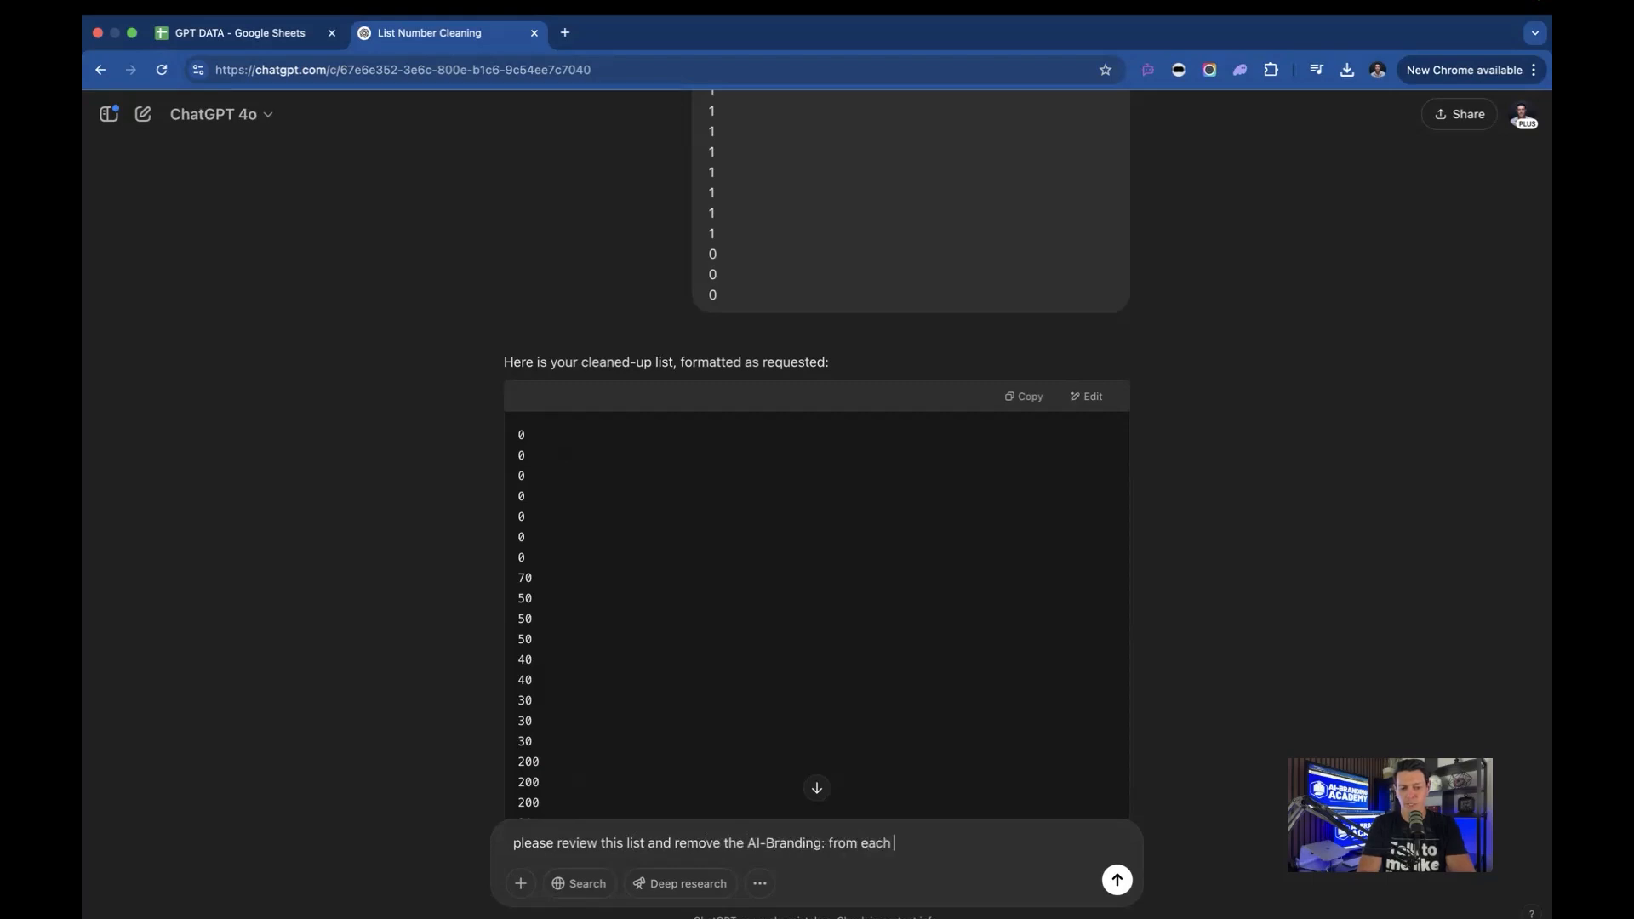
type("title:")
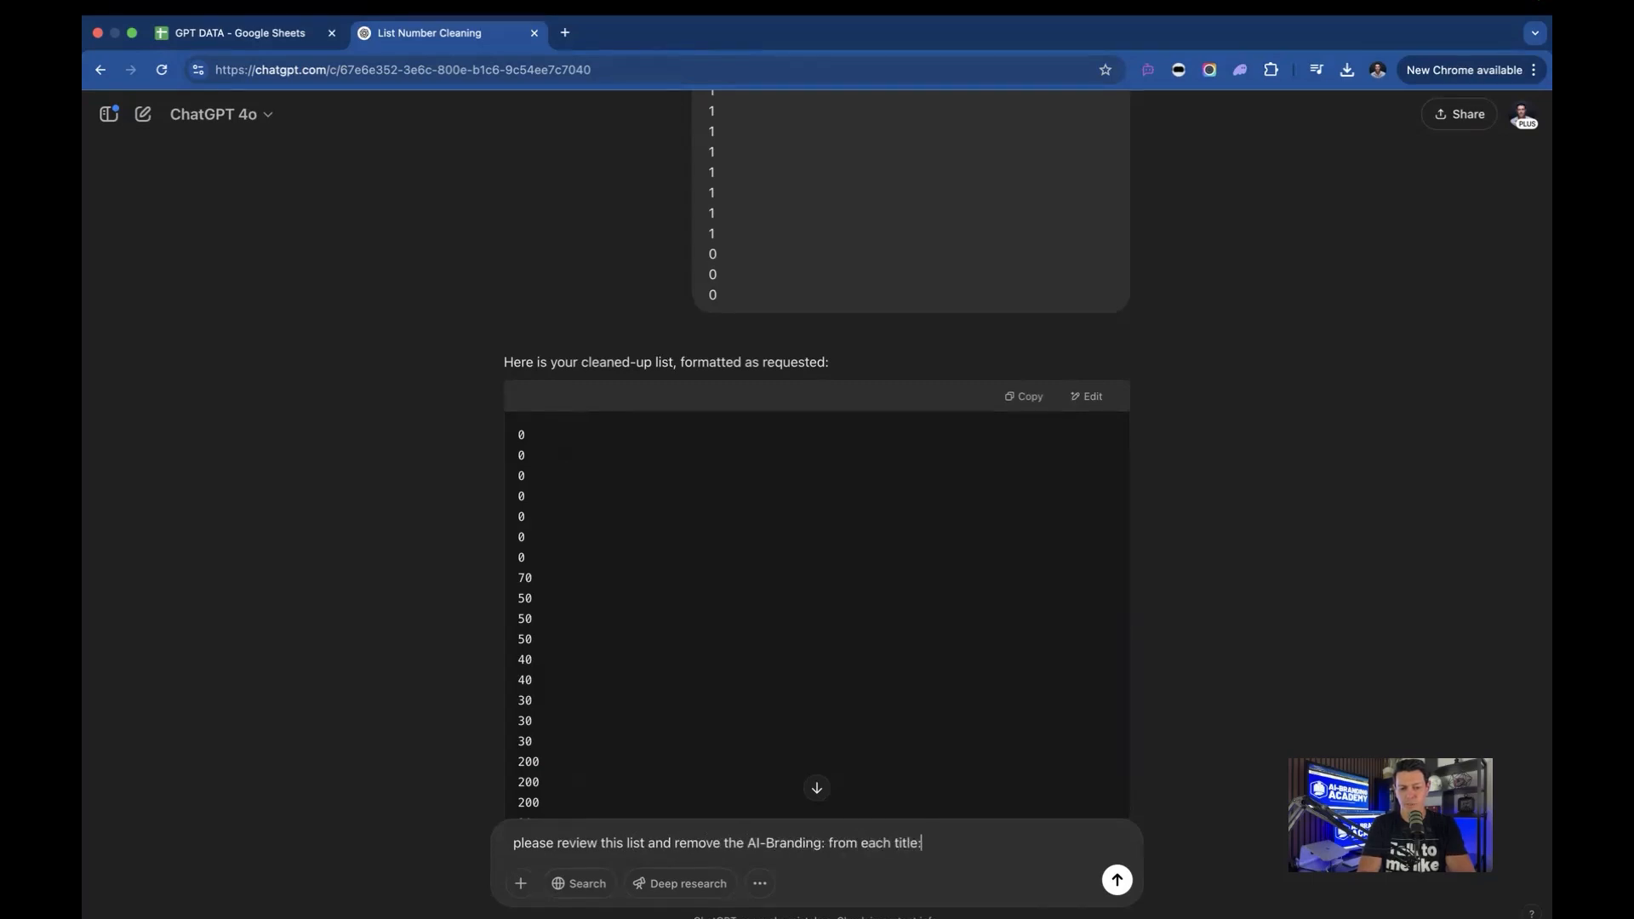
left_click(1116, 880)
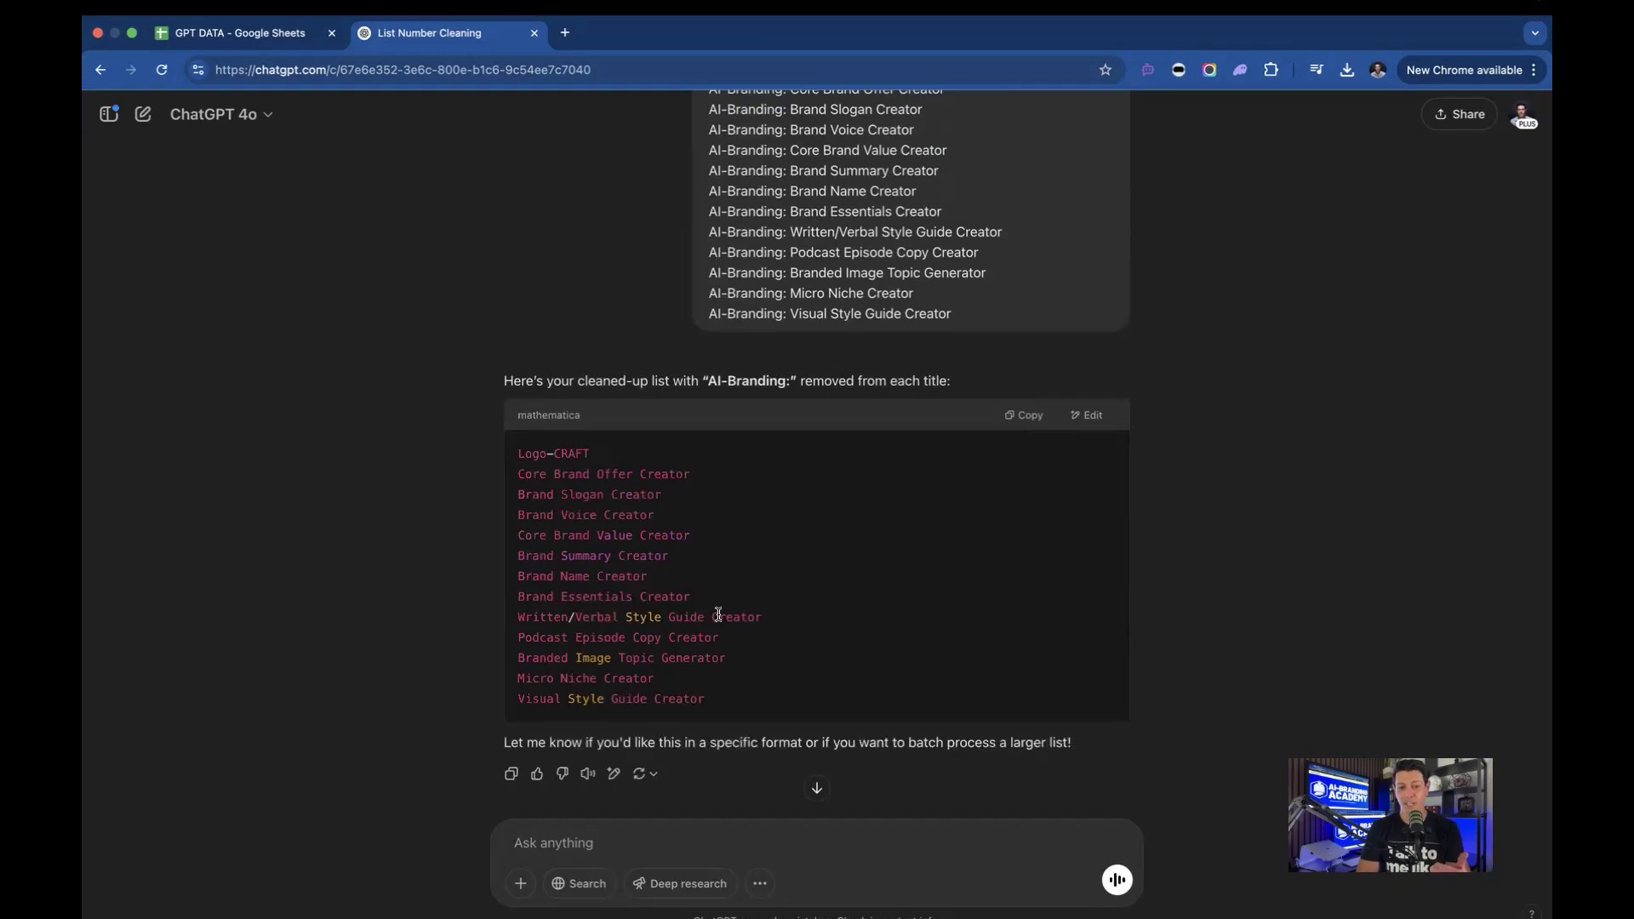
Step: Select the cleaned titles list and return to the GPT DATA spreadsheet
left_click_drag(518, 475, 716, 595)
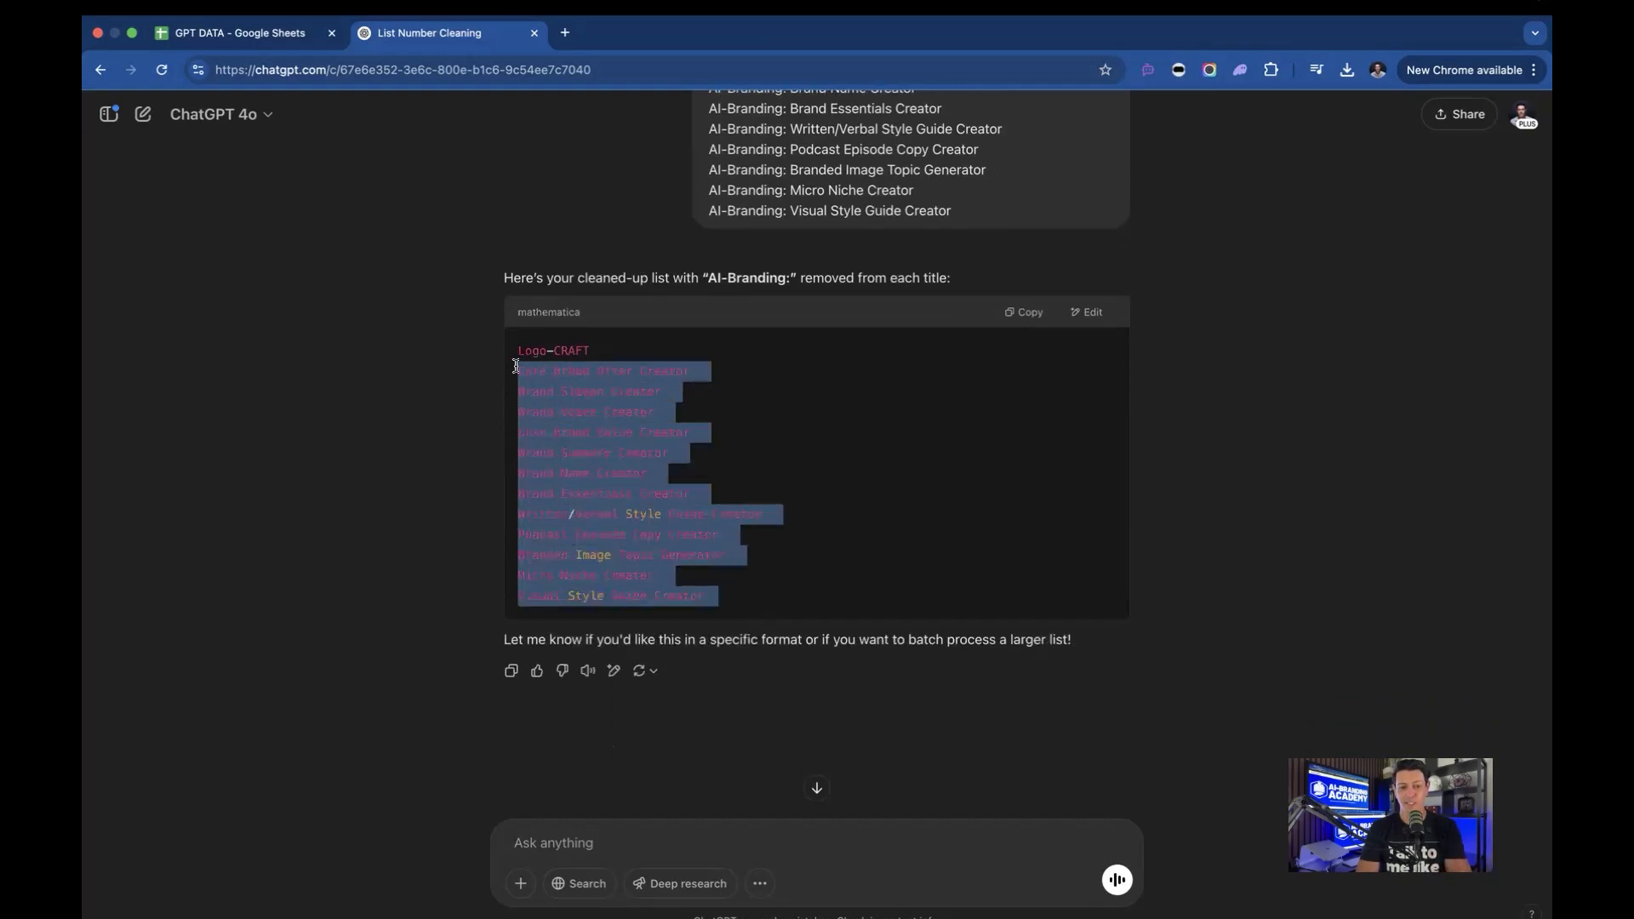
left_click(247, 33)
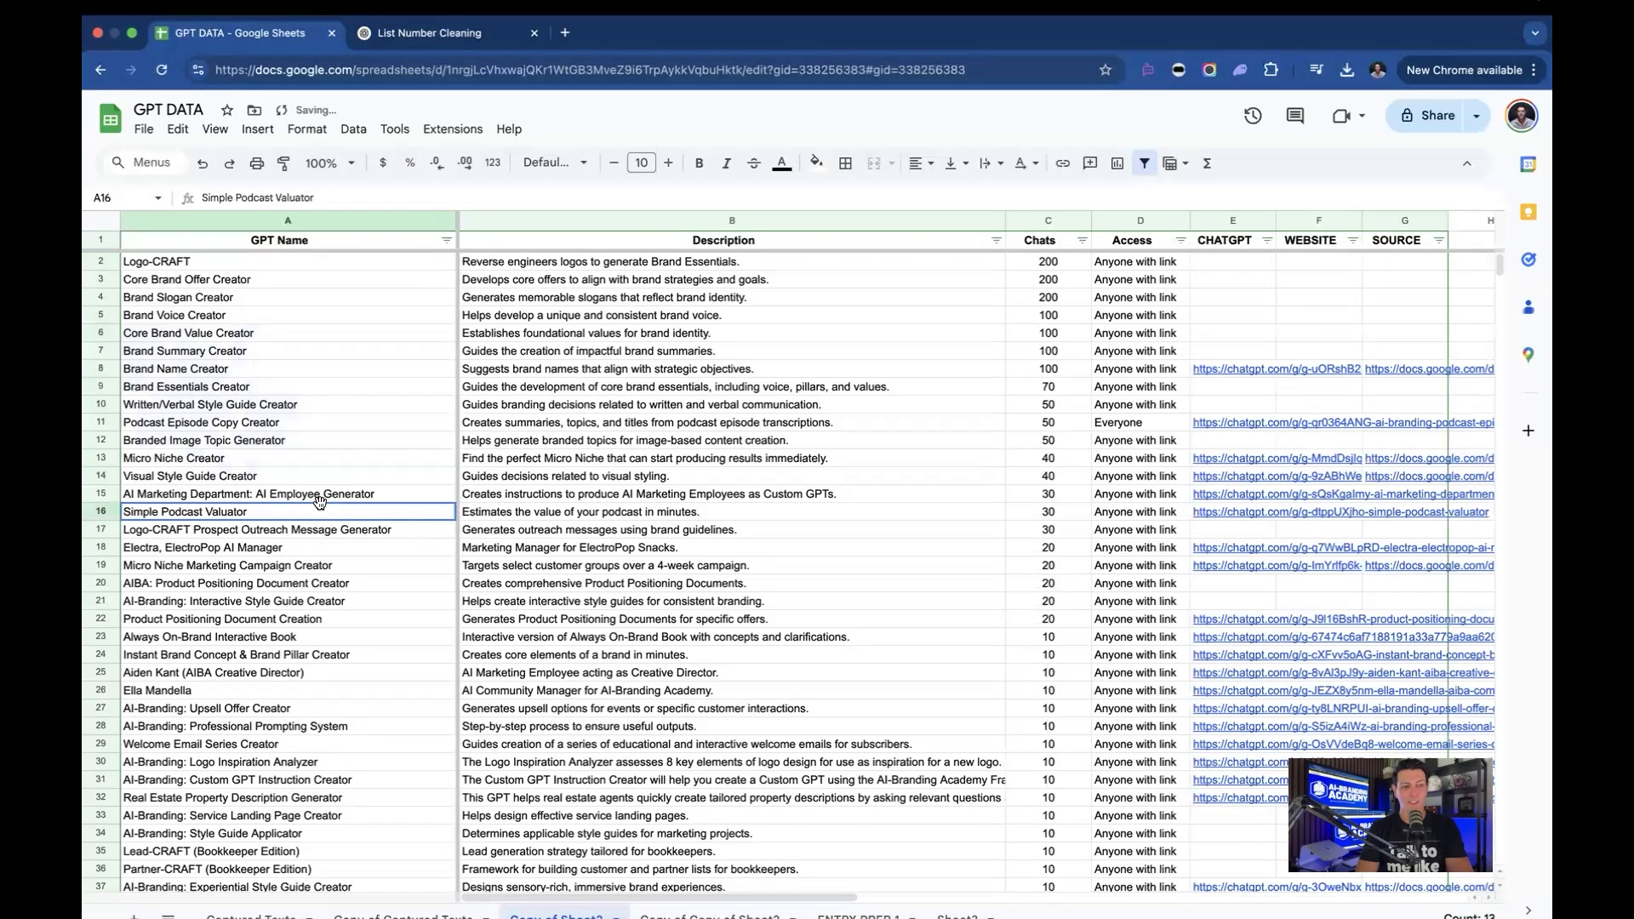
Step: Scroll down the sheet to review lower-ranked rows still carrying the prefix
scroll("down", 3)
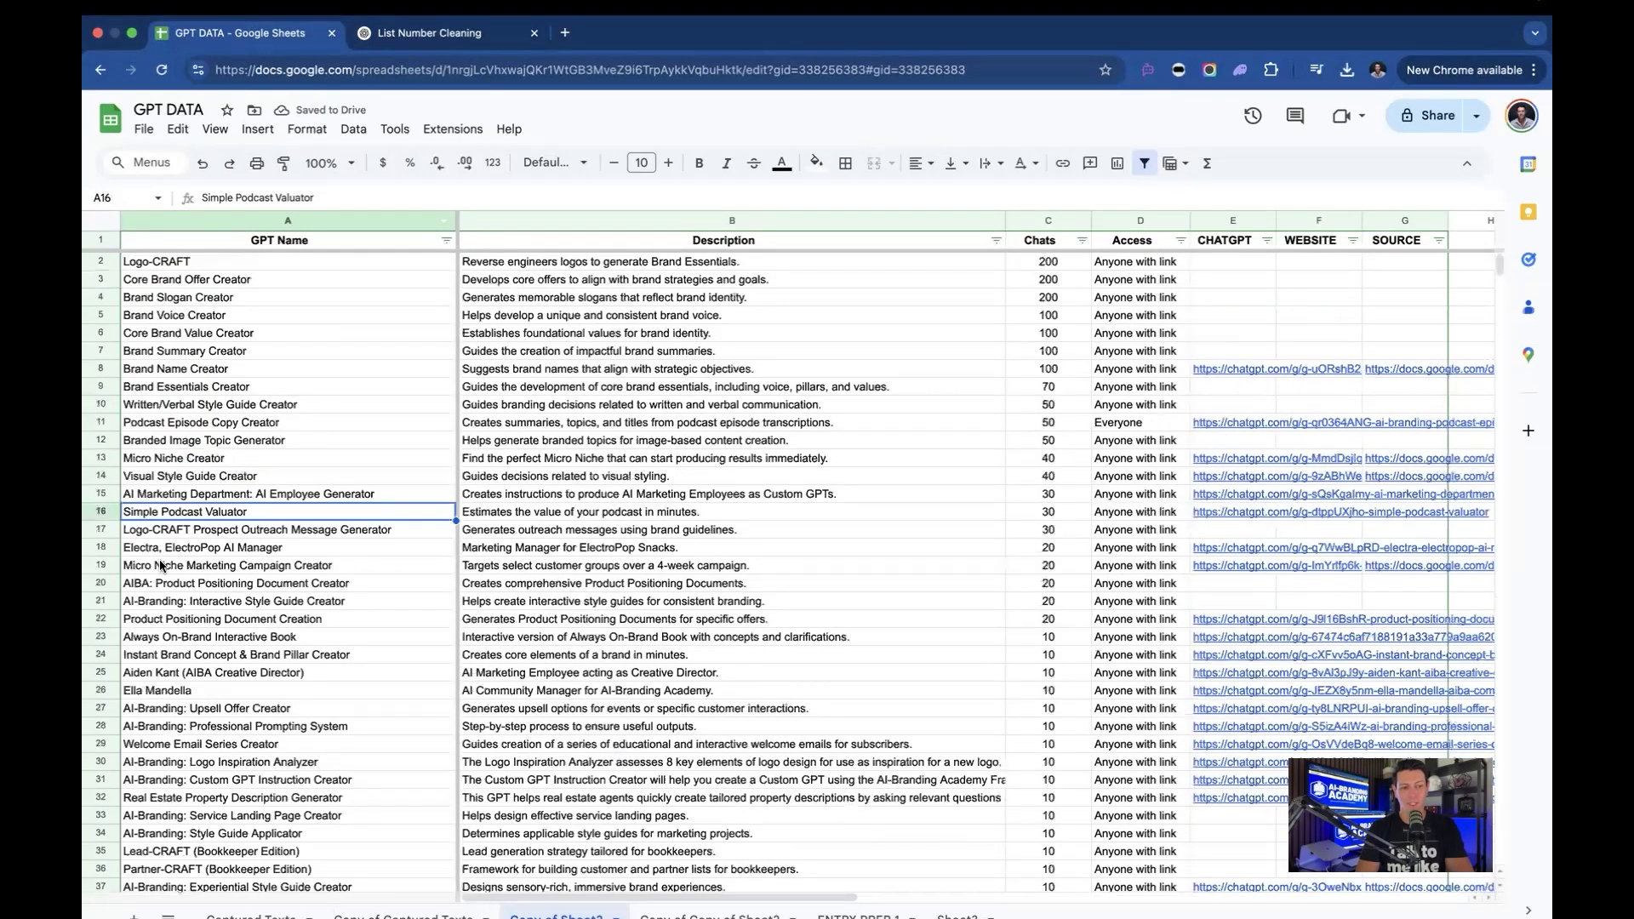
scroll("down", 3)
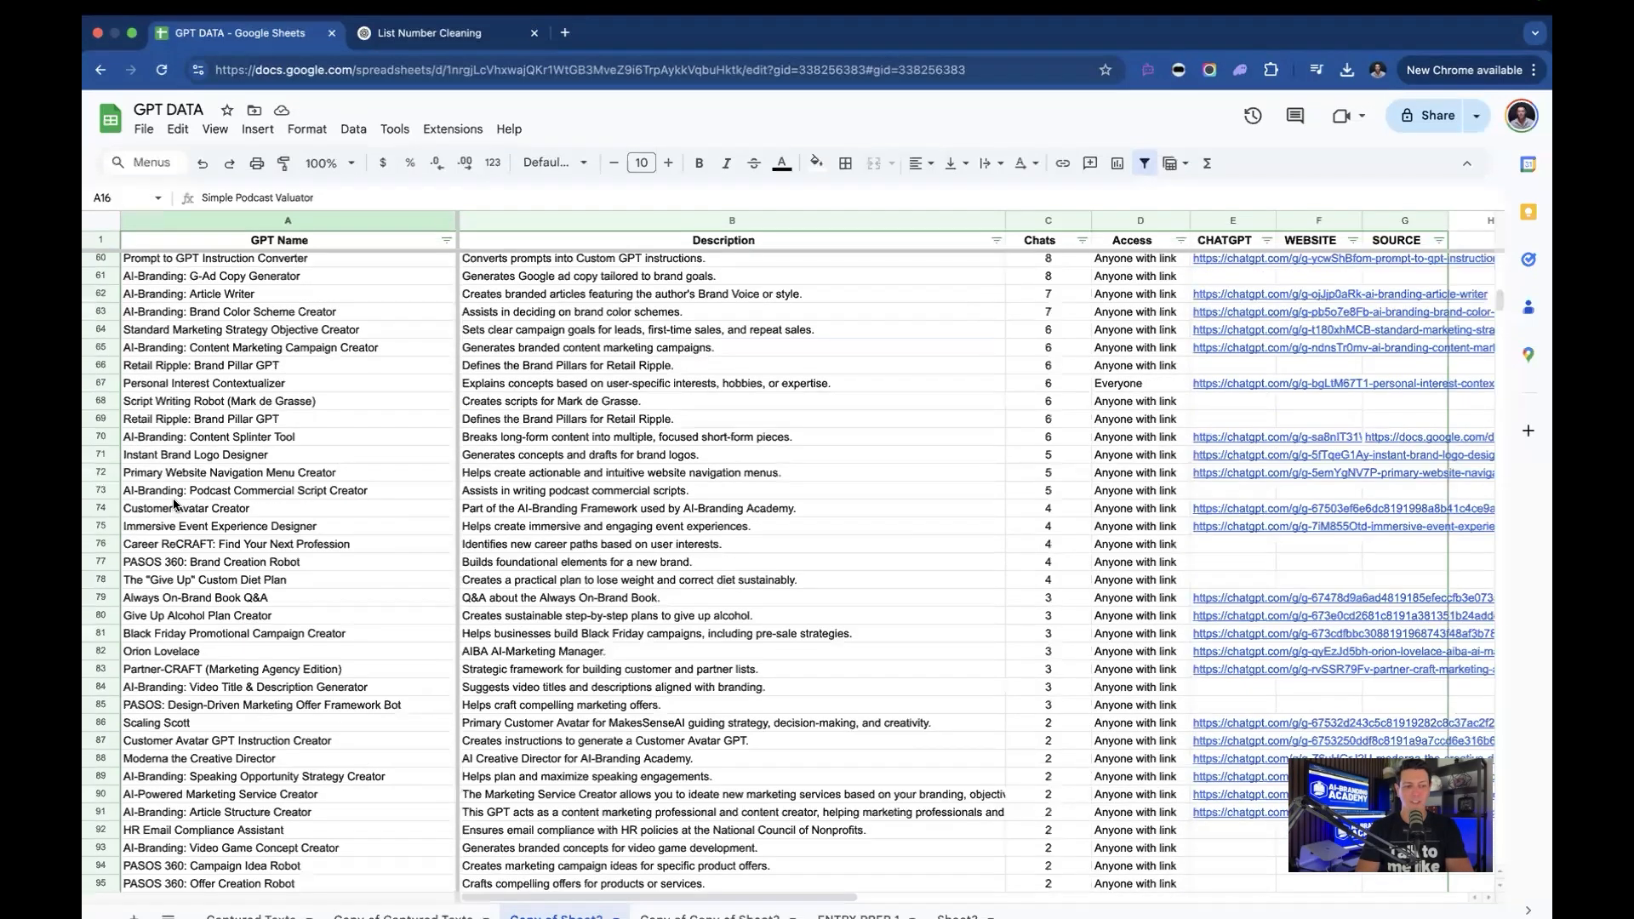
scroll("down", 3)
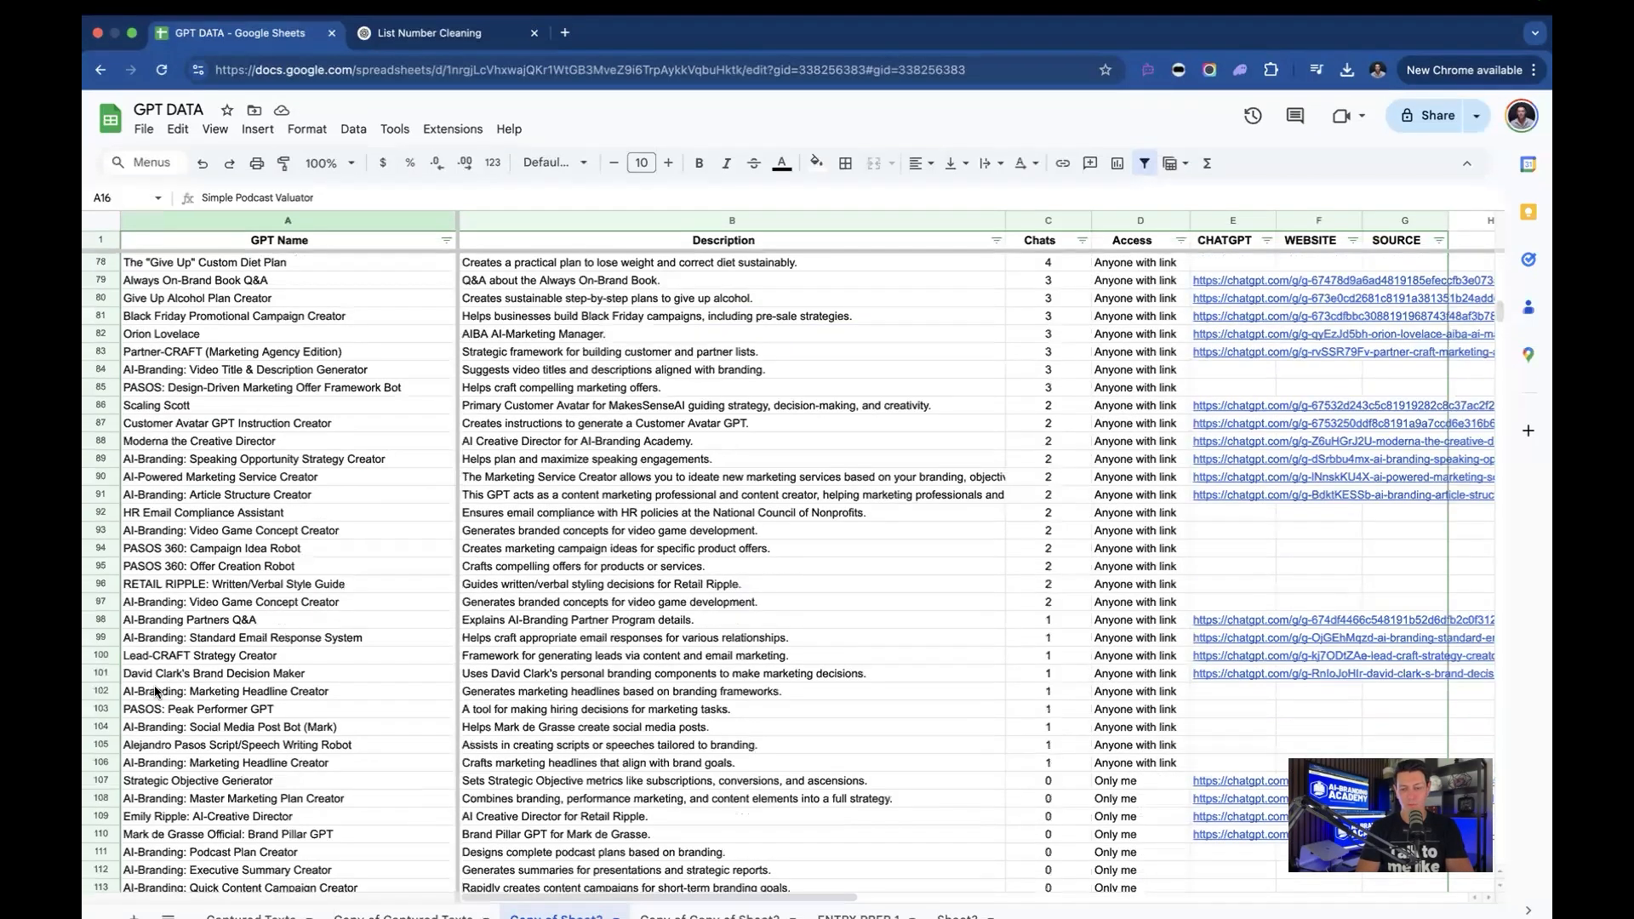